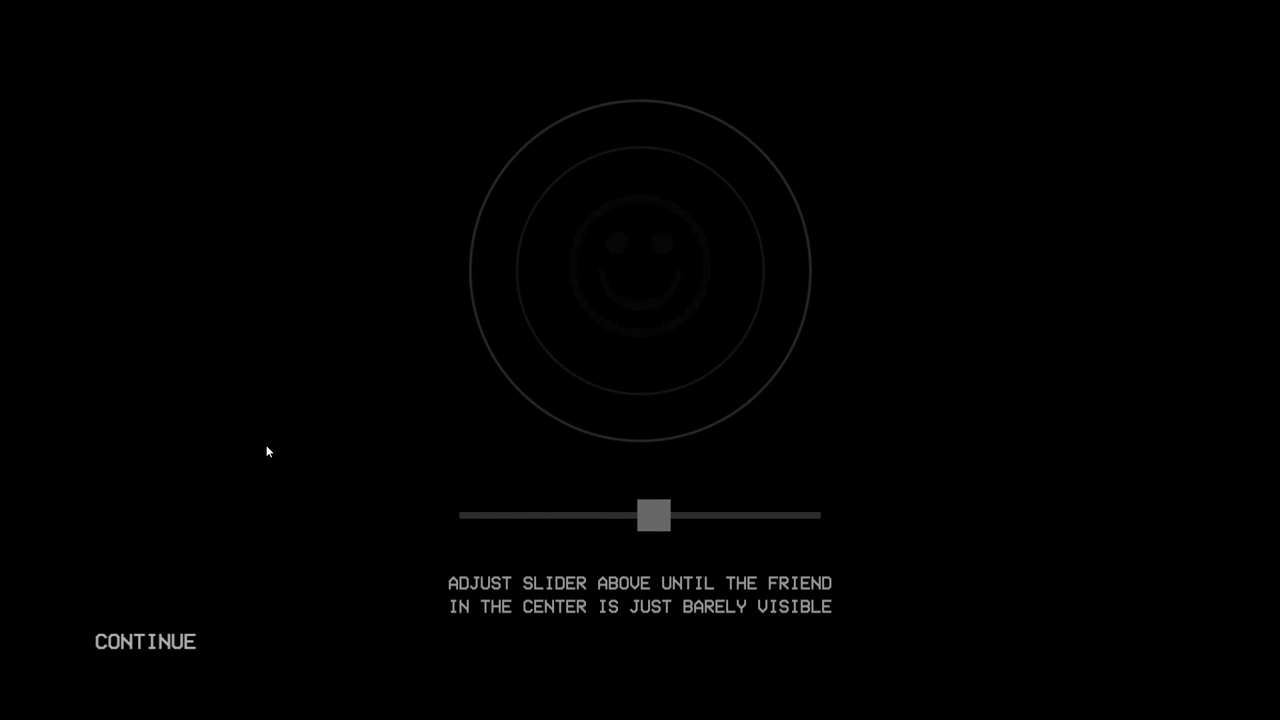
mouse_move(291, 457)
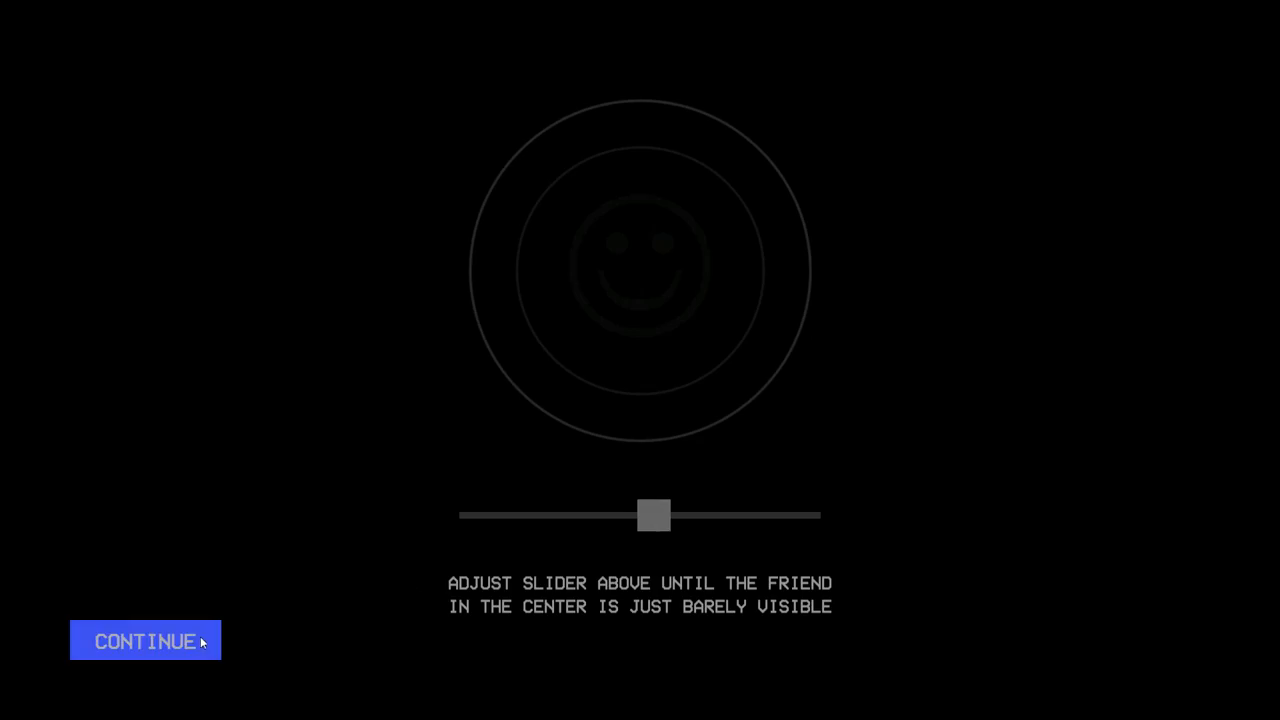
Step: Accept the default brightness calibration to reach the main menu
click(144, 640)
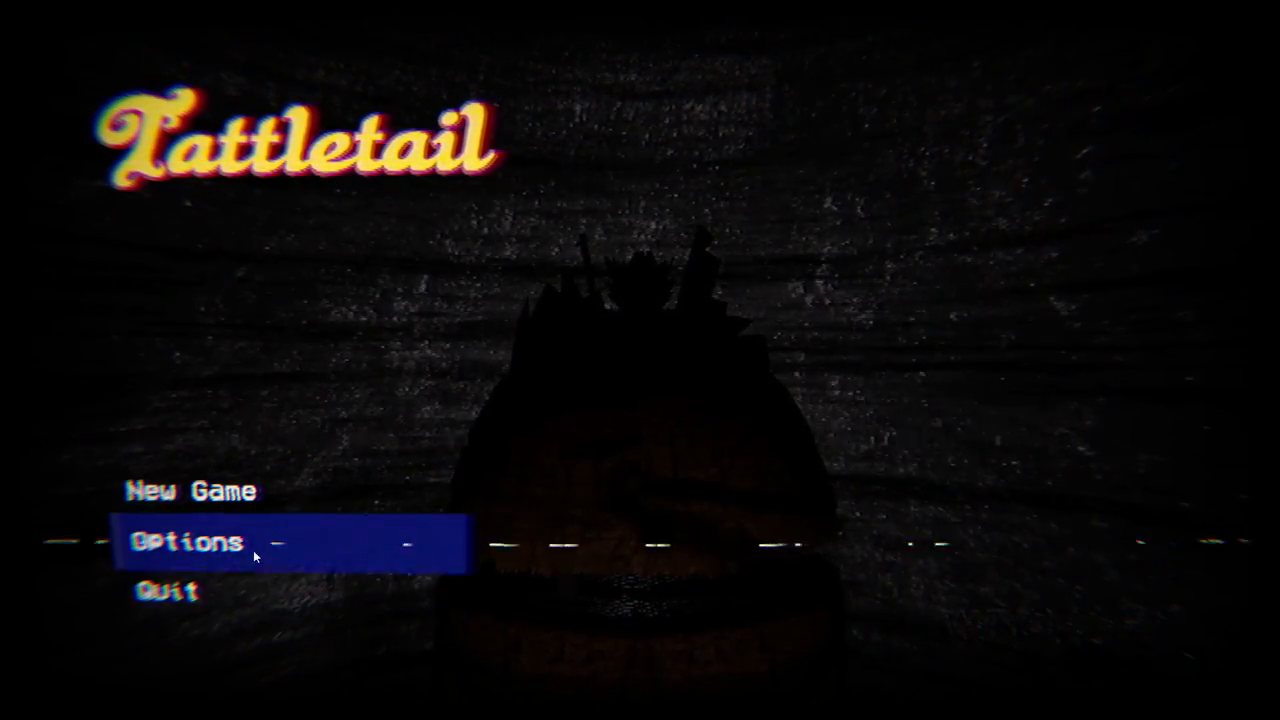
click(185, 542)
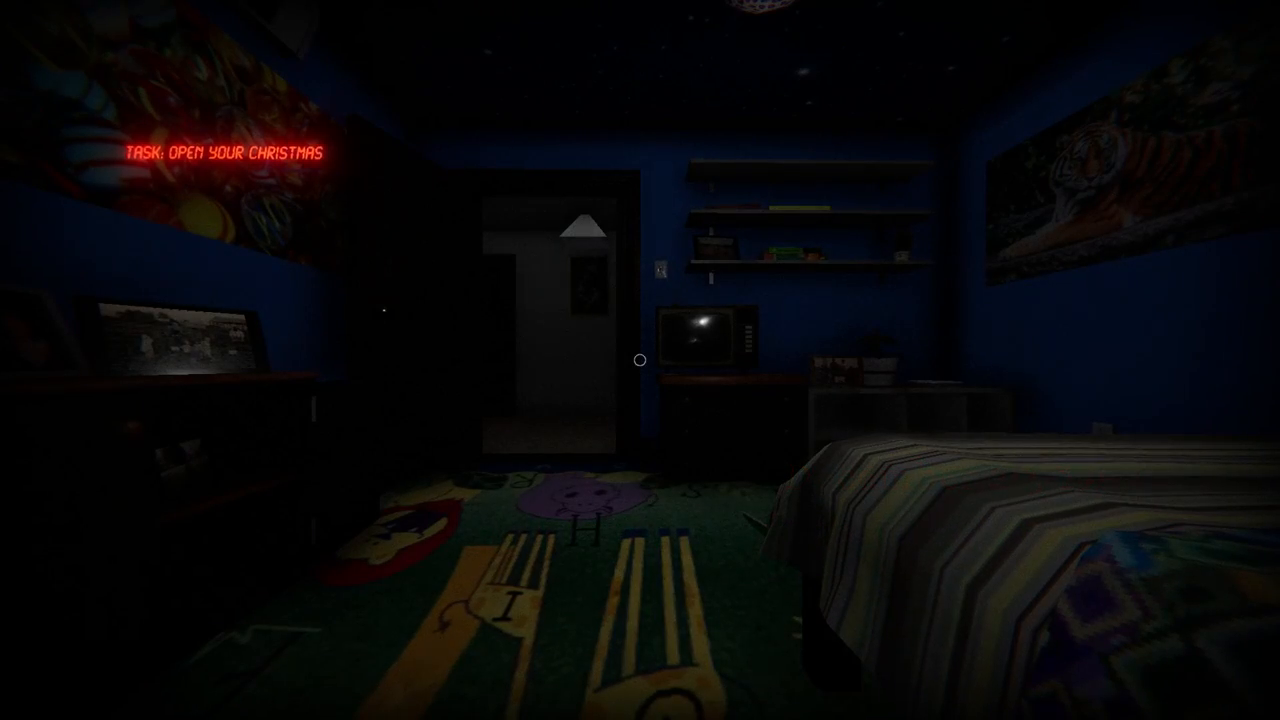
mouse_move(640, 360)
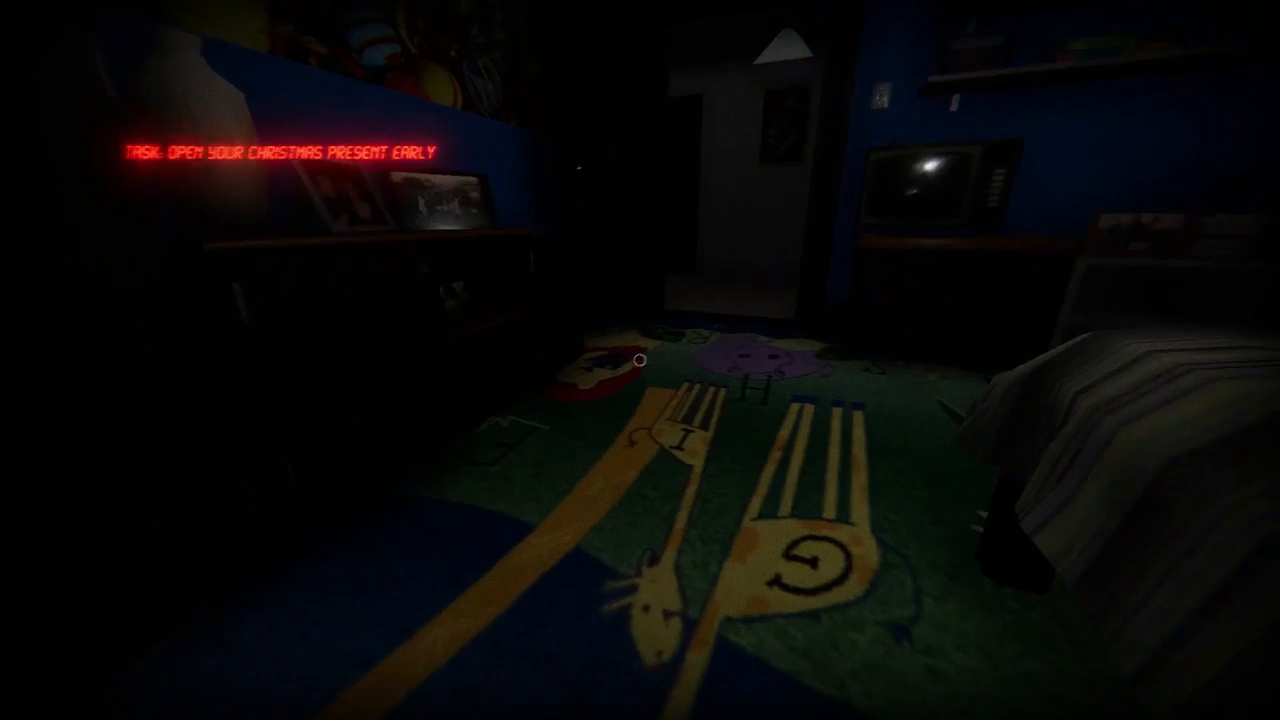
mouse_move(640, 360)
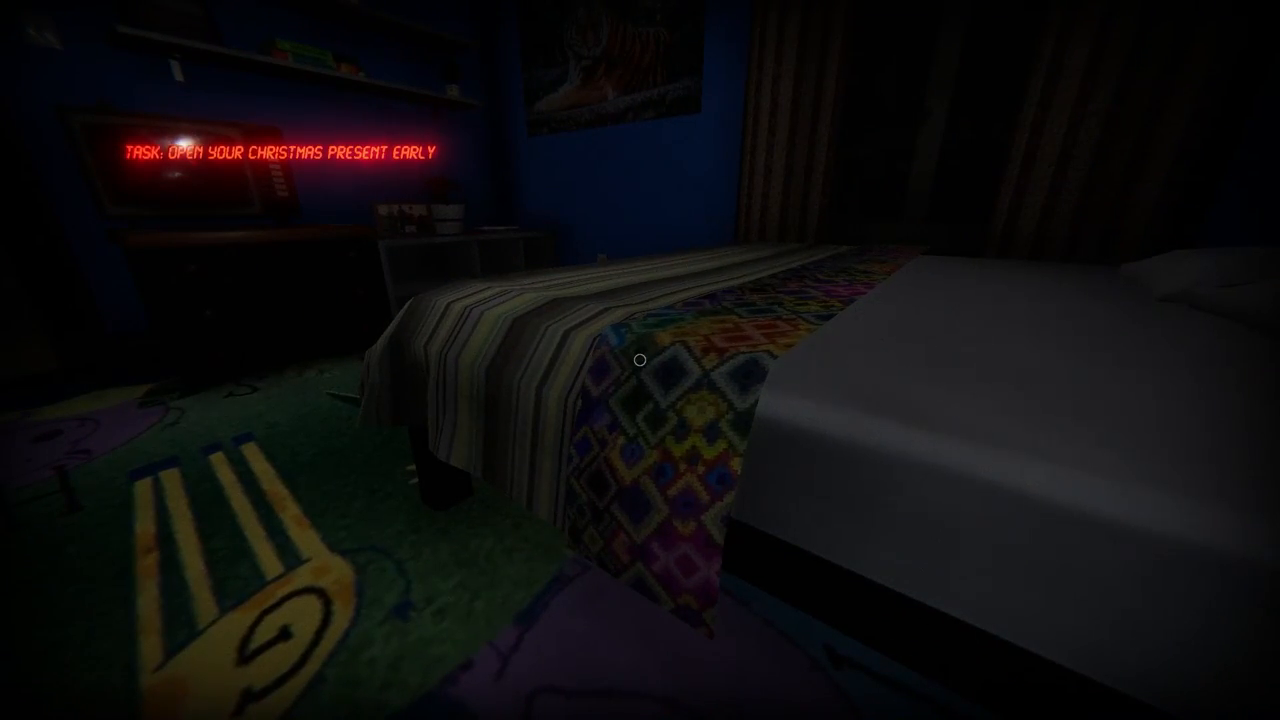
mouse_move(640, 360)
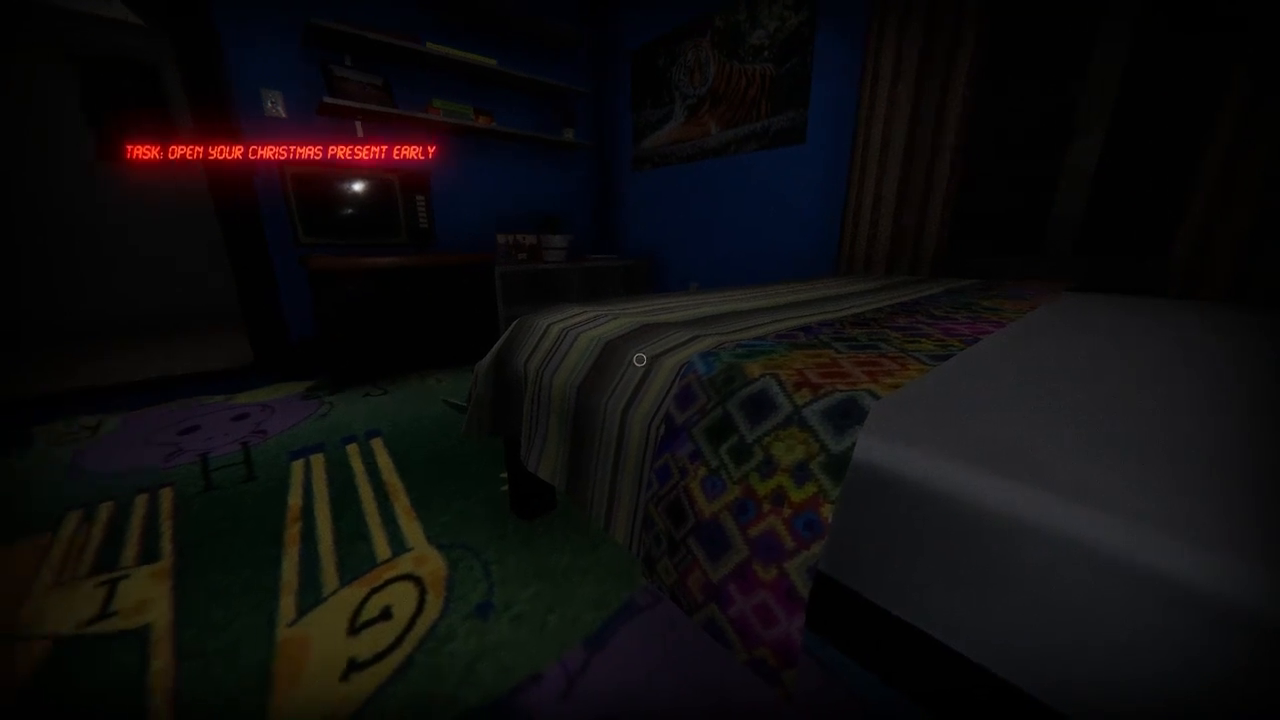
mouse_move(640, 360)
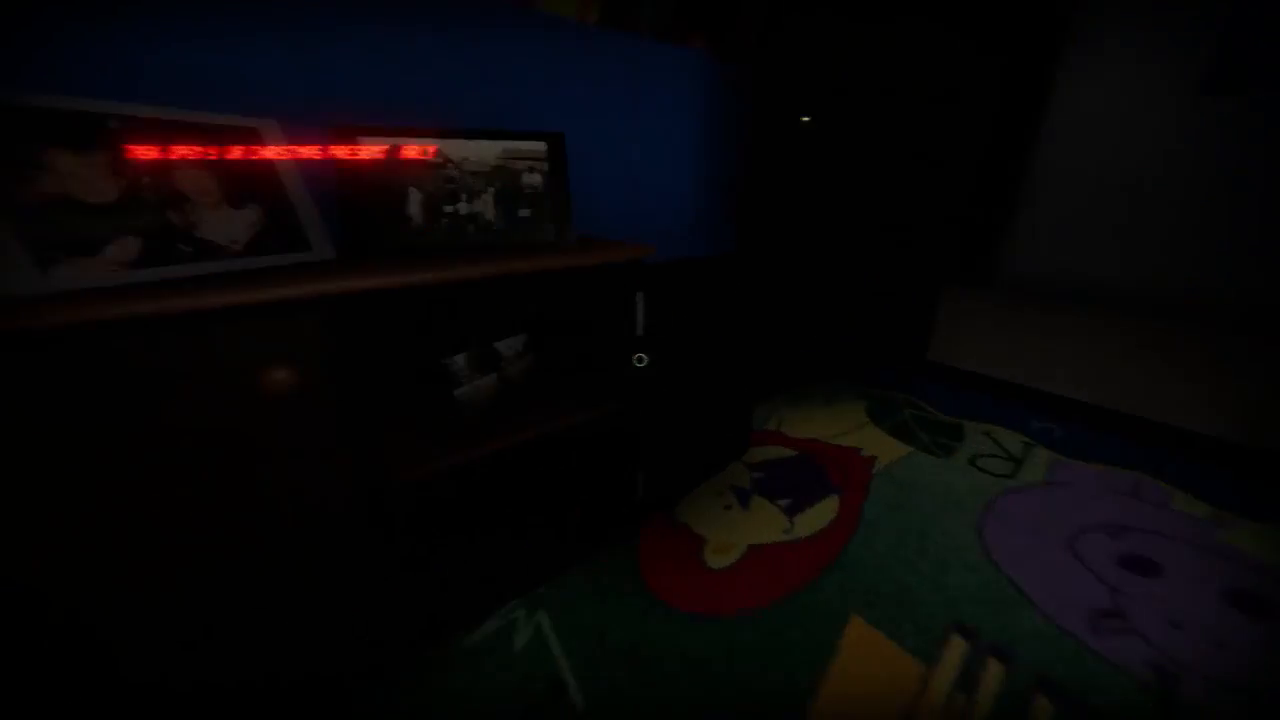
mouse_move(640, 360)
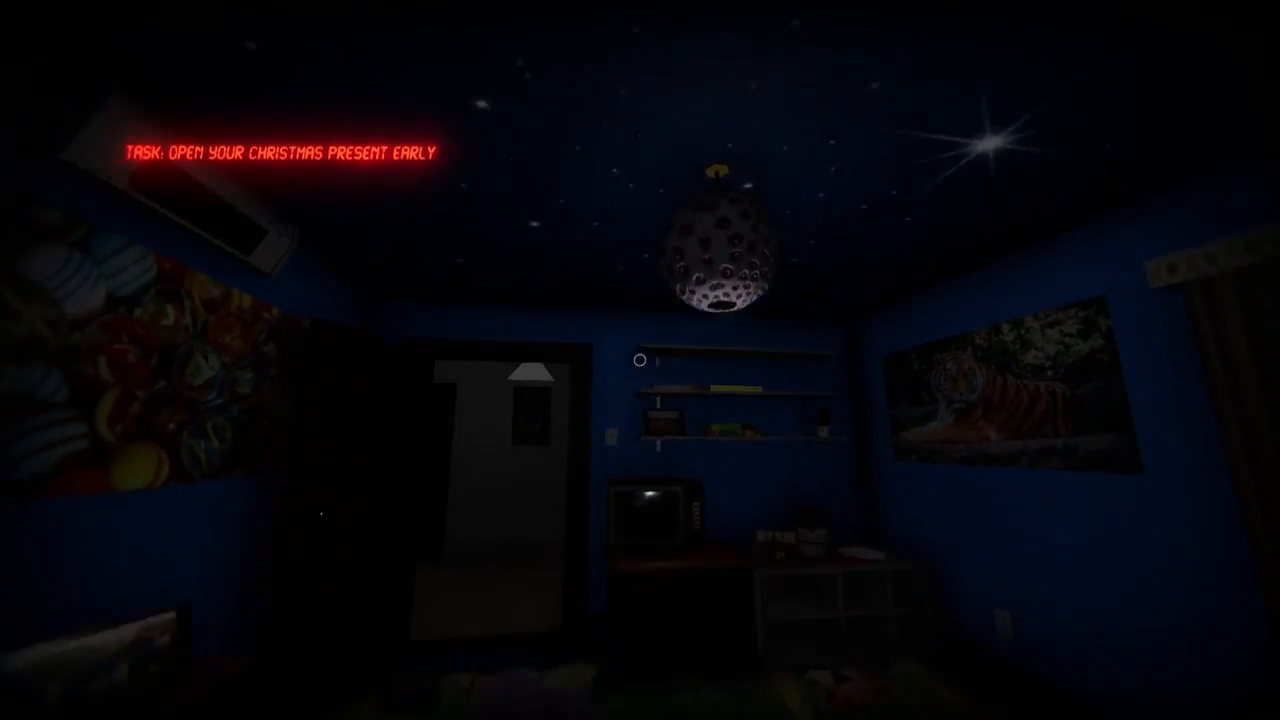
mouse_move(640, 360)
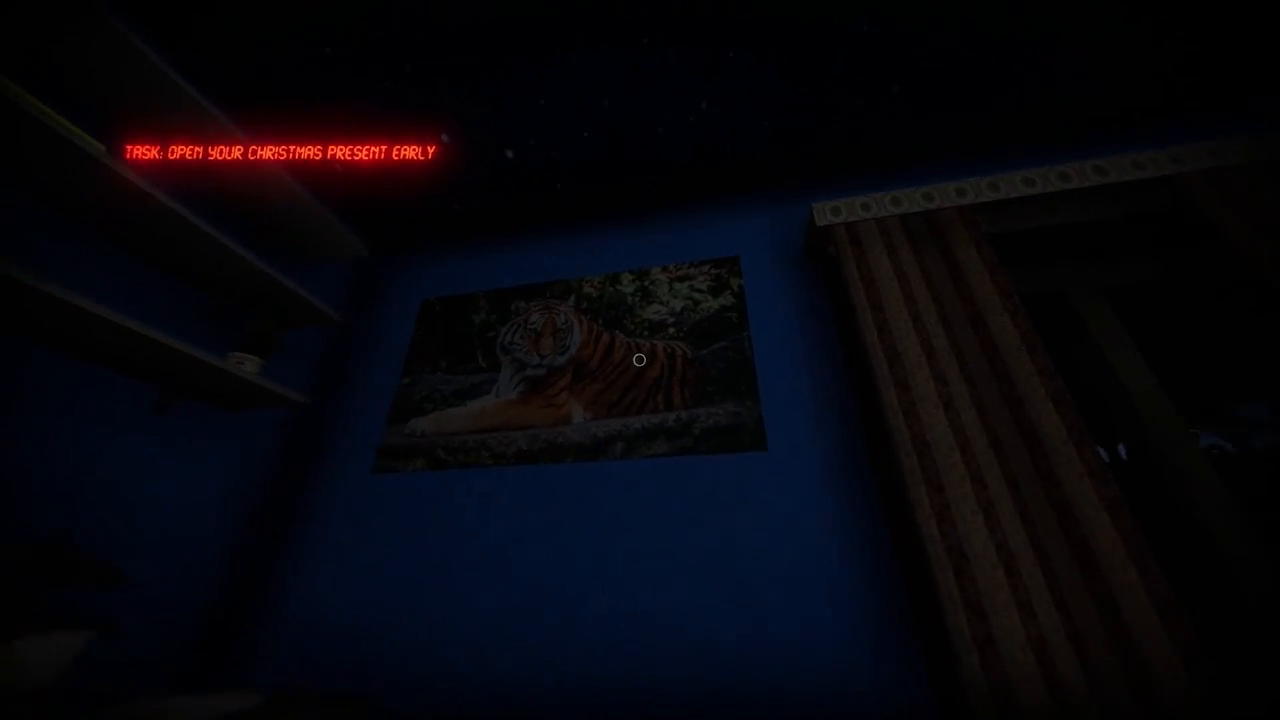
mouse_move(640, 360)
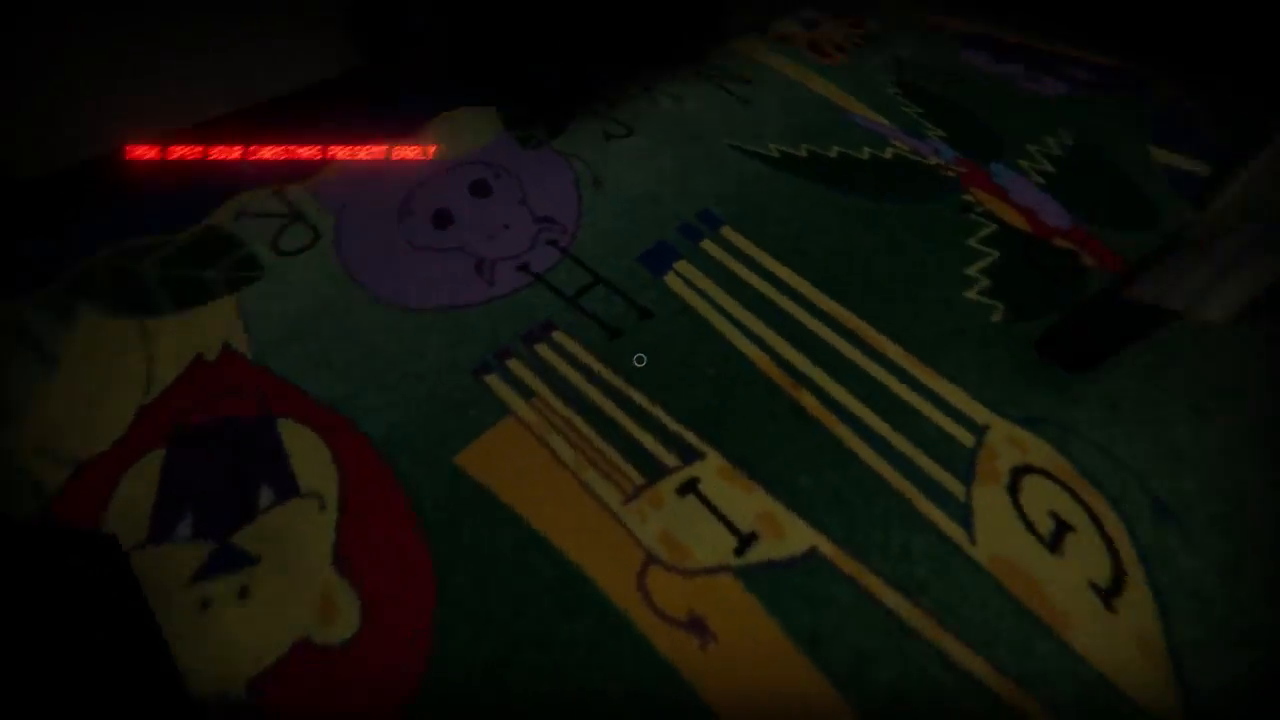
mouse_move(640, 360)
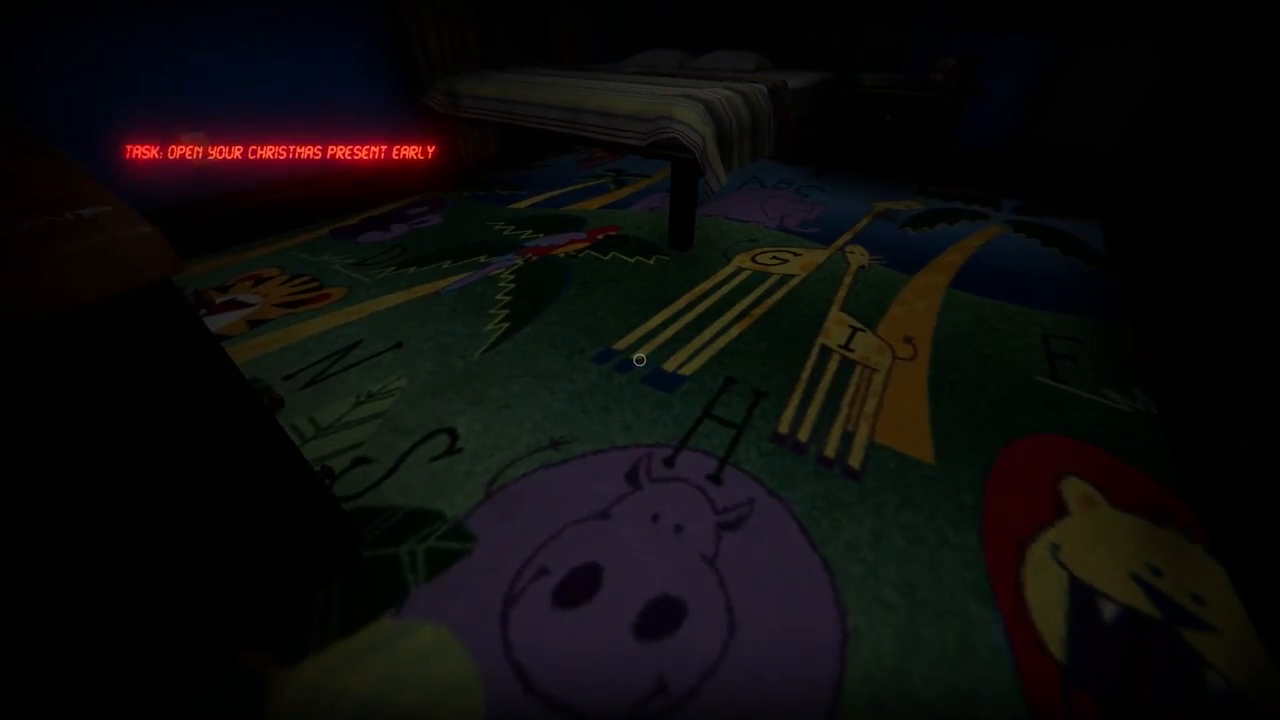
mouse_move(640, 360)
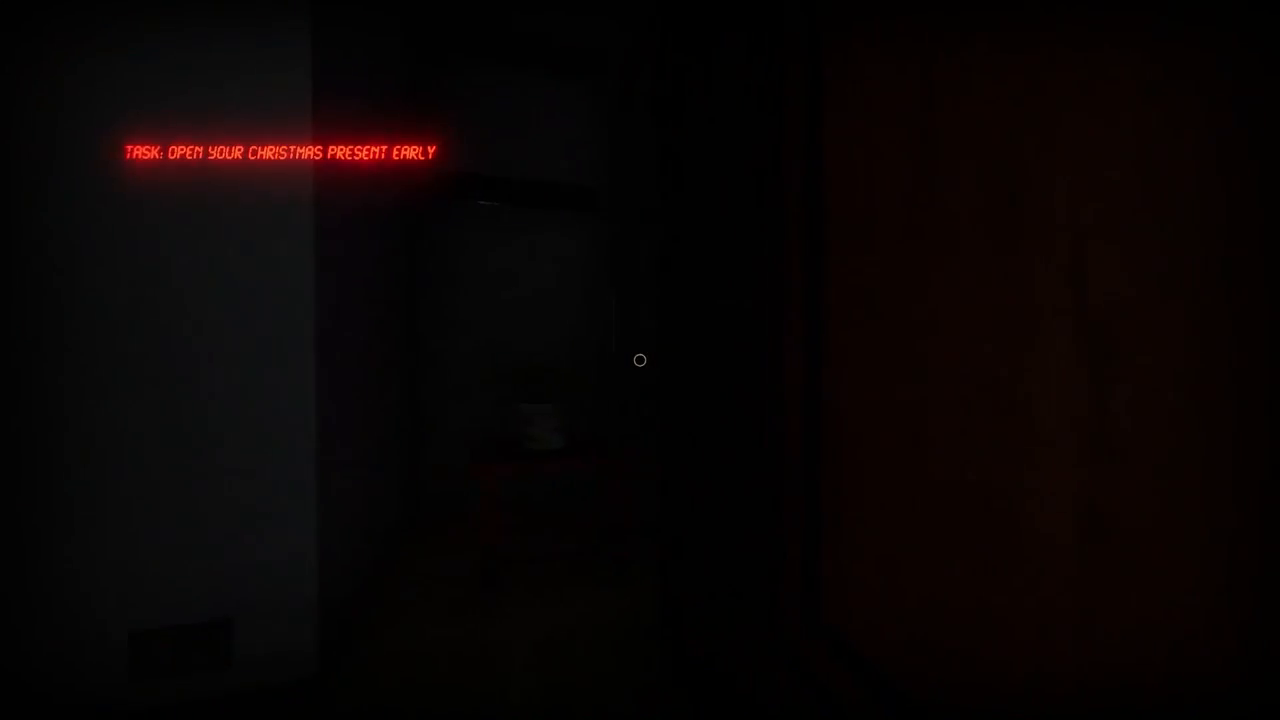
mouse_move(640, 360)
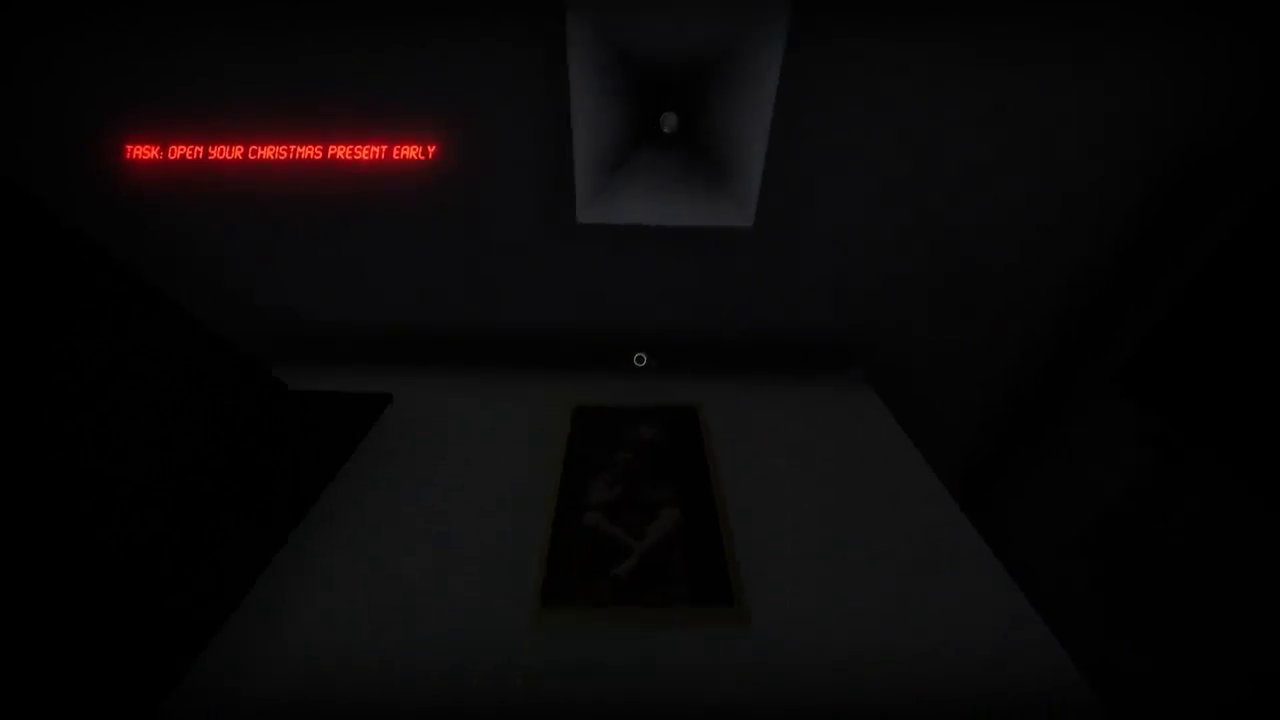
mouse_move(640, 360)
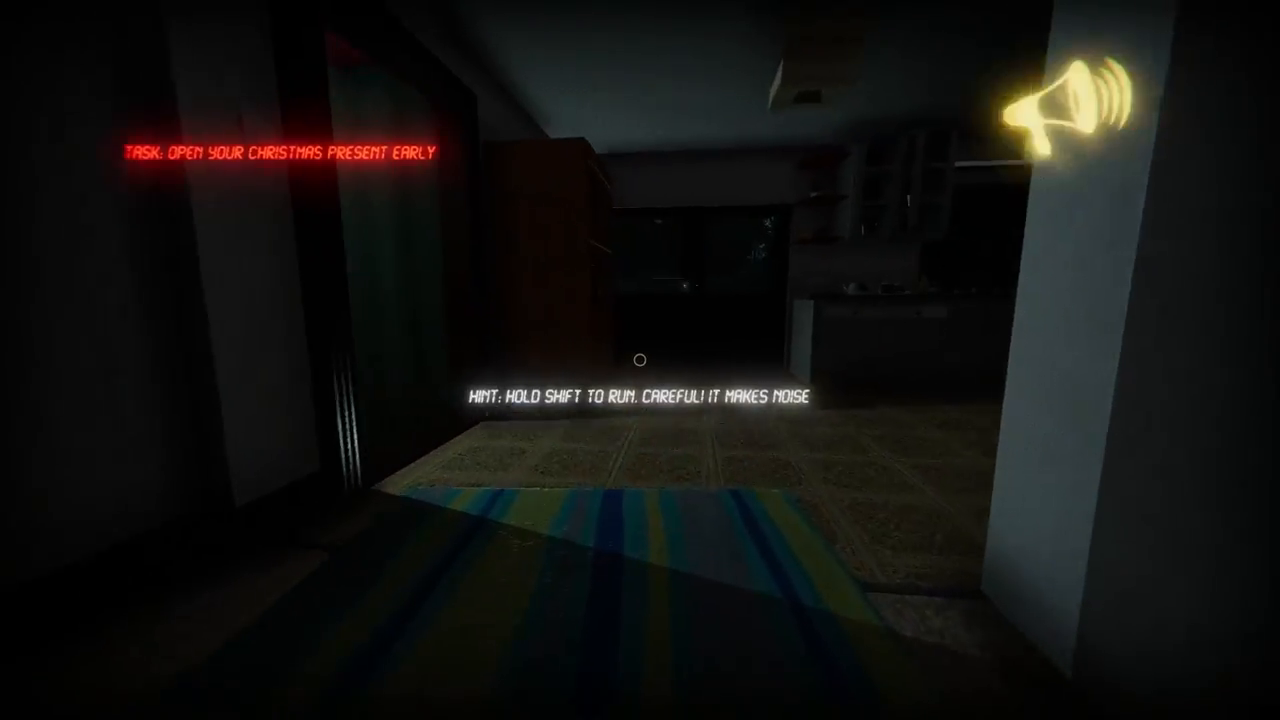
mouse_move(640, 360)
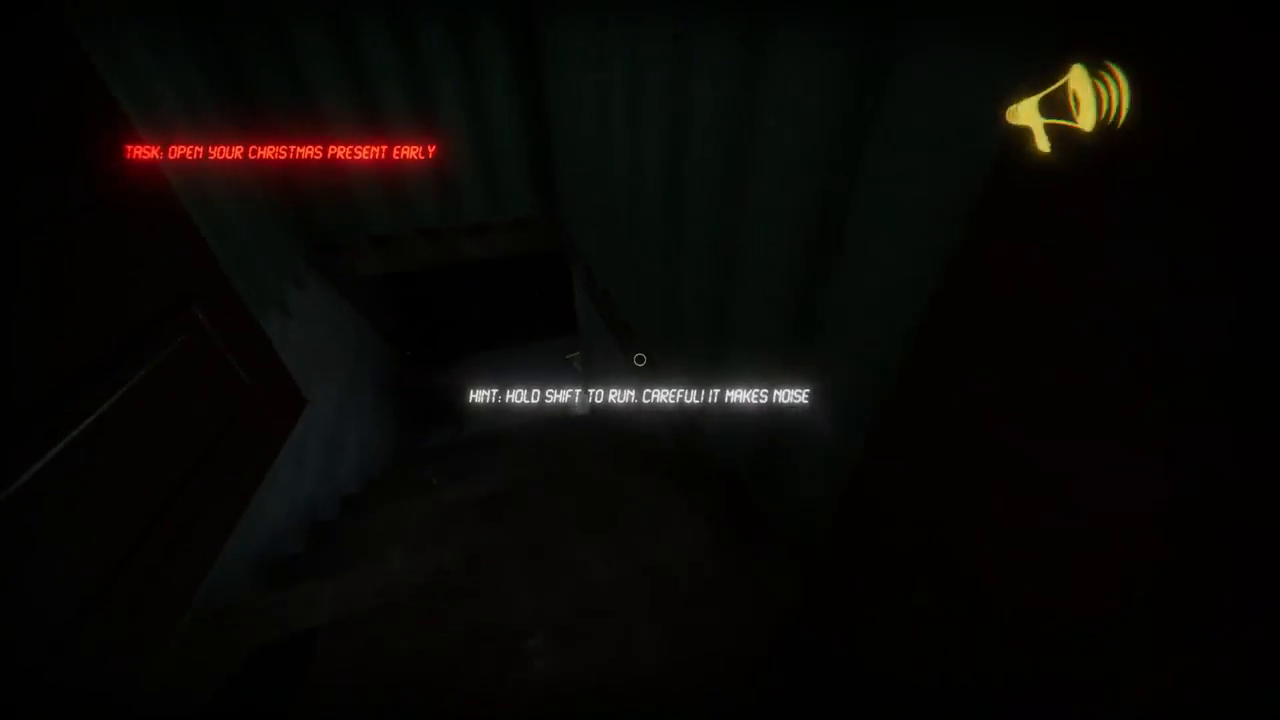
mouse_move(640, 360)
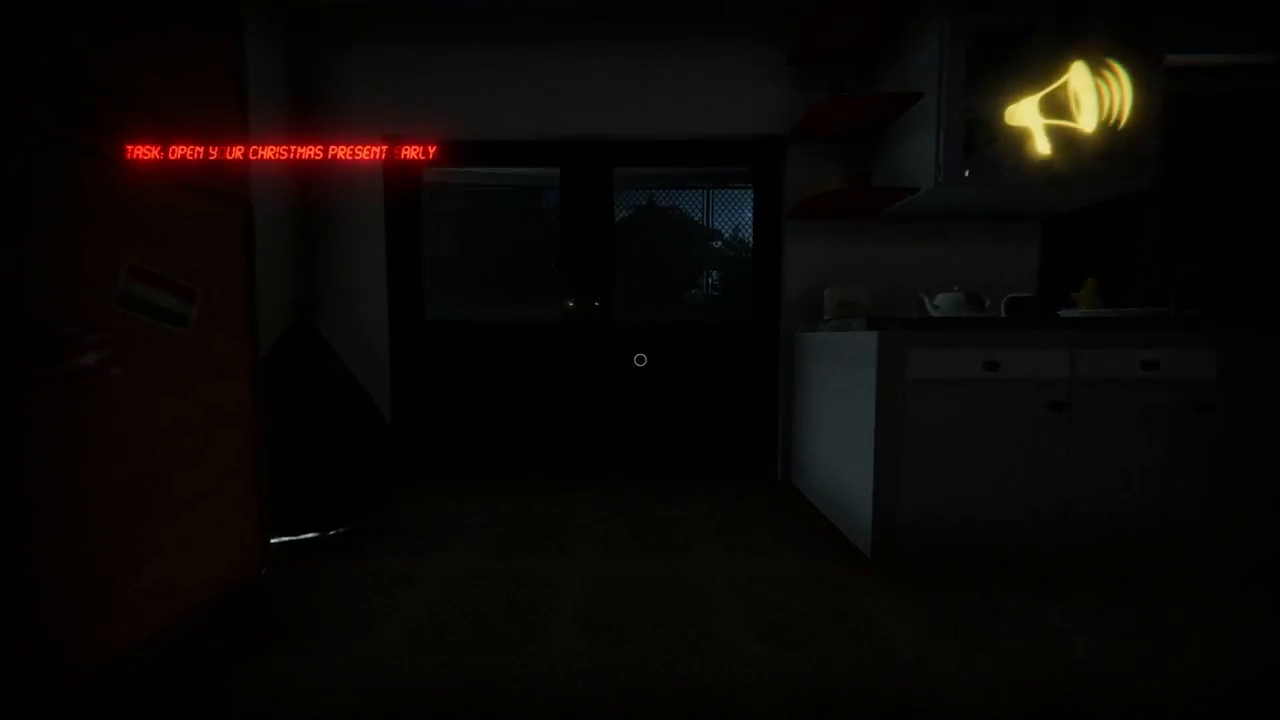
mouse_move(640, 360)
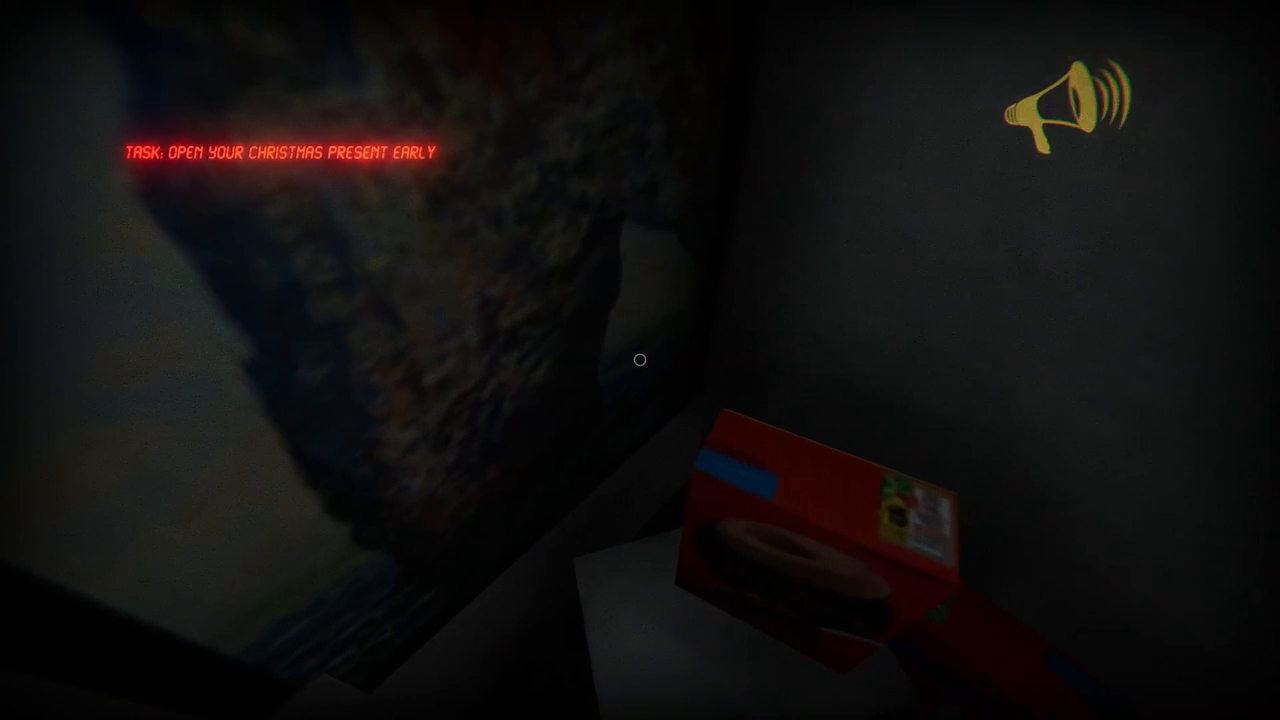
mouse_move(640, 360)
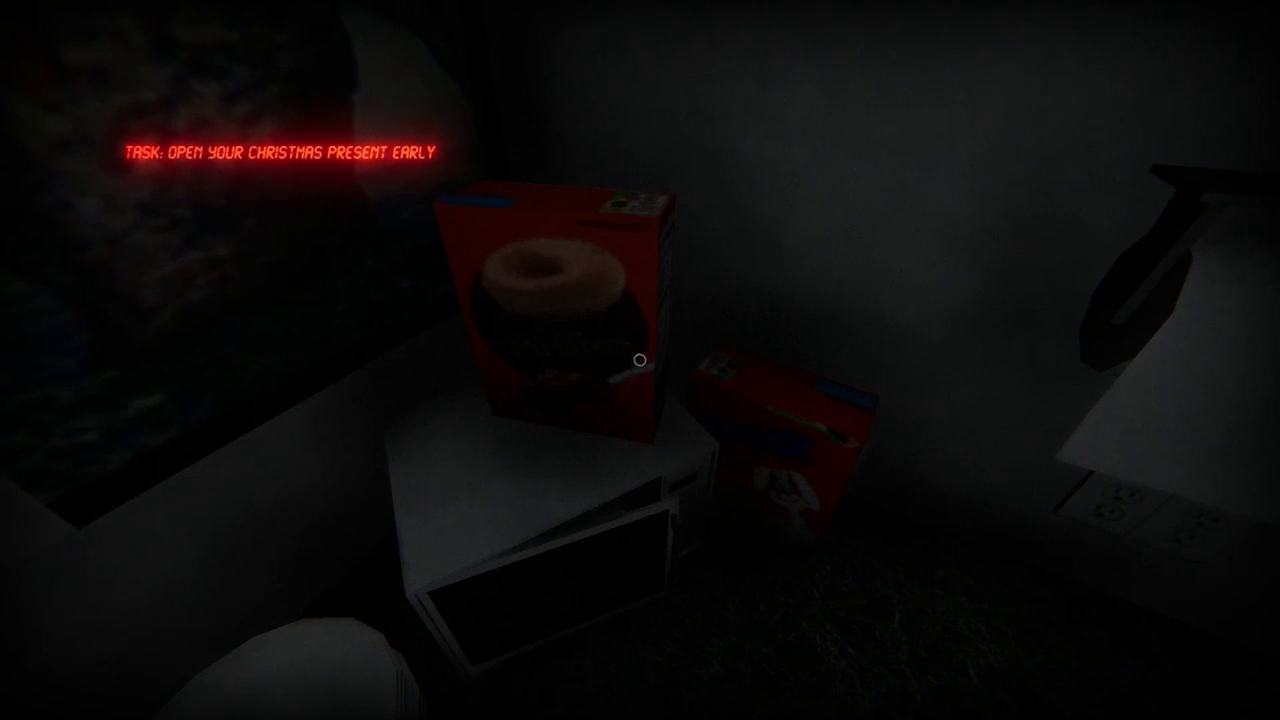
mouse_move(640, 360)
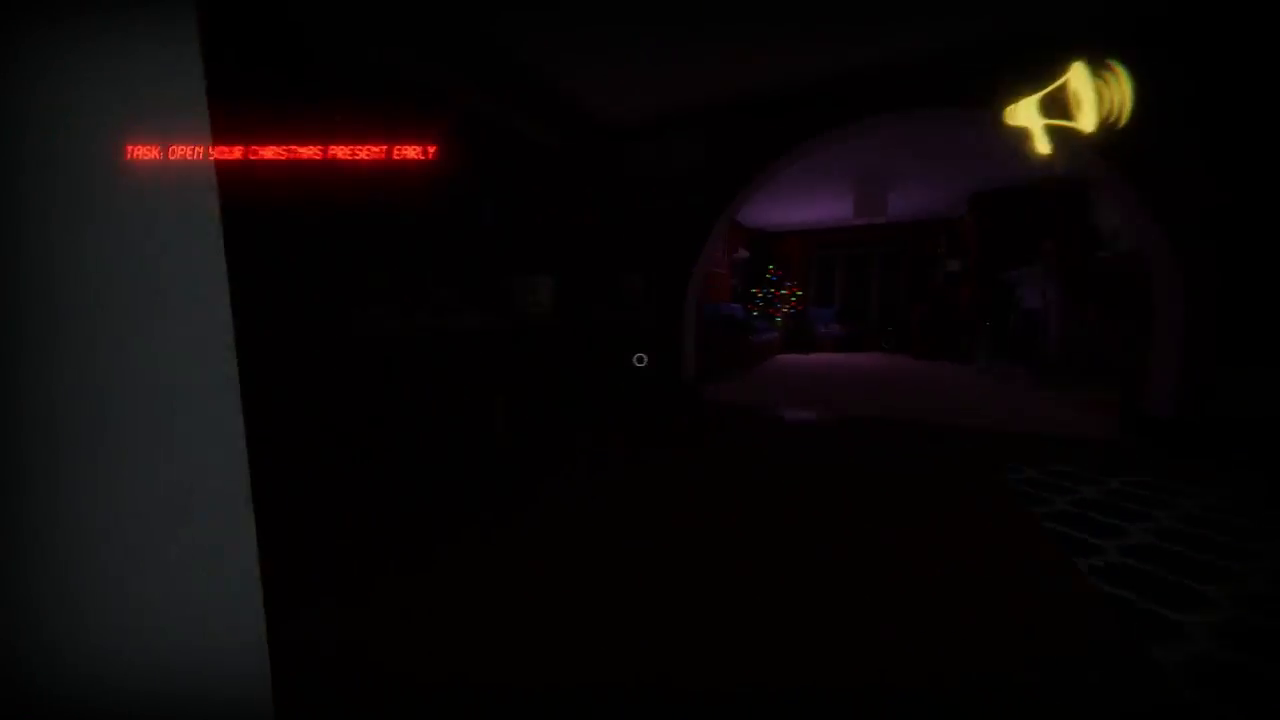
mouse_move(640, 360)
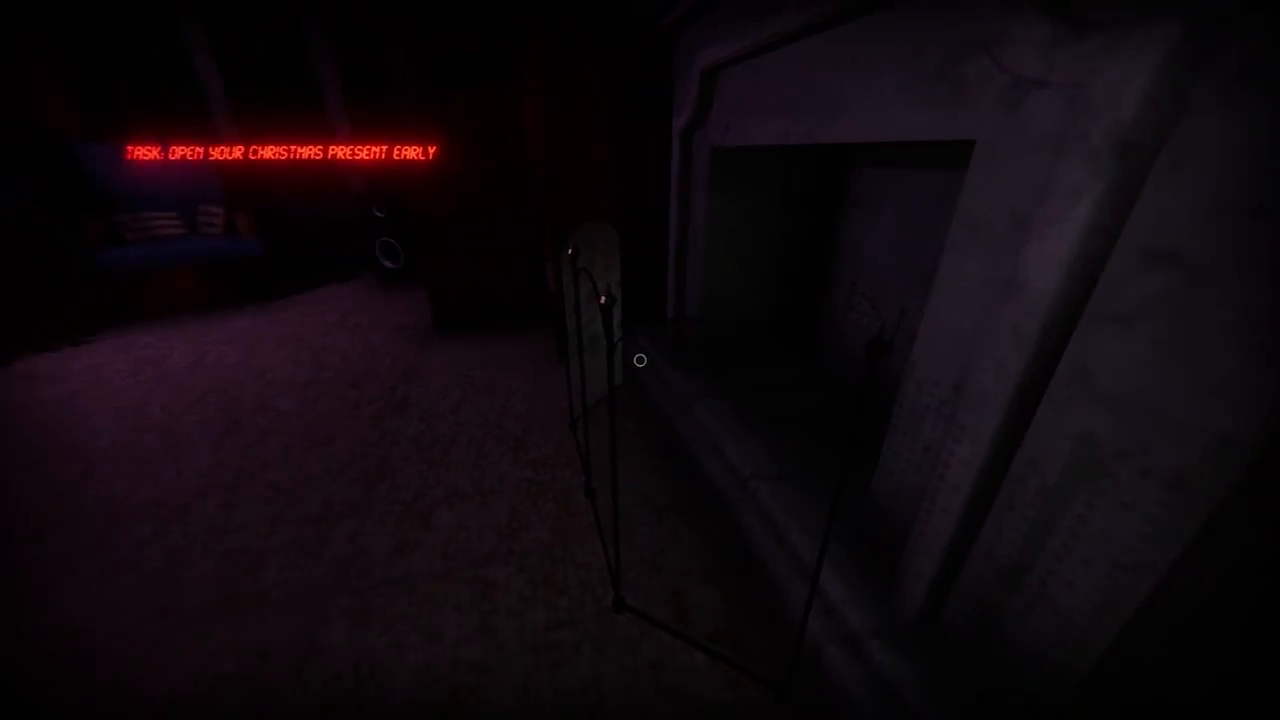
mouse_move(640, 360)
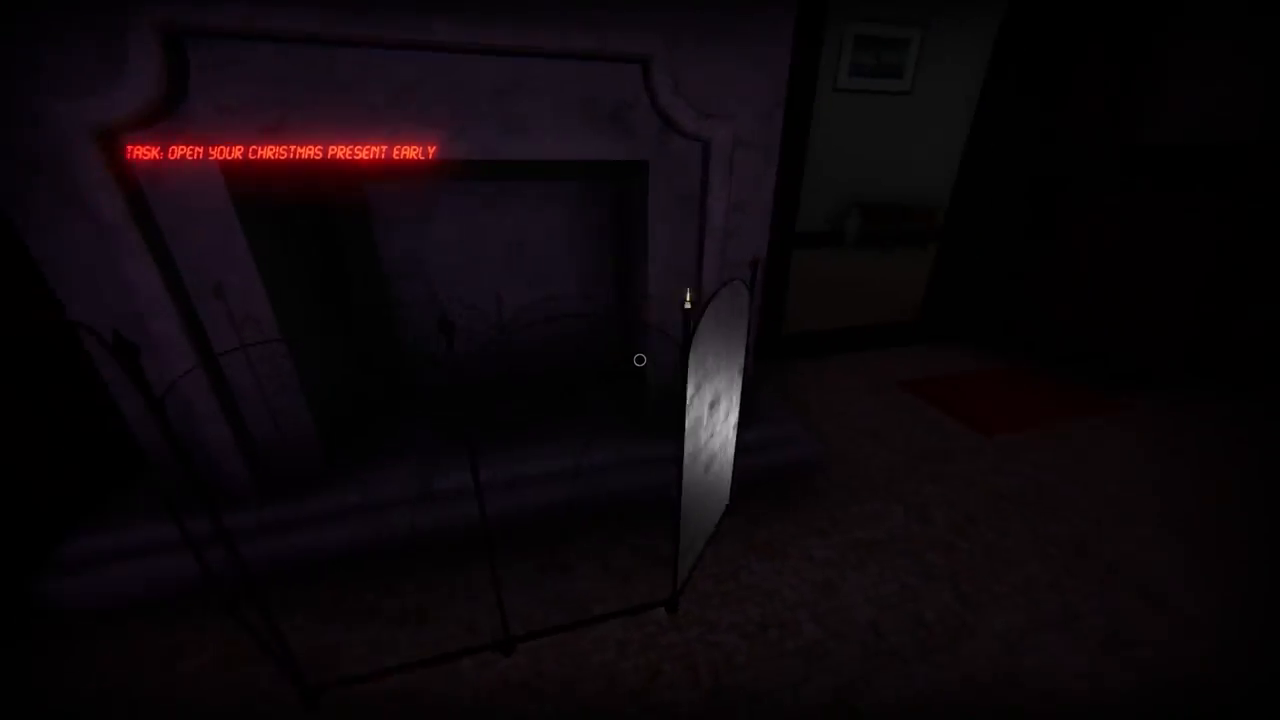
mouse_move(640, 360)
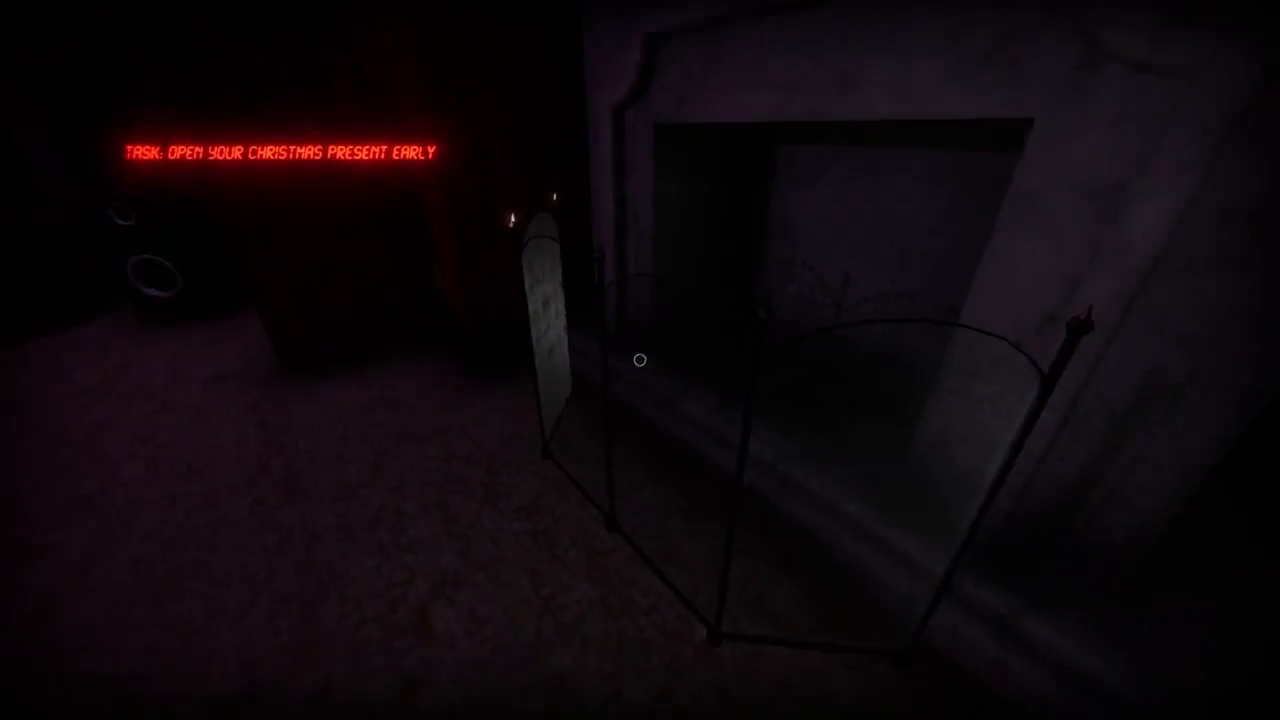
mouse_move(640, 360)
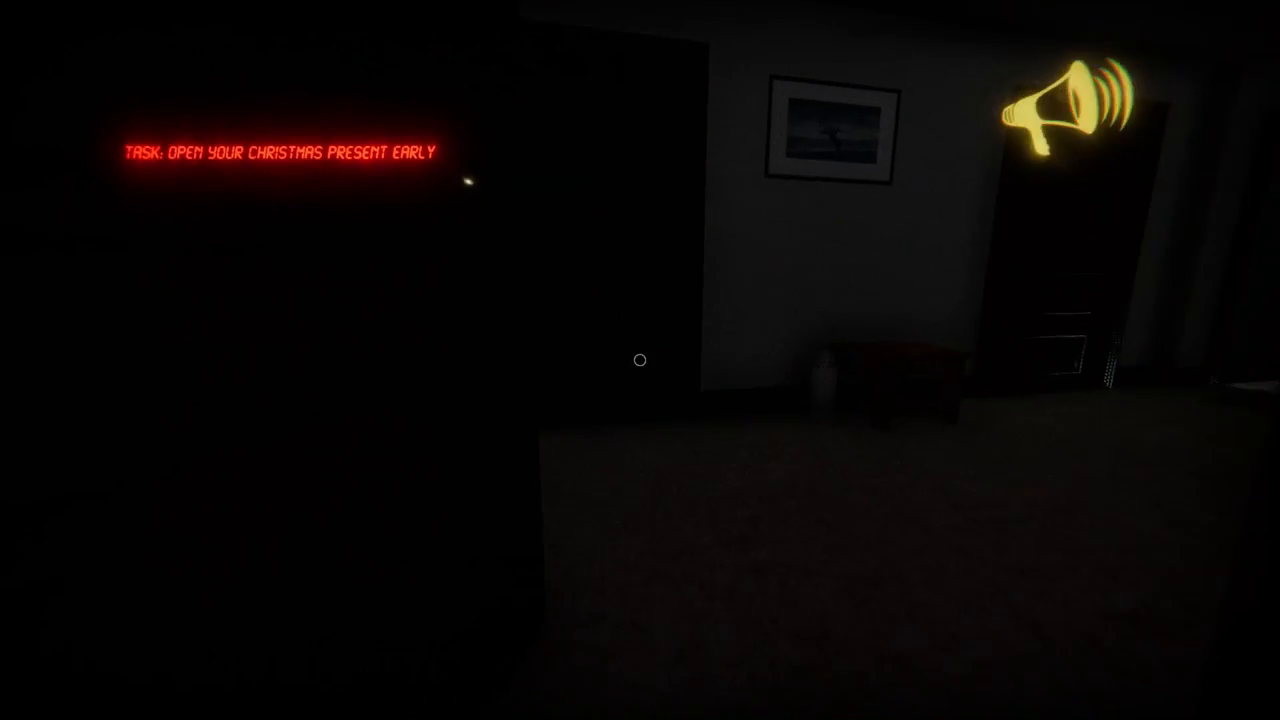
mouse_move(640, 360)
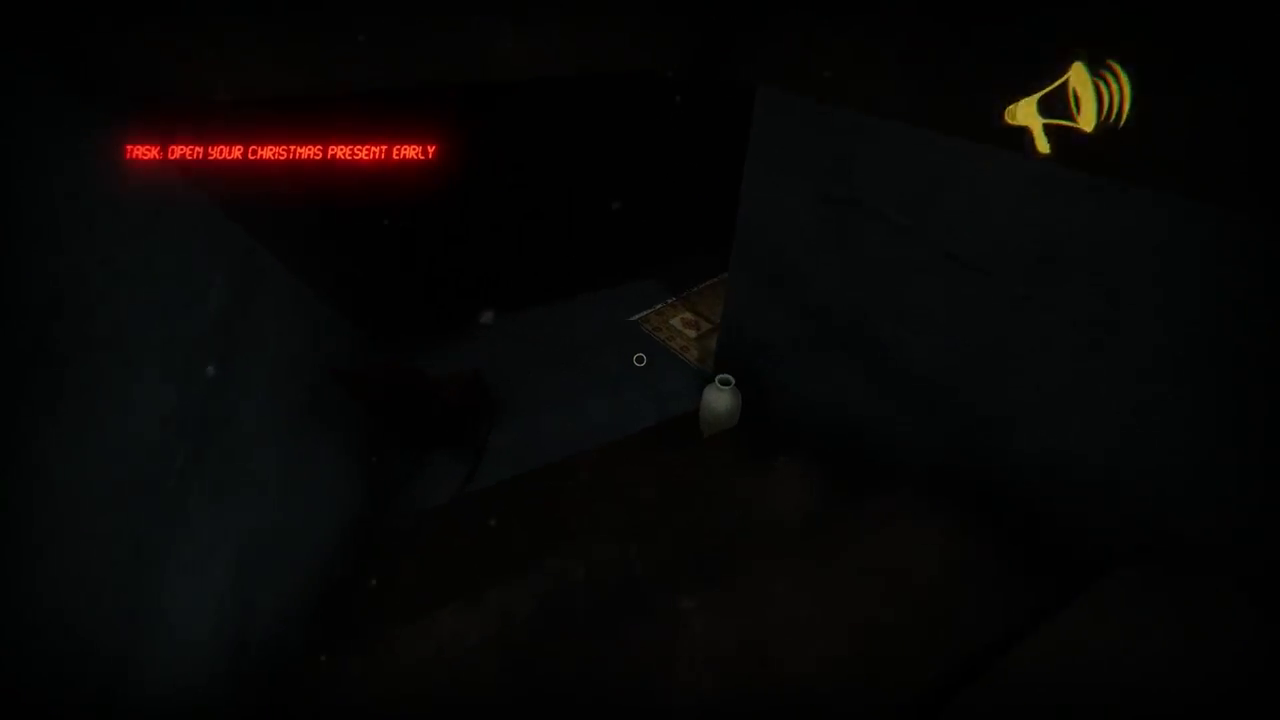
mouse_move(640, 360)
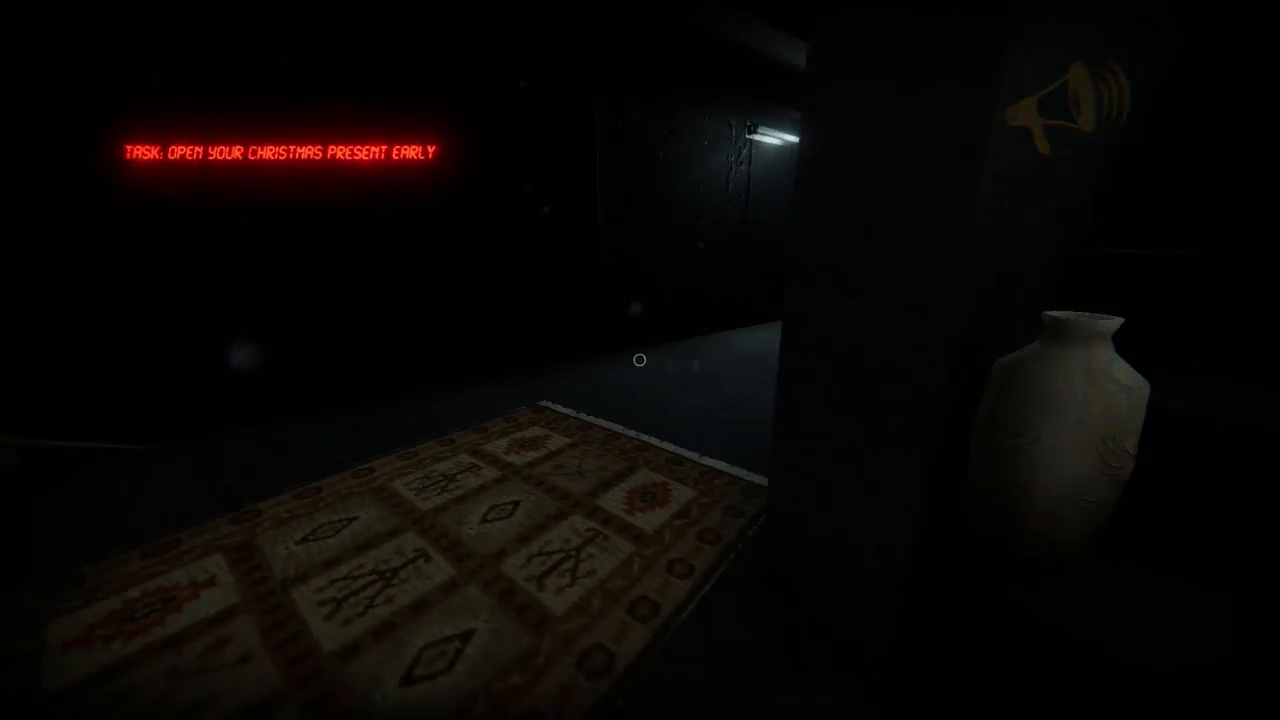
mouse_move(640, 360)
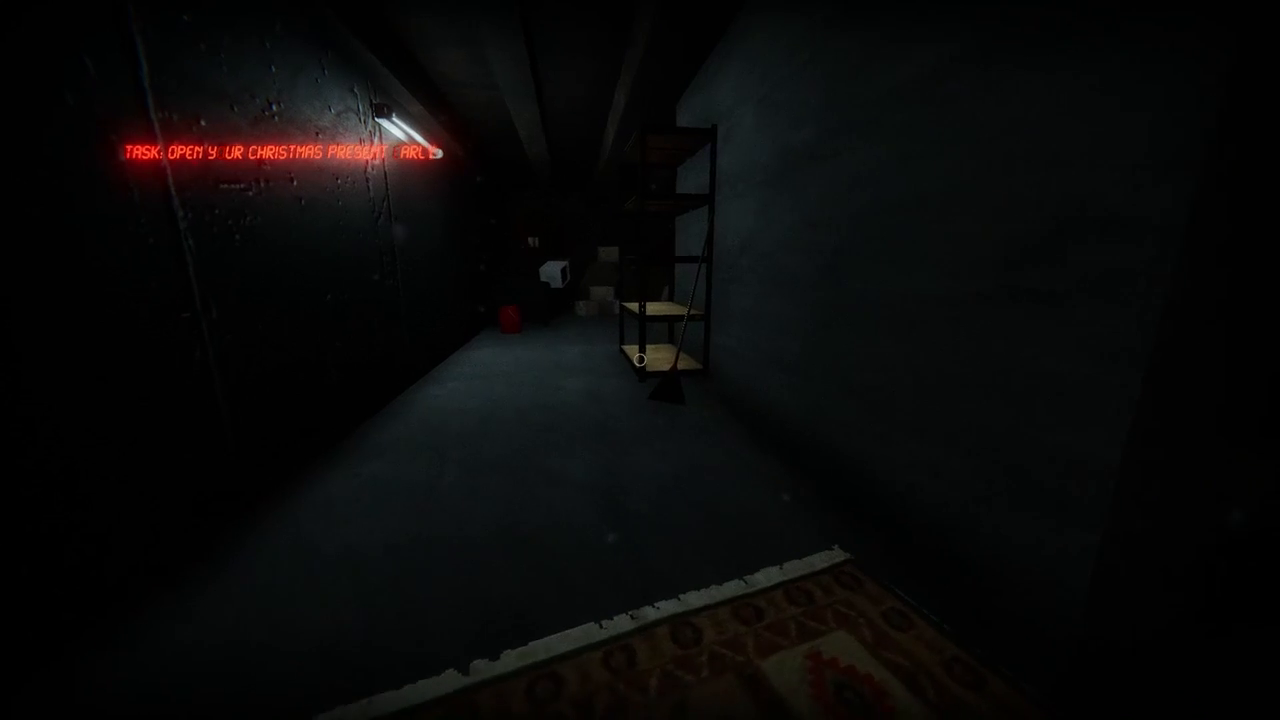
mouse_move(640, 360)
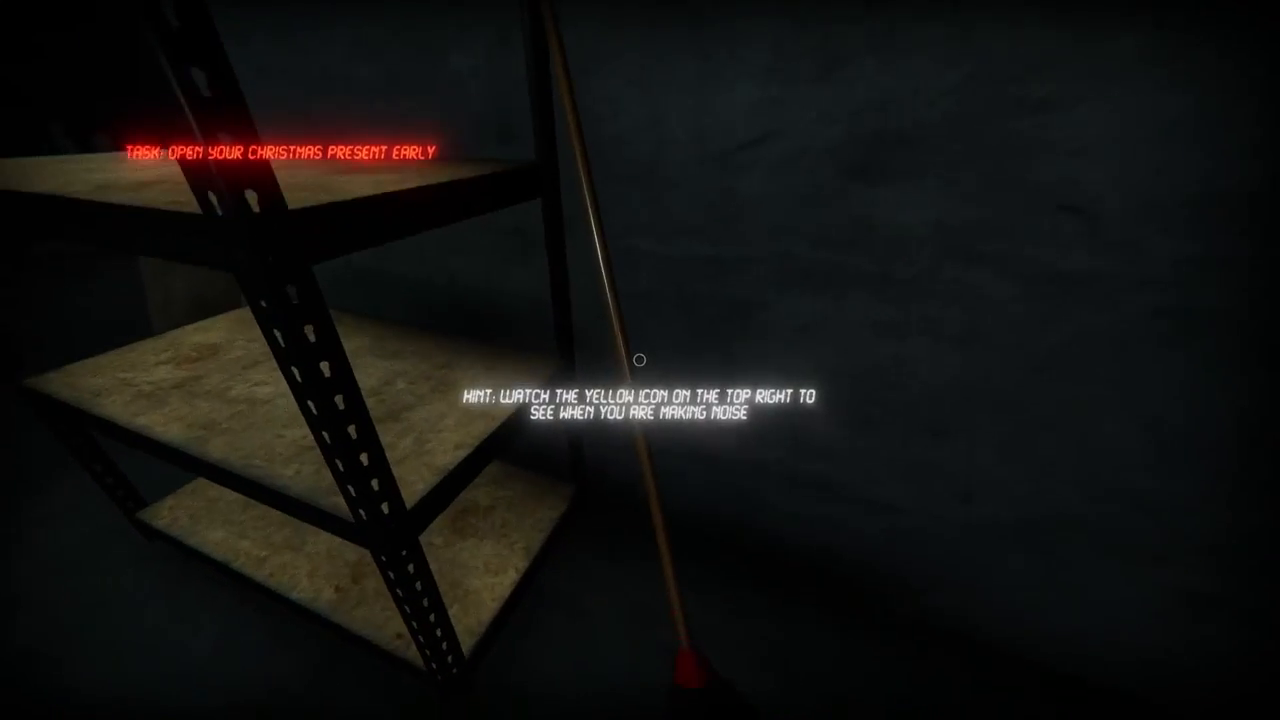
mouse_move(640, 360)
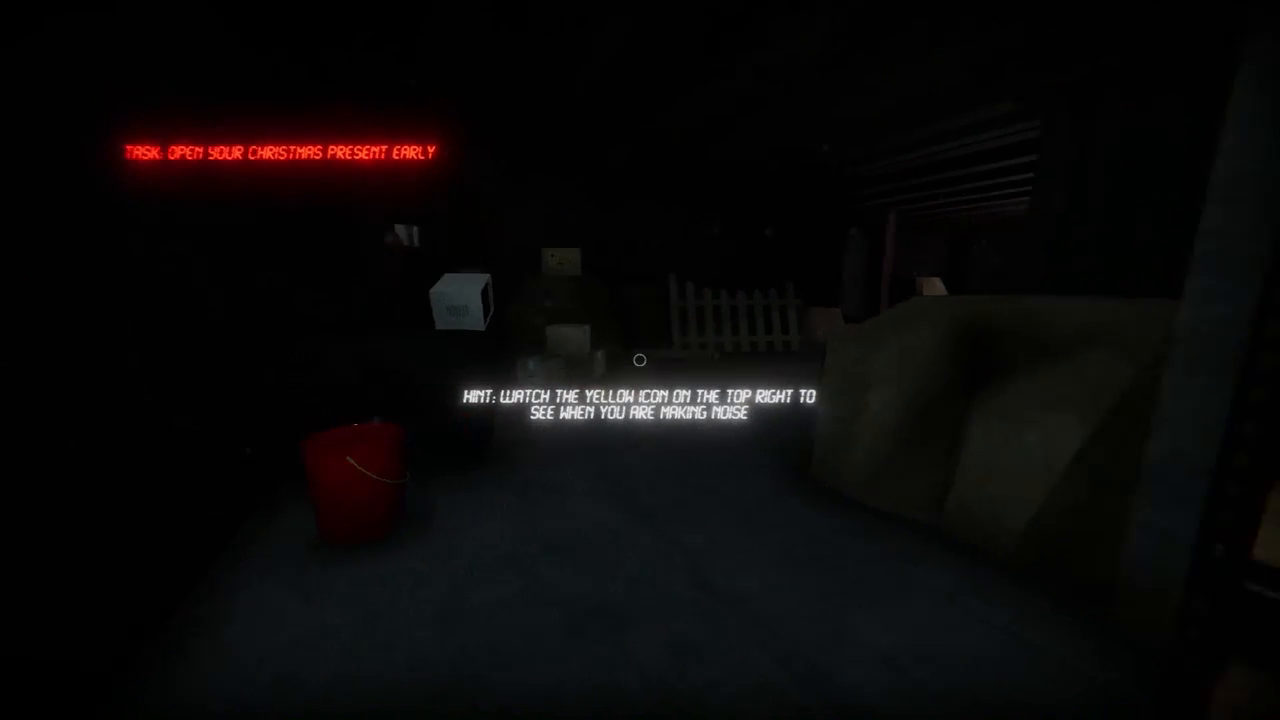
mouse_move(640, 360)
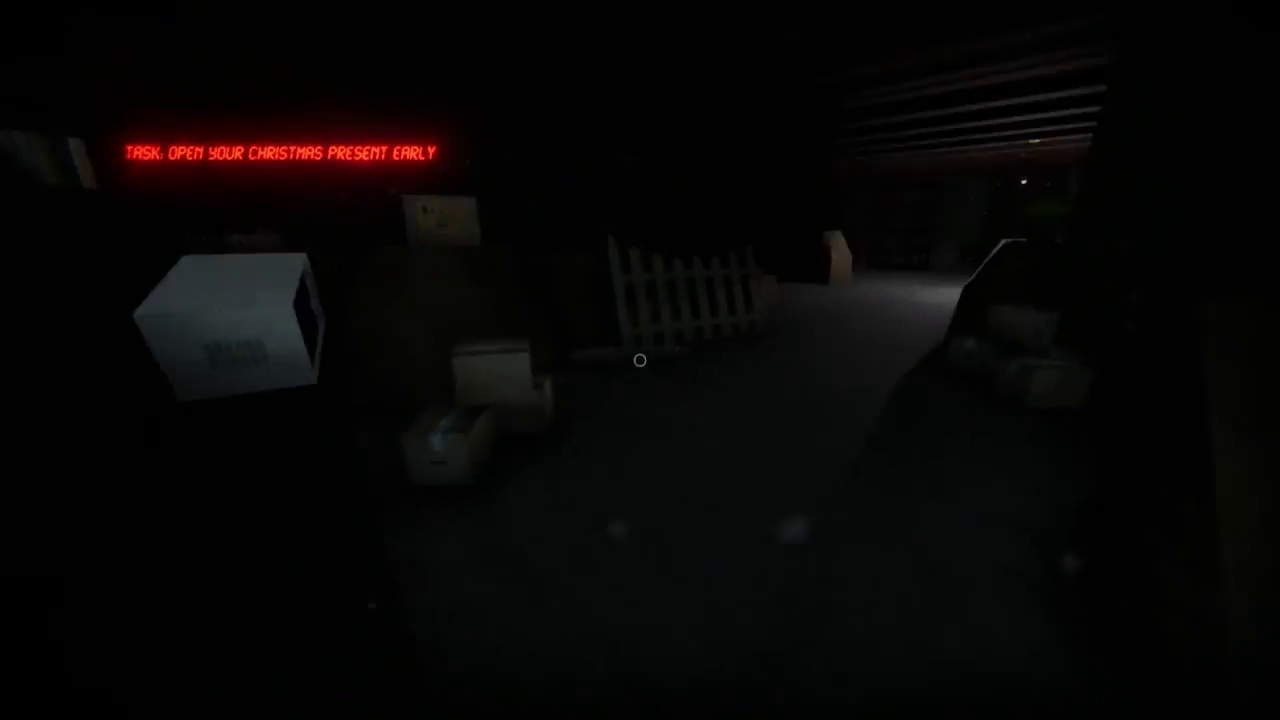
mouse_move(640, 360)
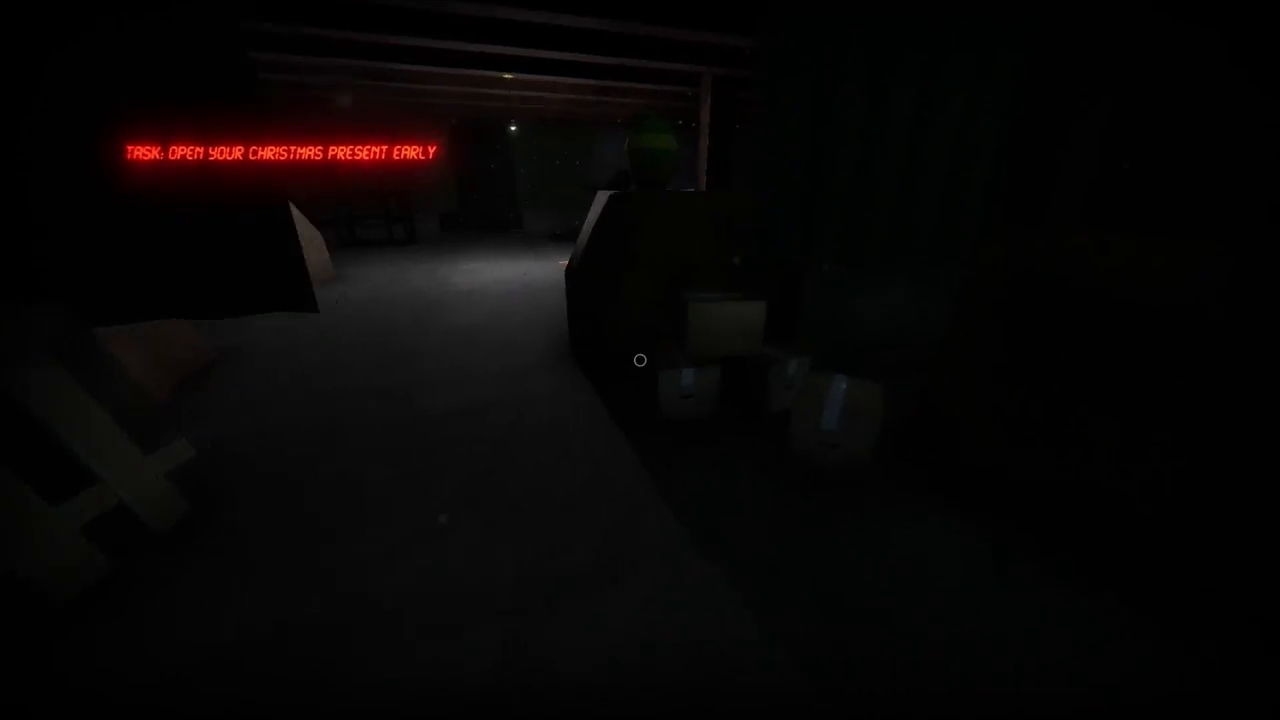
mouse_move(640, 360)
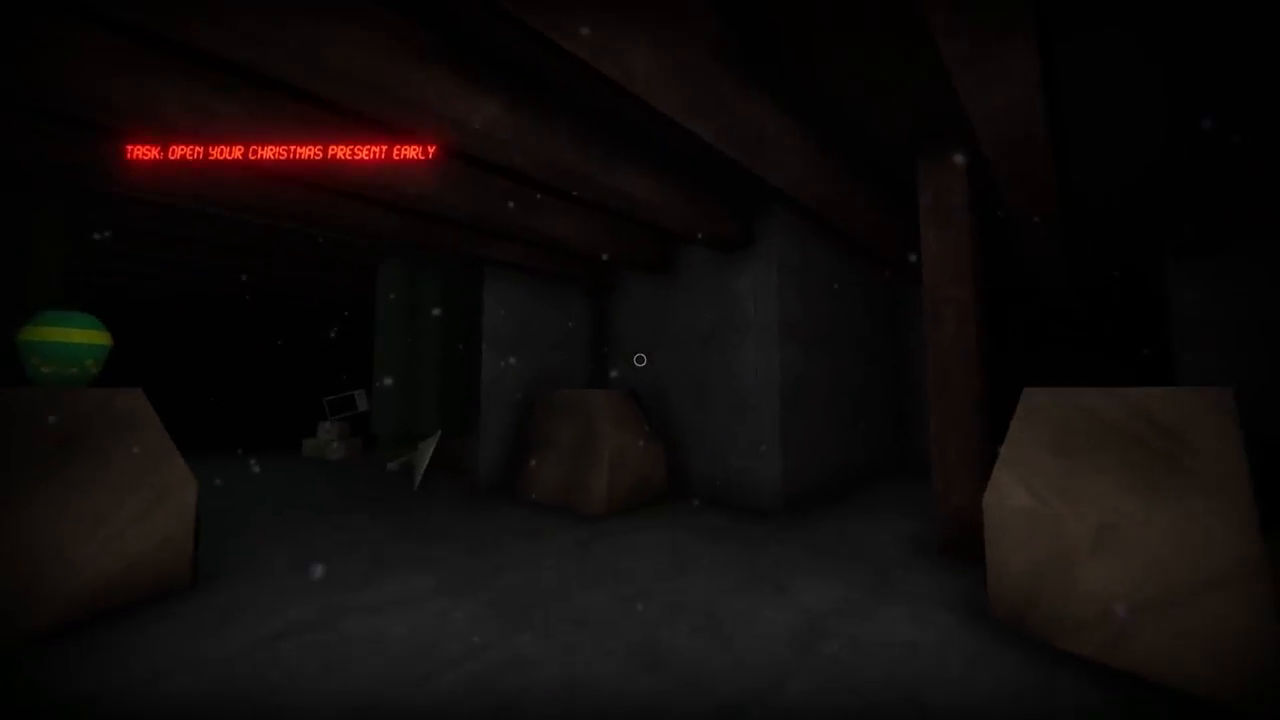
mouse_move(640, 360)
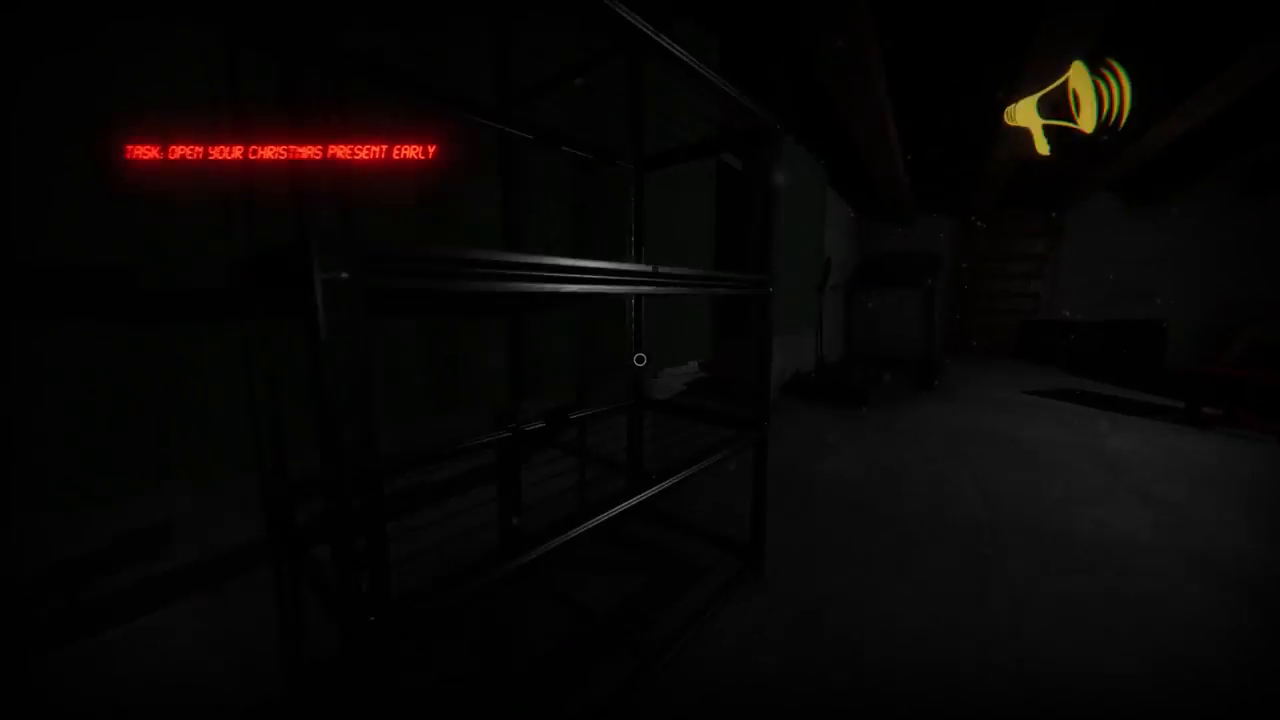
mouse_move(640, 360)
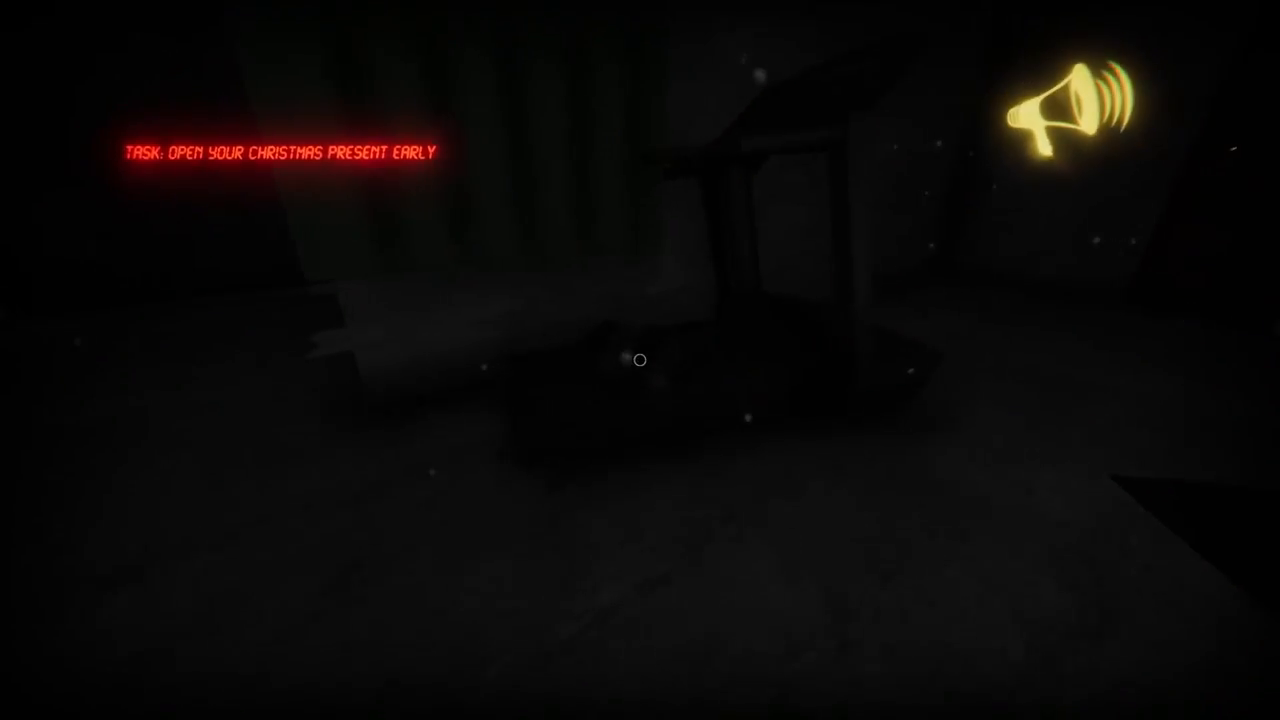
mouse_move(640, 360)
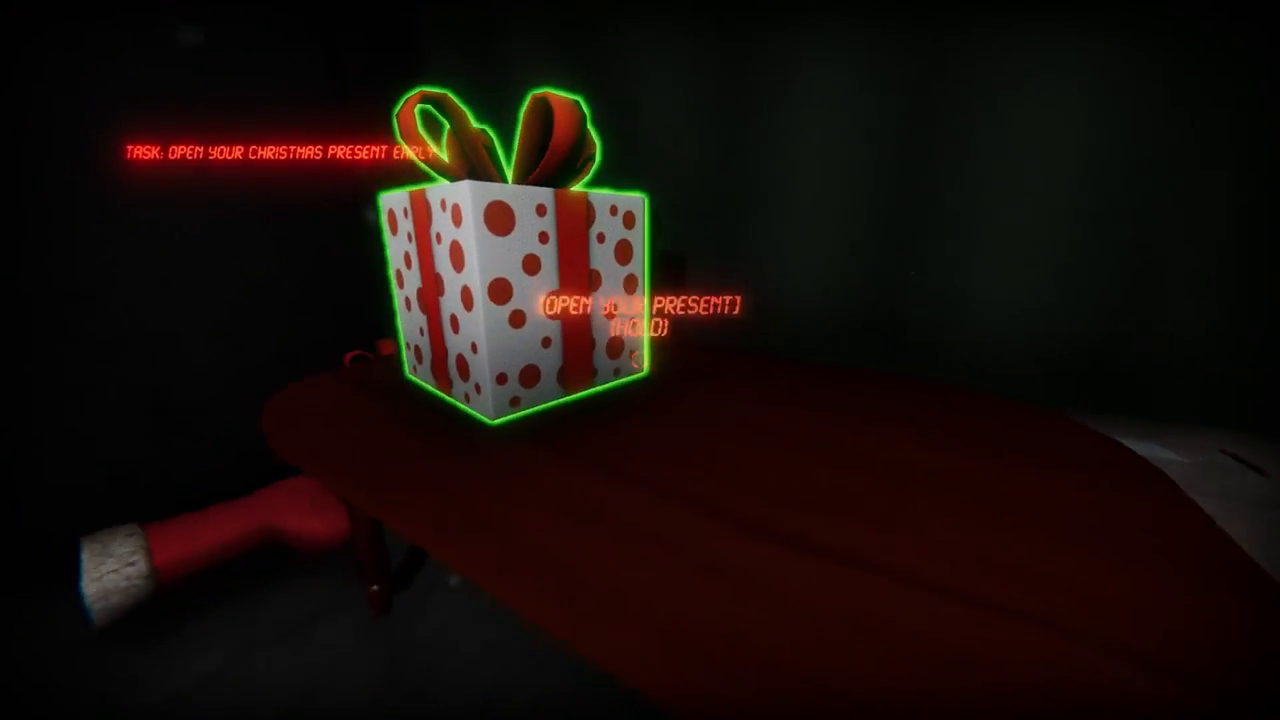
Step: Open the polka-dot Christmas present to reveal the boxed Talking Tattletail toy
click(520, 310)
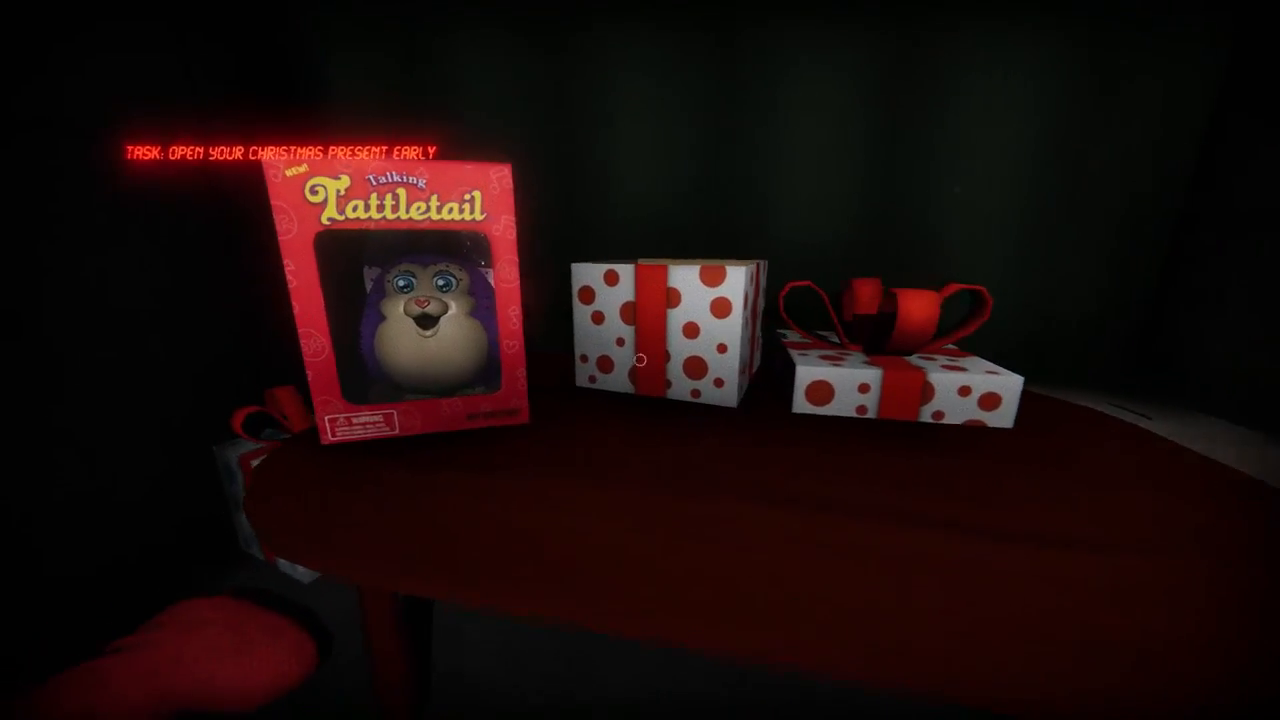
mouse_move(640, 360)
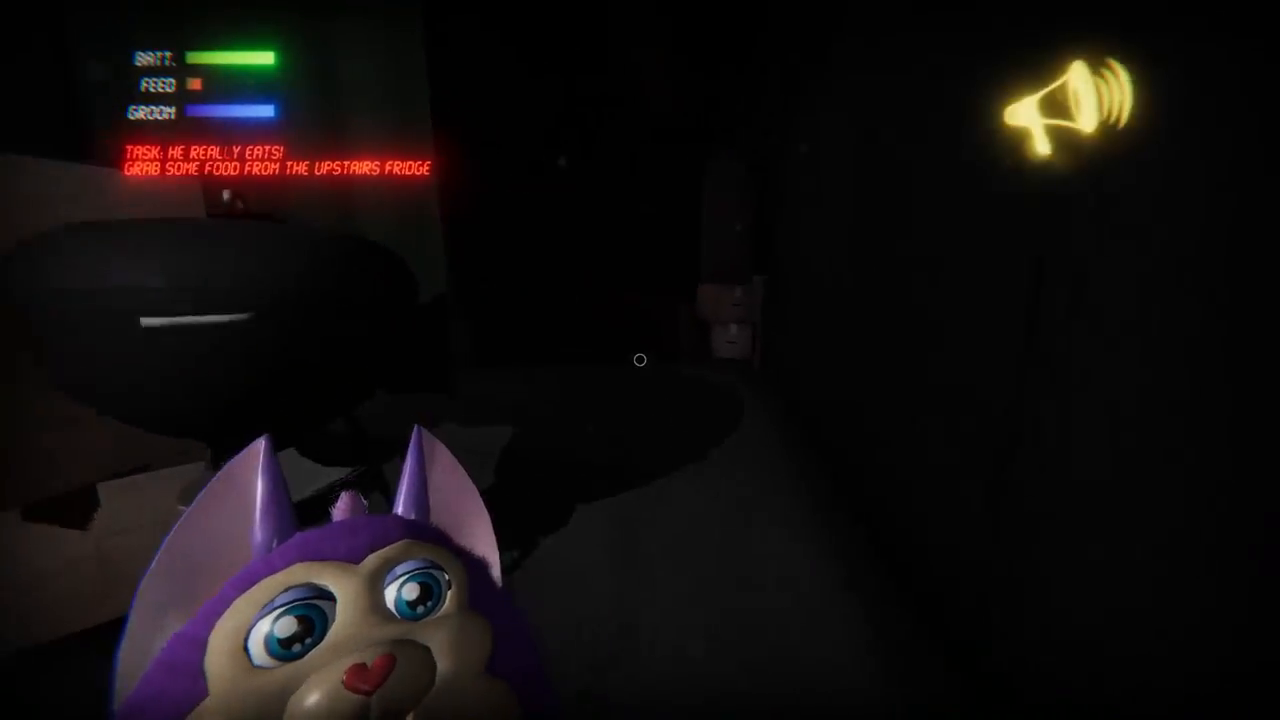
mouse_move(640, 360)
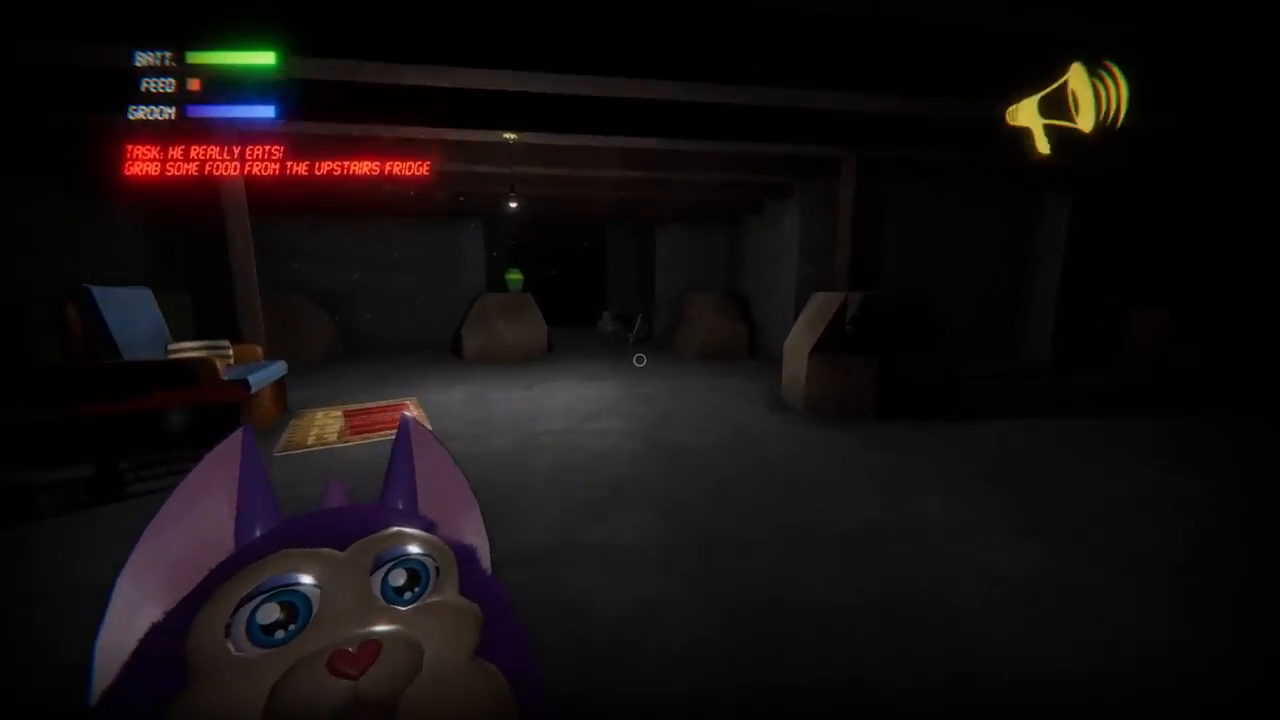
mouse_move(640, 360)
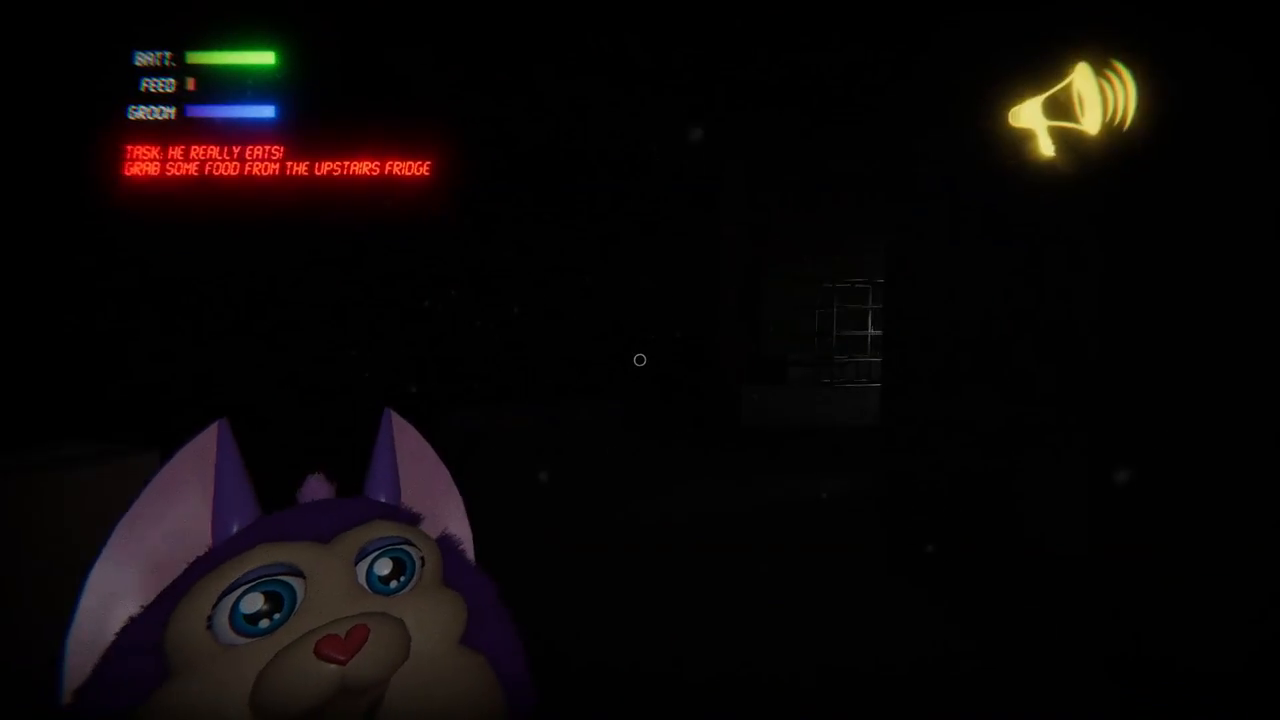
mouse_move(640, 360)
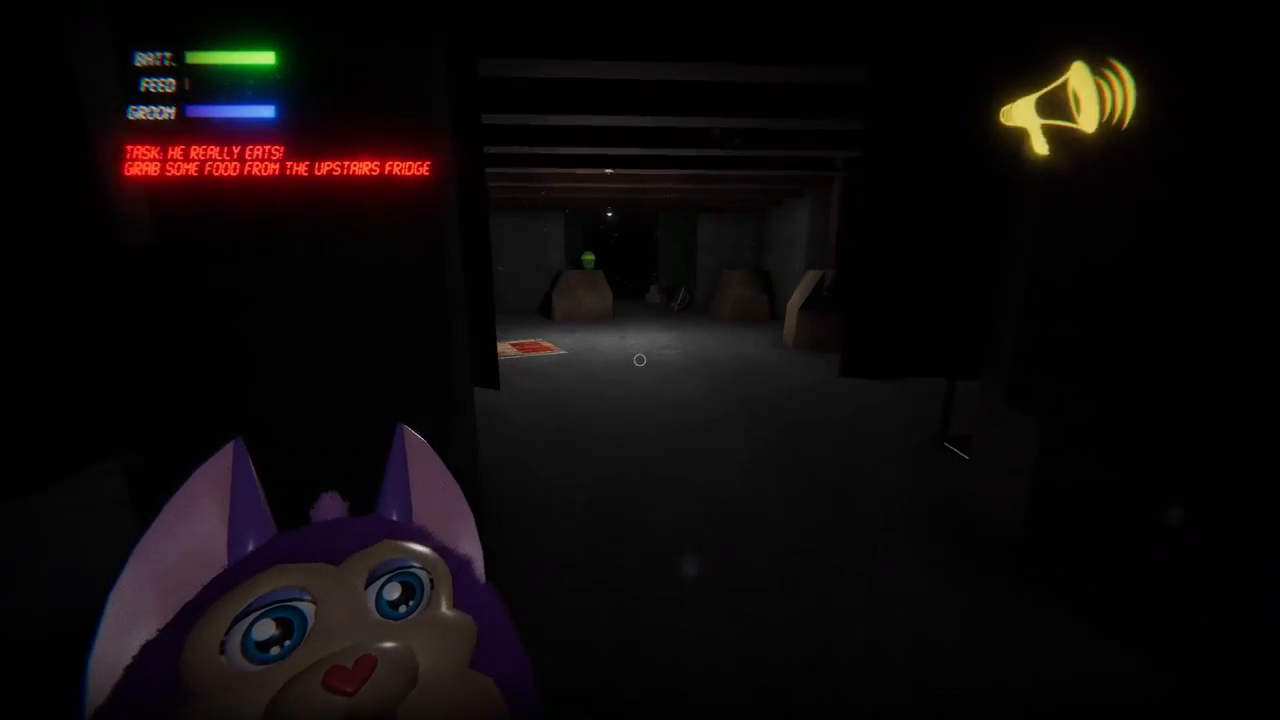
mouse_move(640, 360)
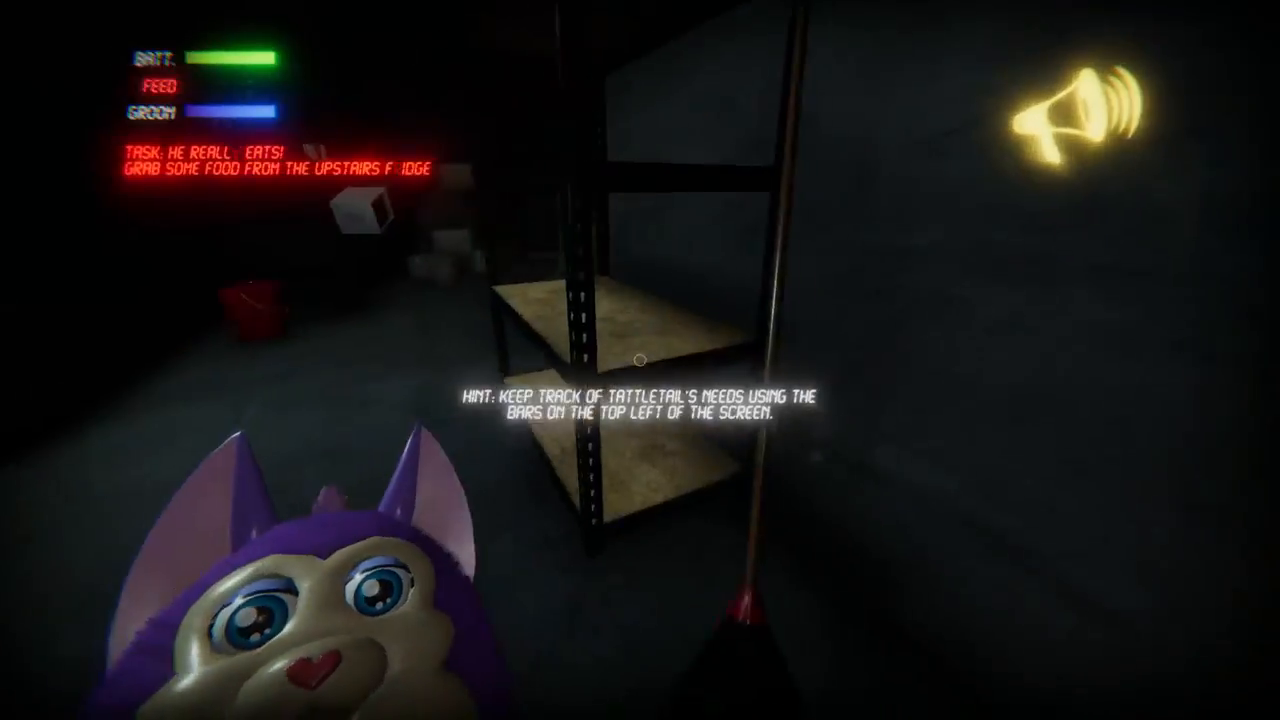
mouse_move(640, 360)
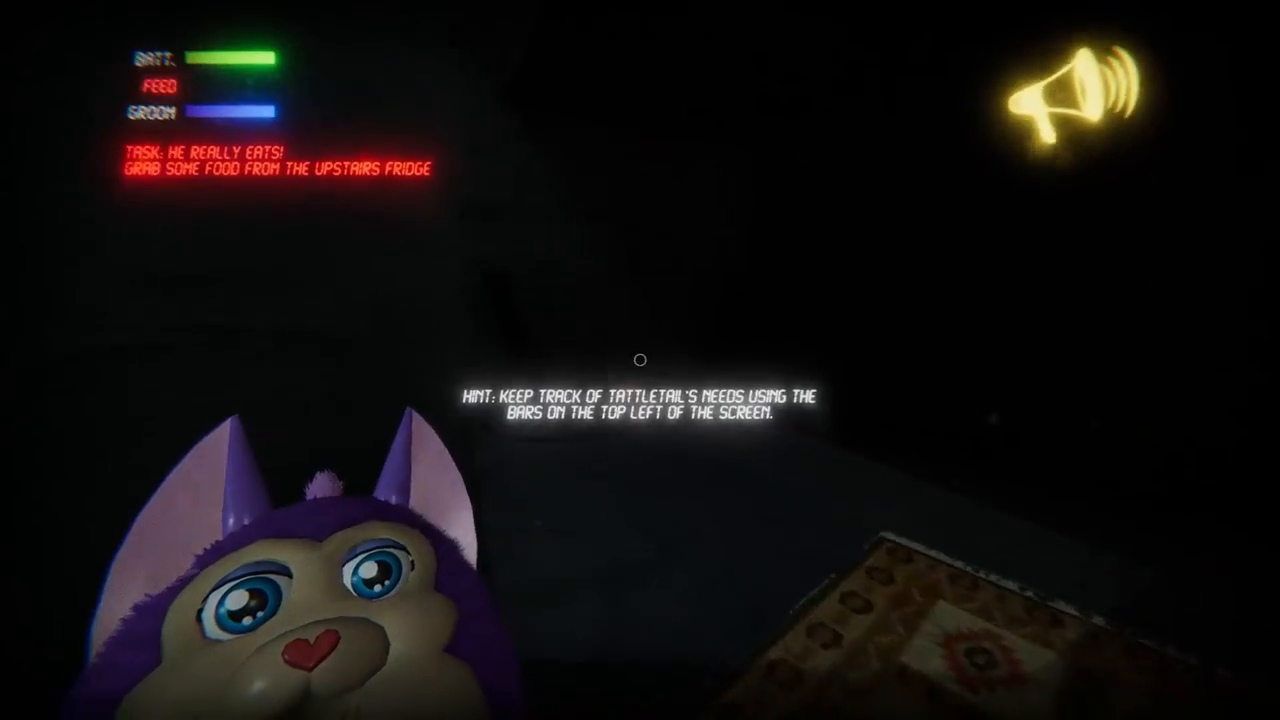
mouse_move(640, 360)
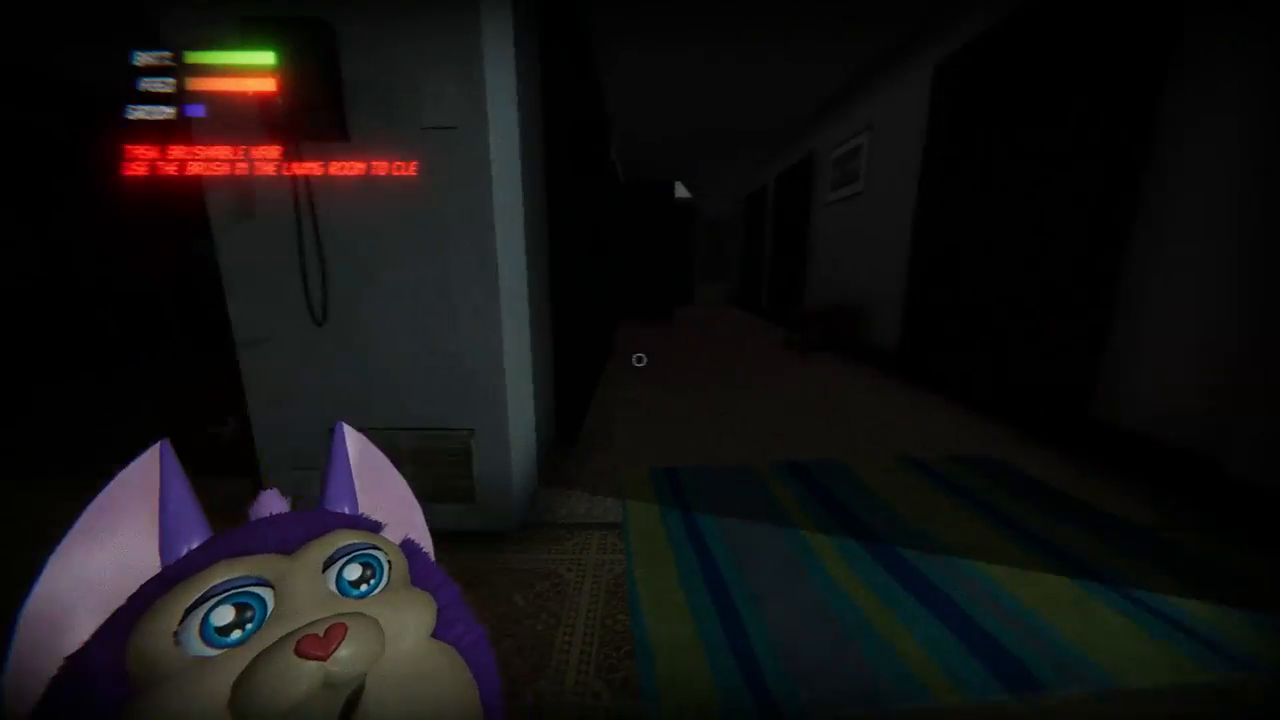
mouse_move(640, 360)
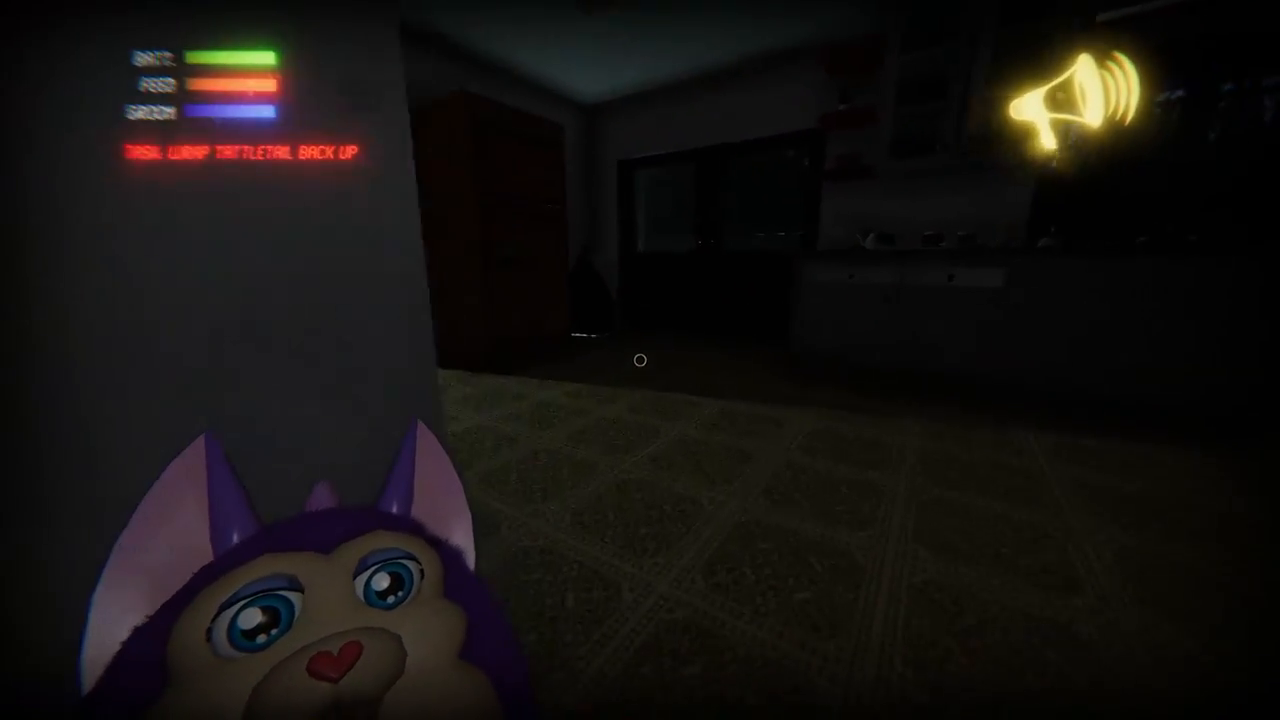
mouse_move(640, 360)
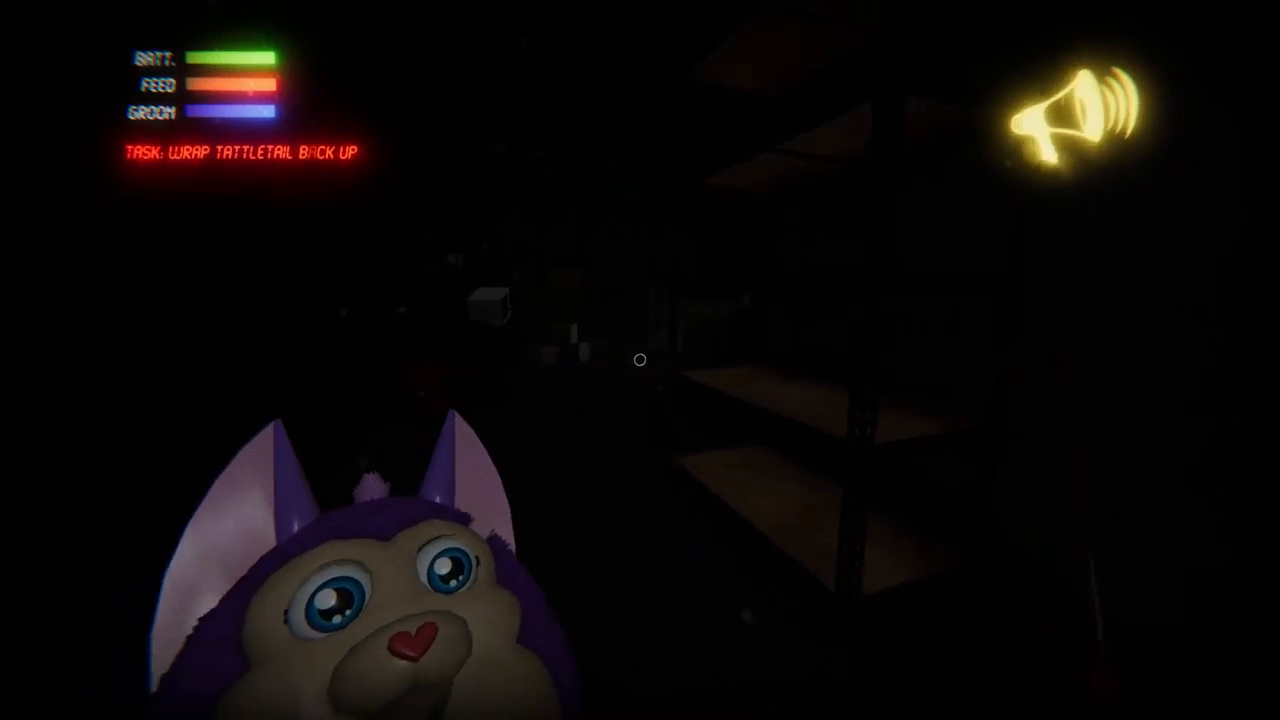
mouse_move(640, 360)
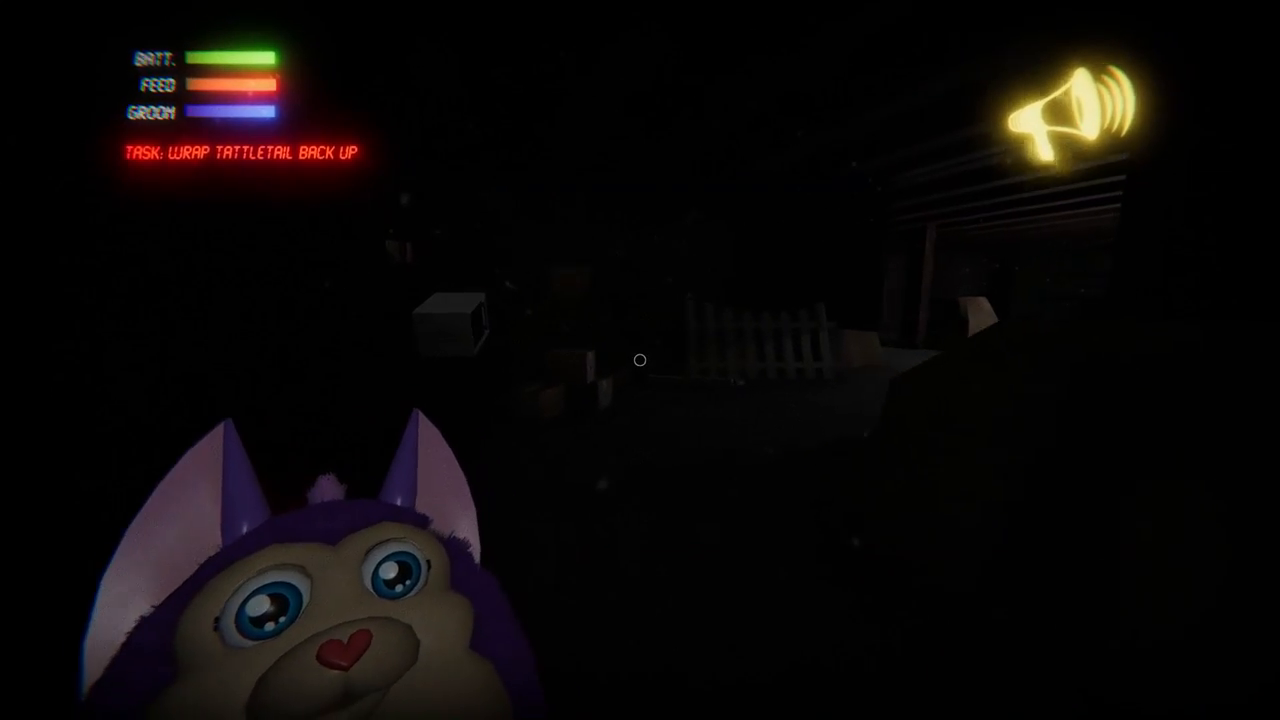
mouse_move(640, 360)
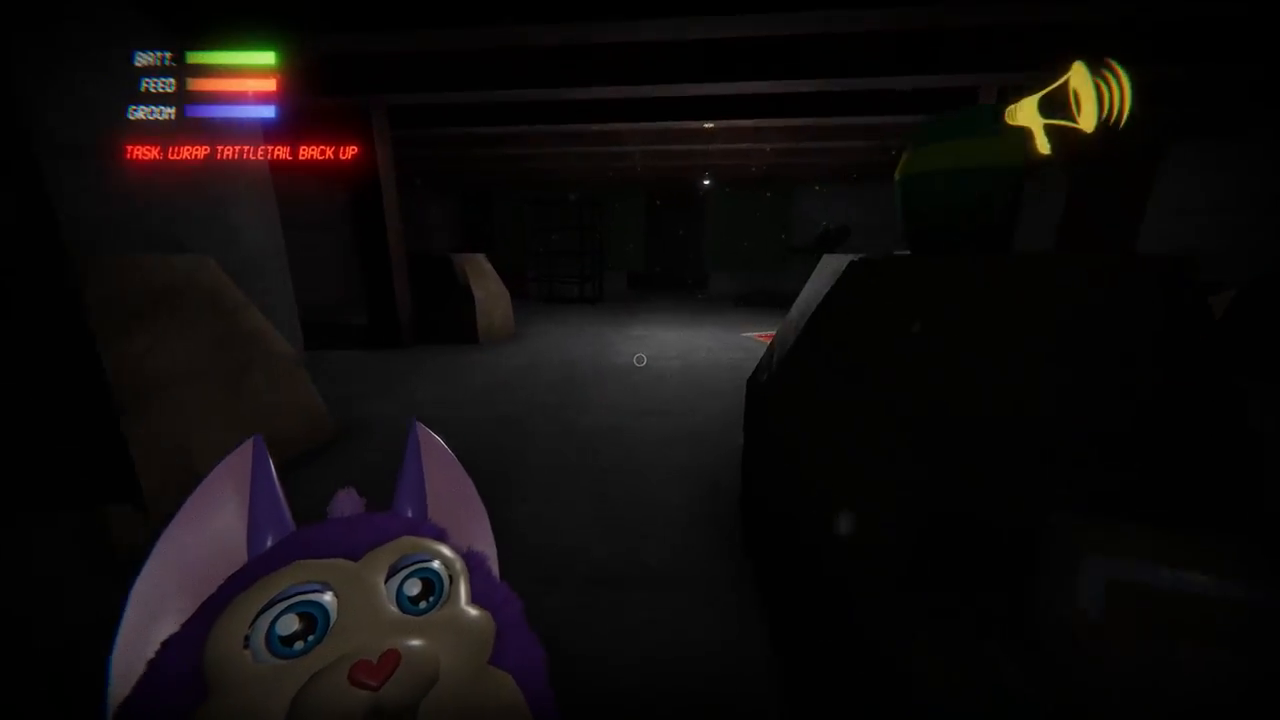
mouse_move(640, 360)
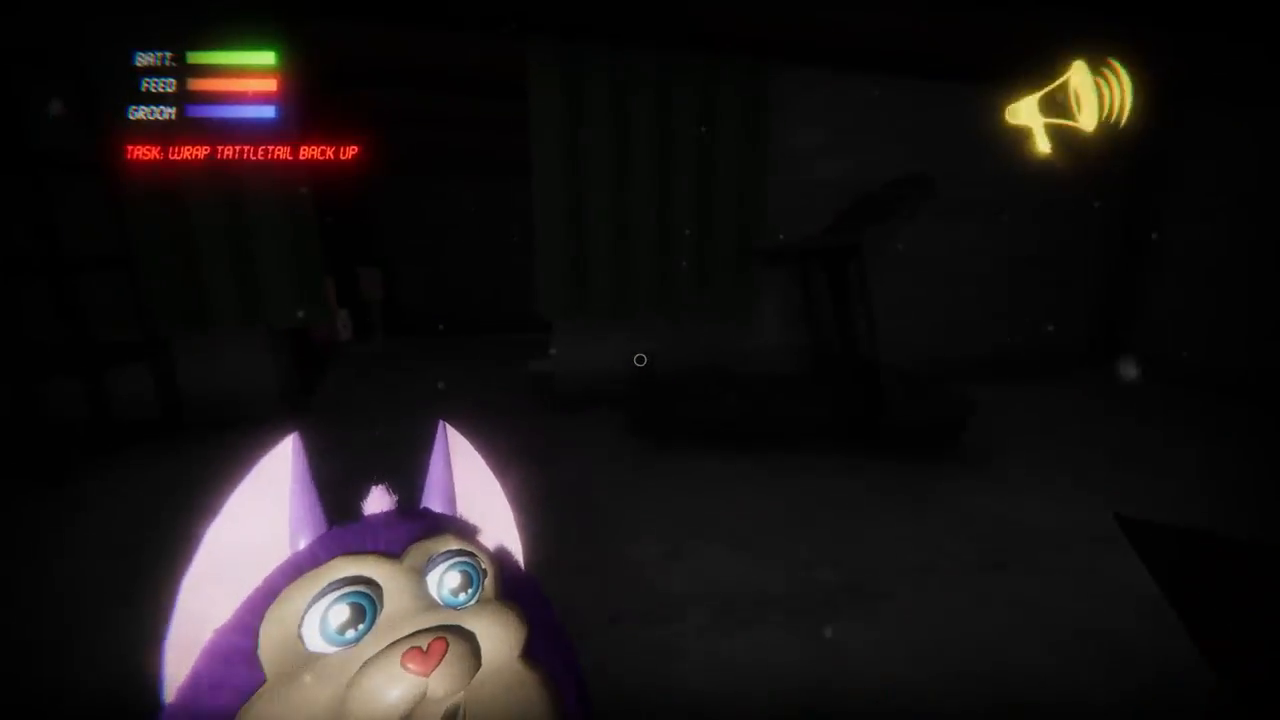
mouse_move(640, 360)
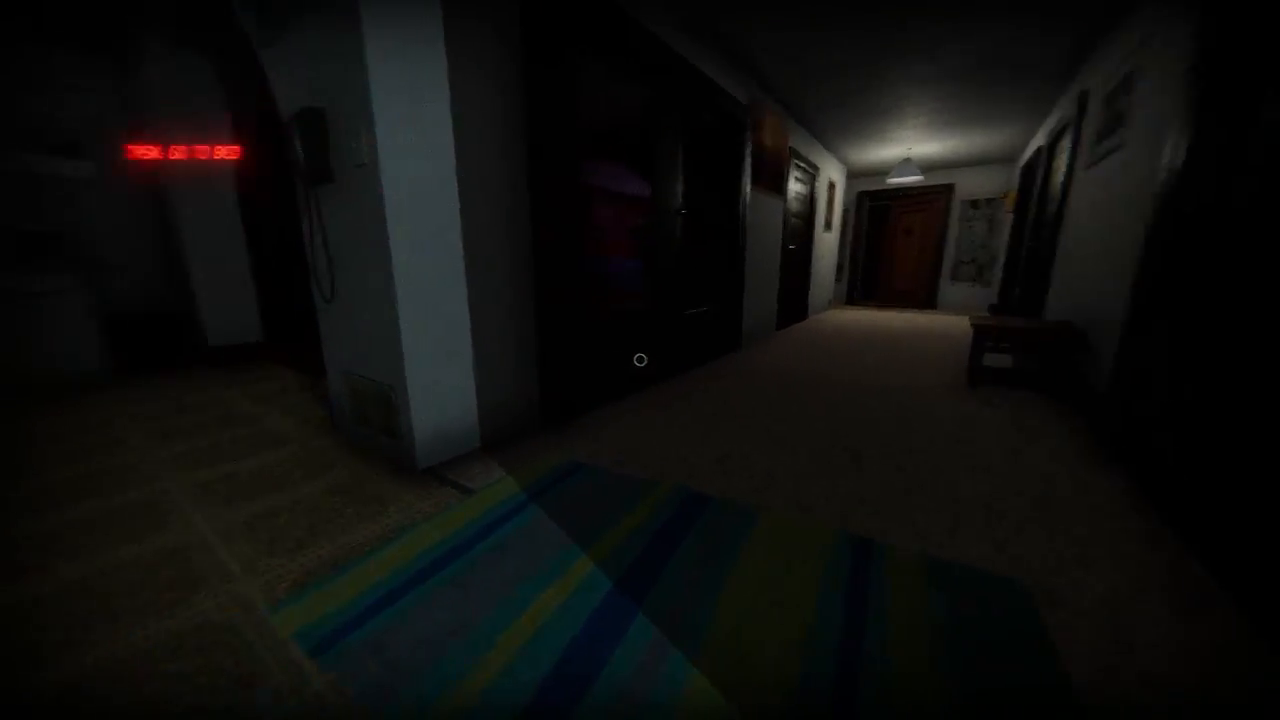
mouse_move(640, 360)
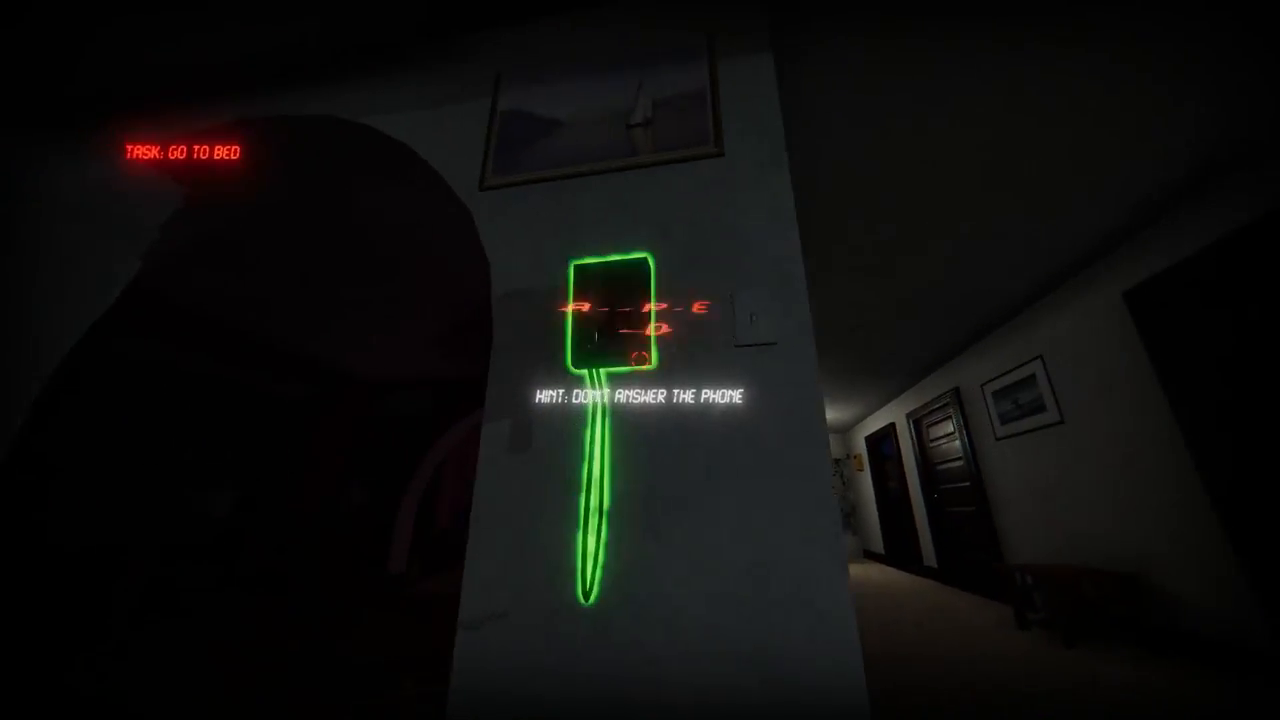
mouse_move(640, 360)
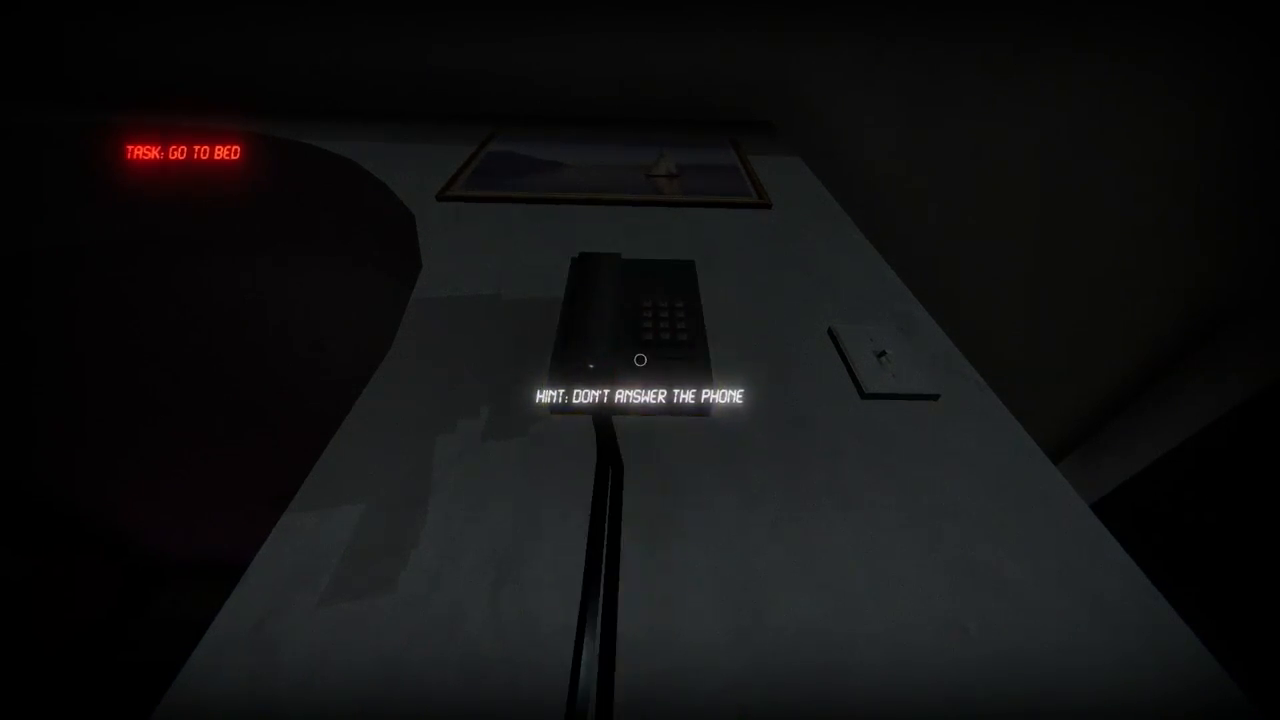
mouse_move(640, 360)
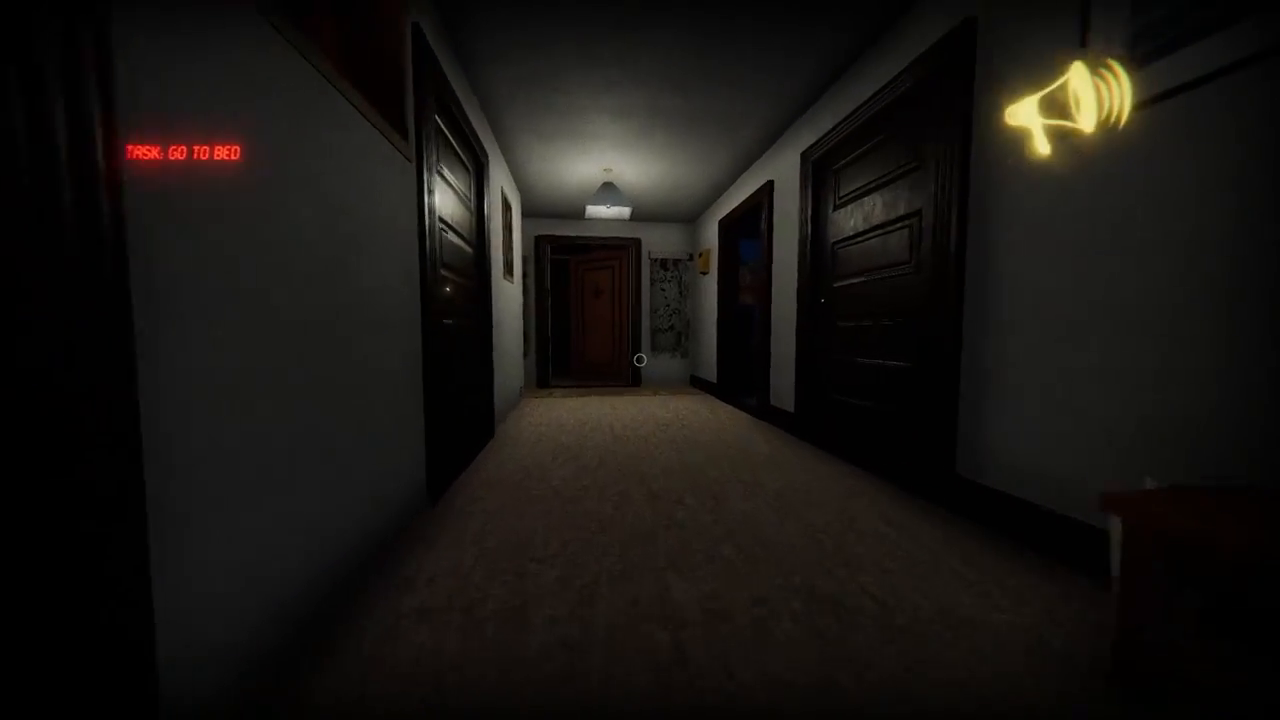
Step: Walk forward into the dark backyard toward the doghouse by the fence
key(W)
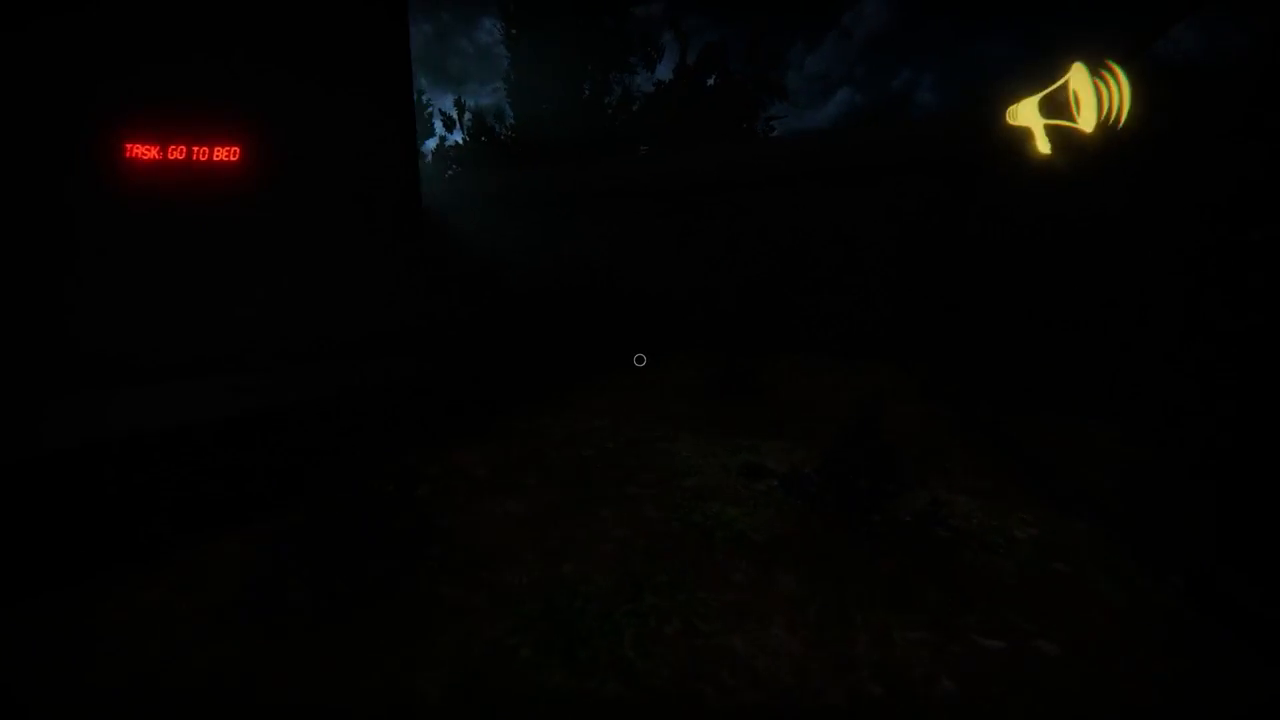
mouse_move(640, 360)
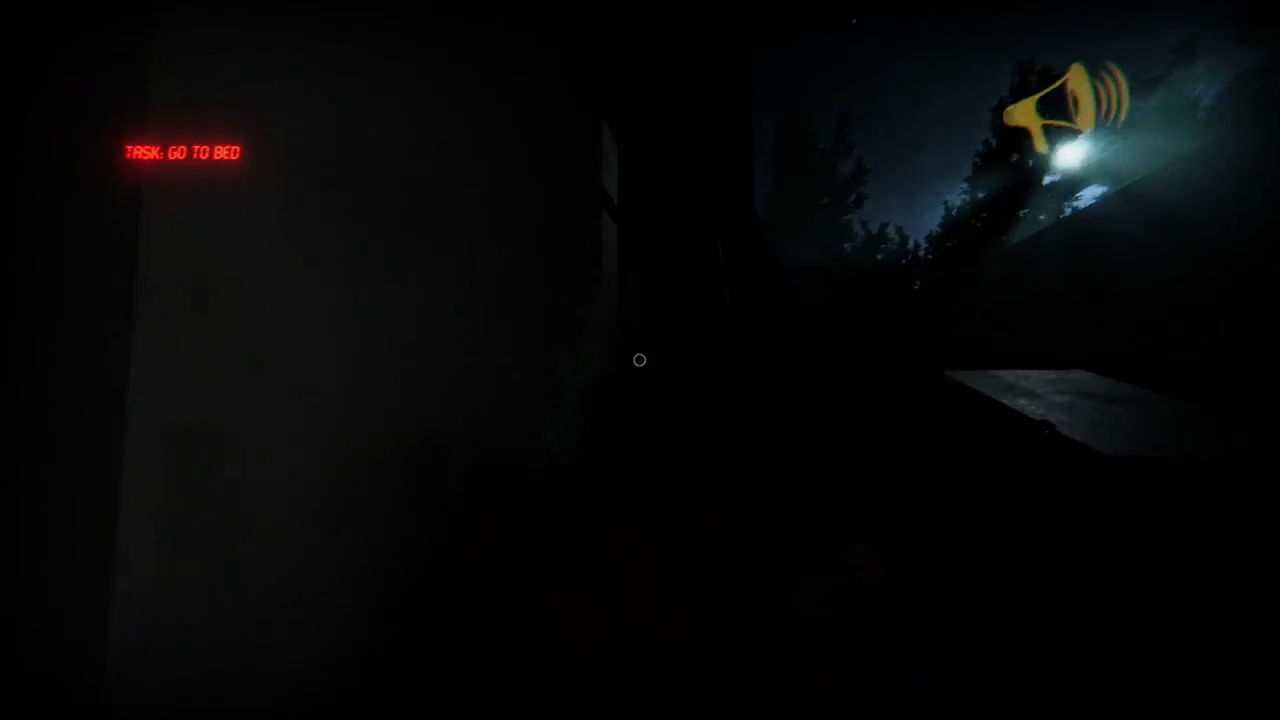
mouse_move(640, 360)
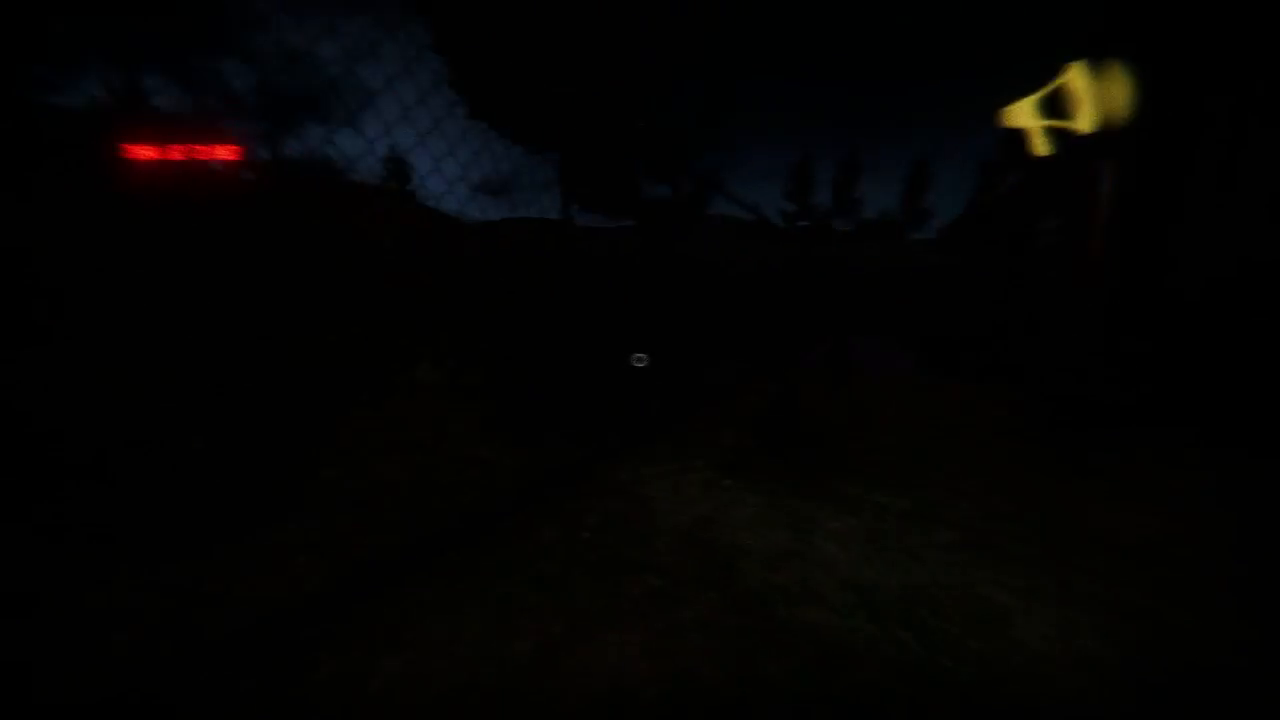
mouse_move(640, 360)
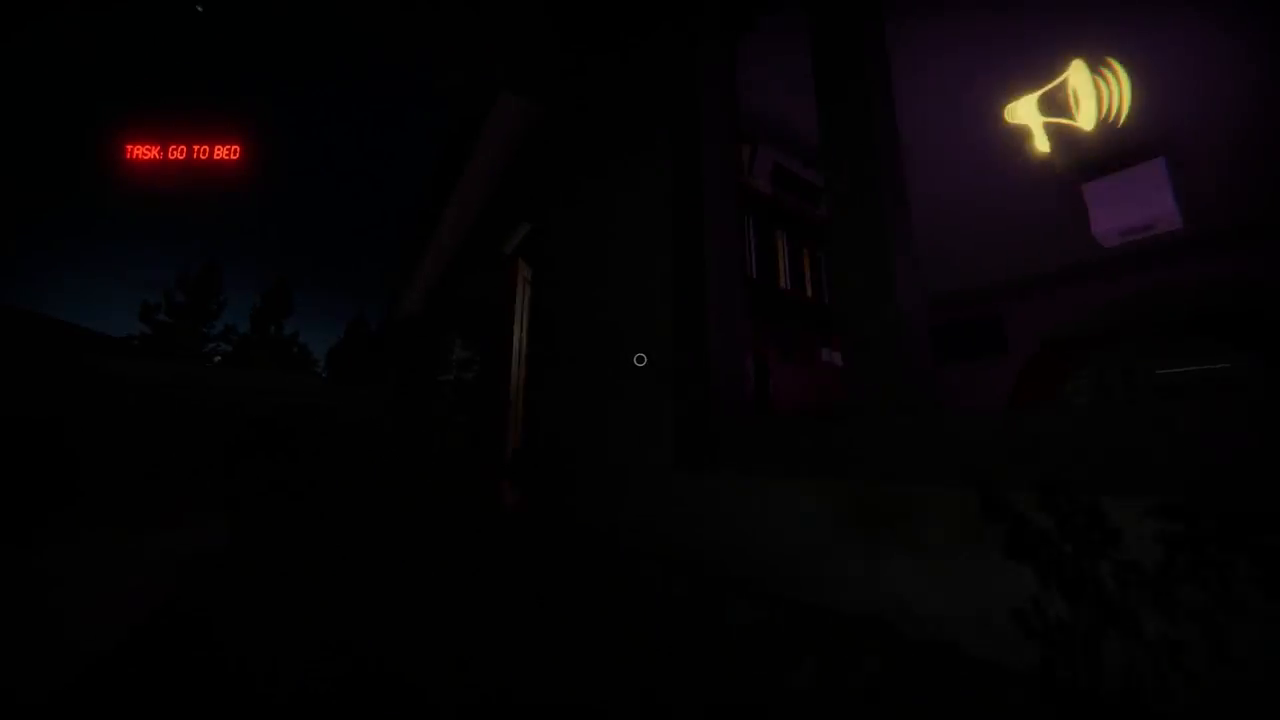
mouse_move(640, 360)
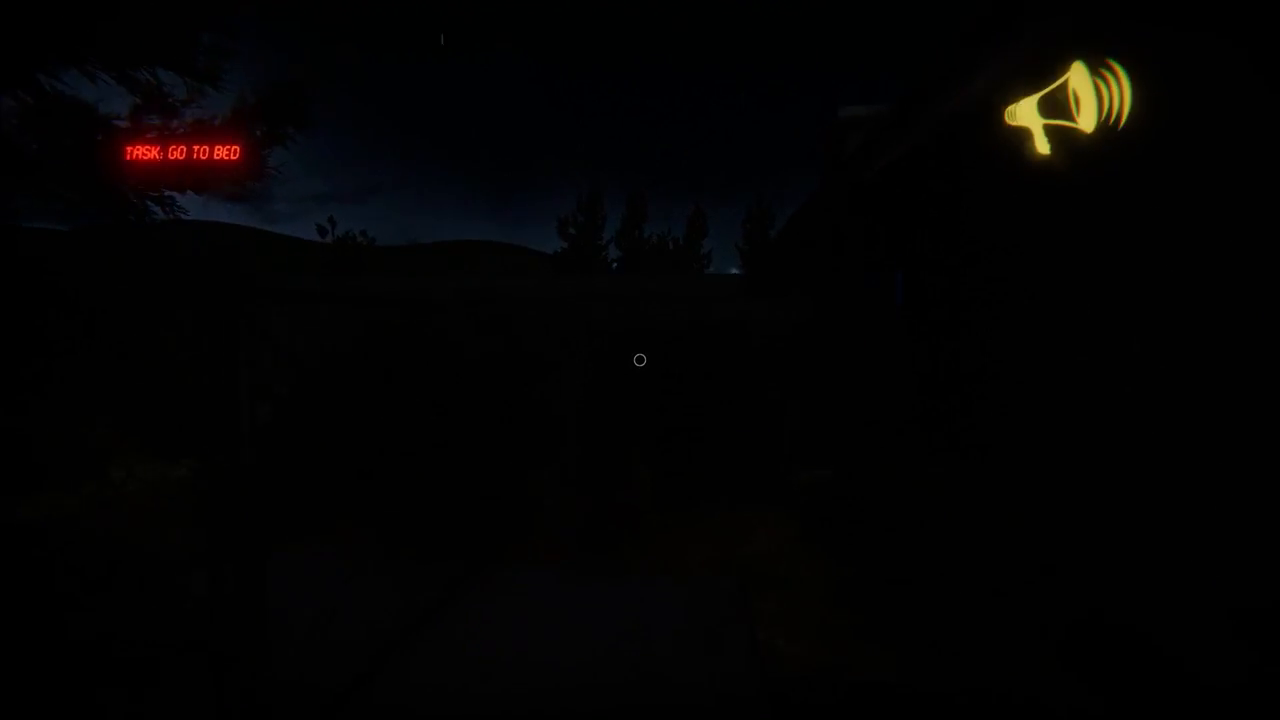
mouse_move(640, 360)
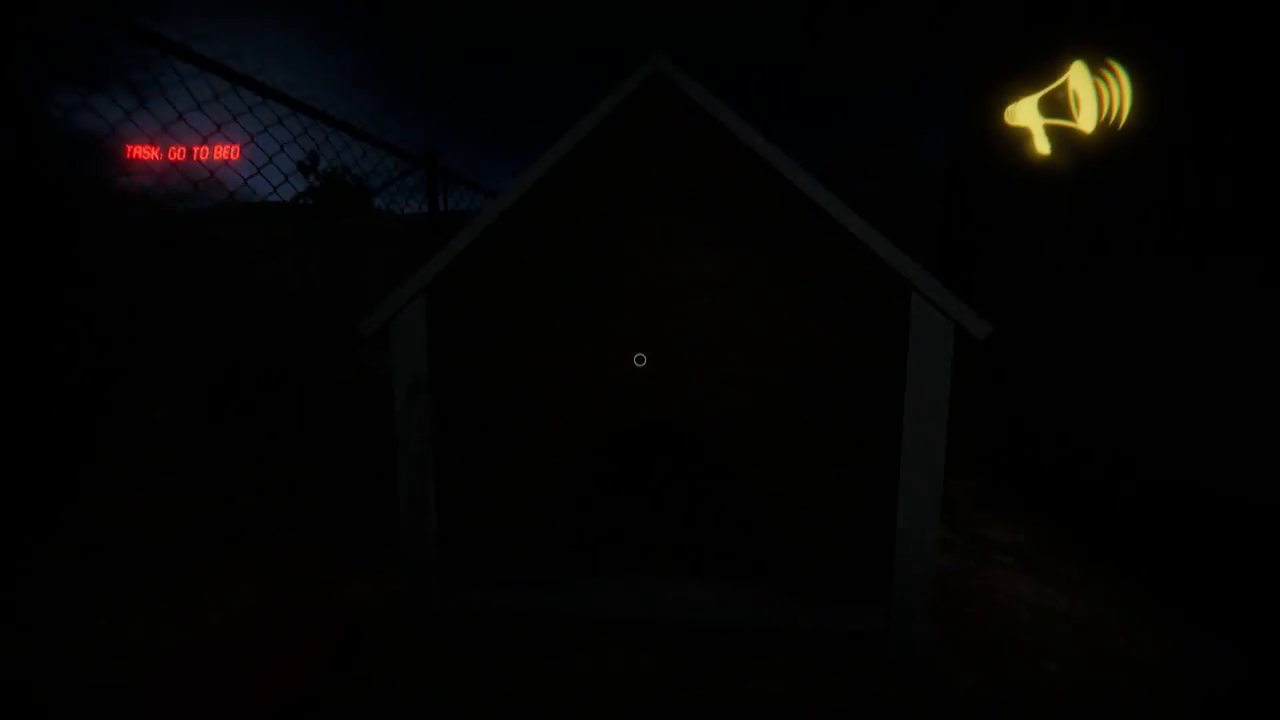
mouse_move(640, 360)
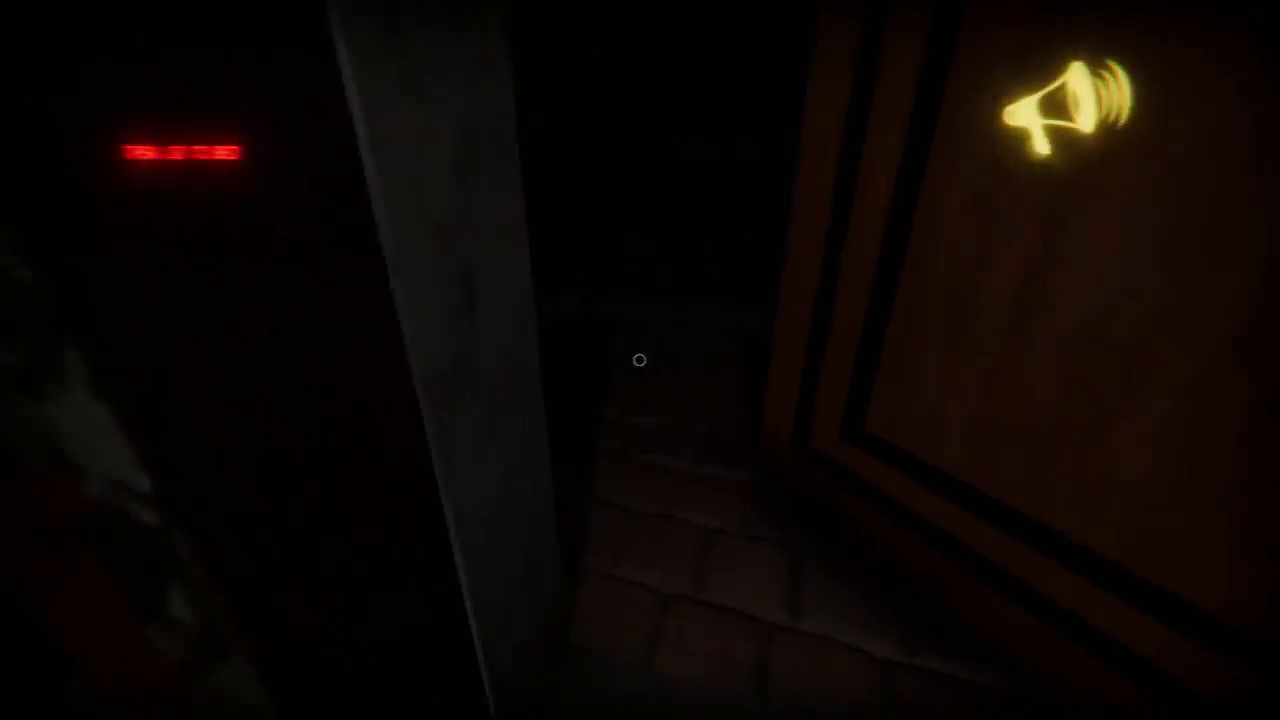
mouse_move(640, 360)
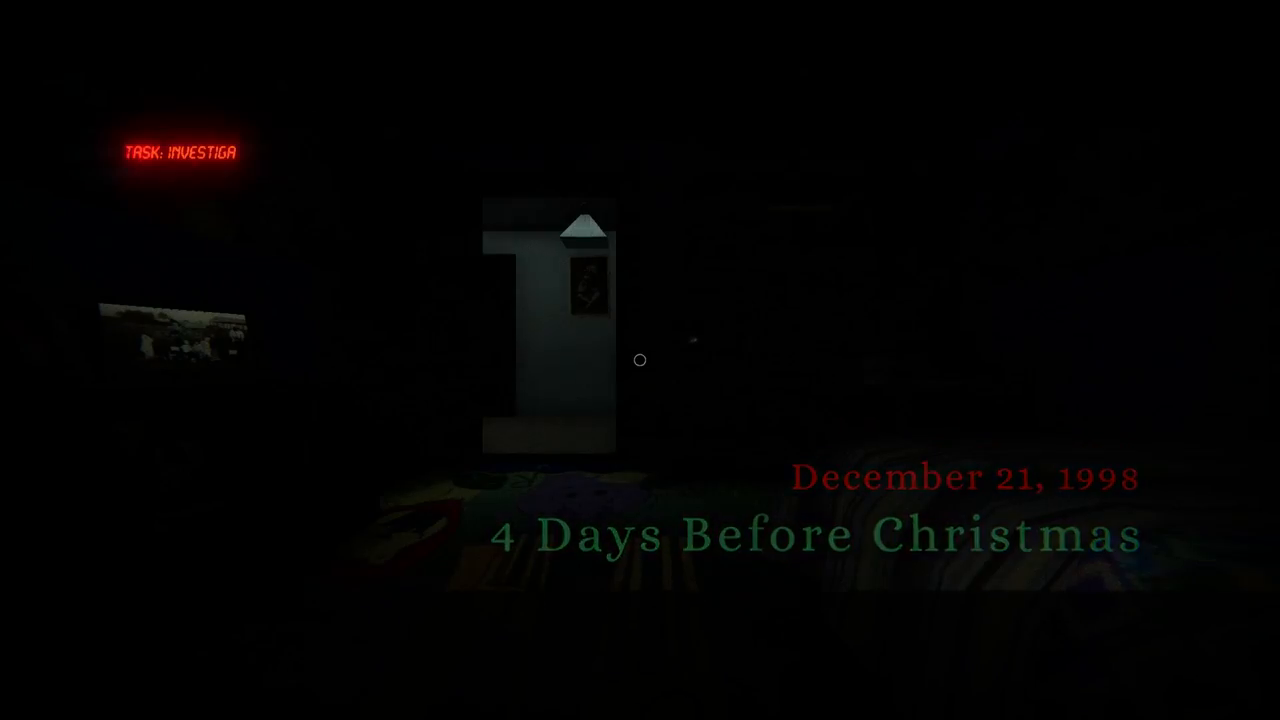
mouse_move(640, 360)
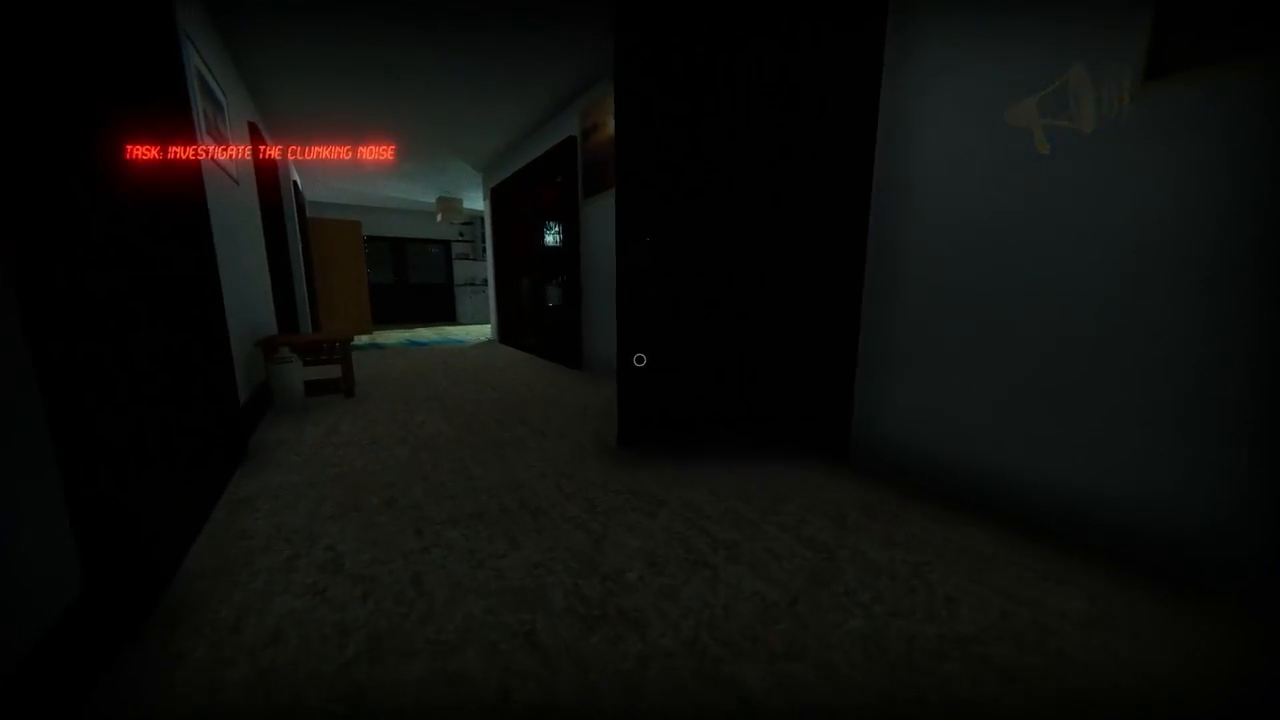
mouse_move(640, 360)
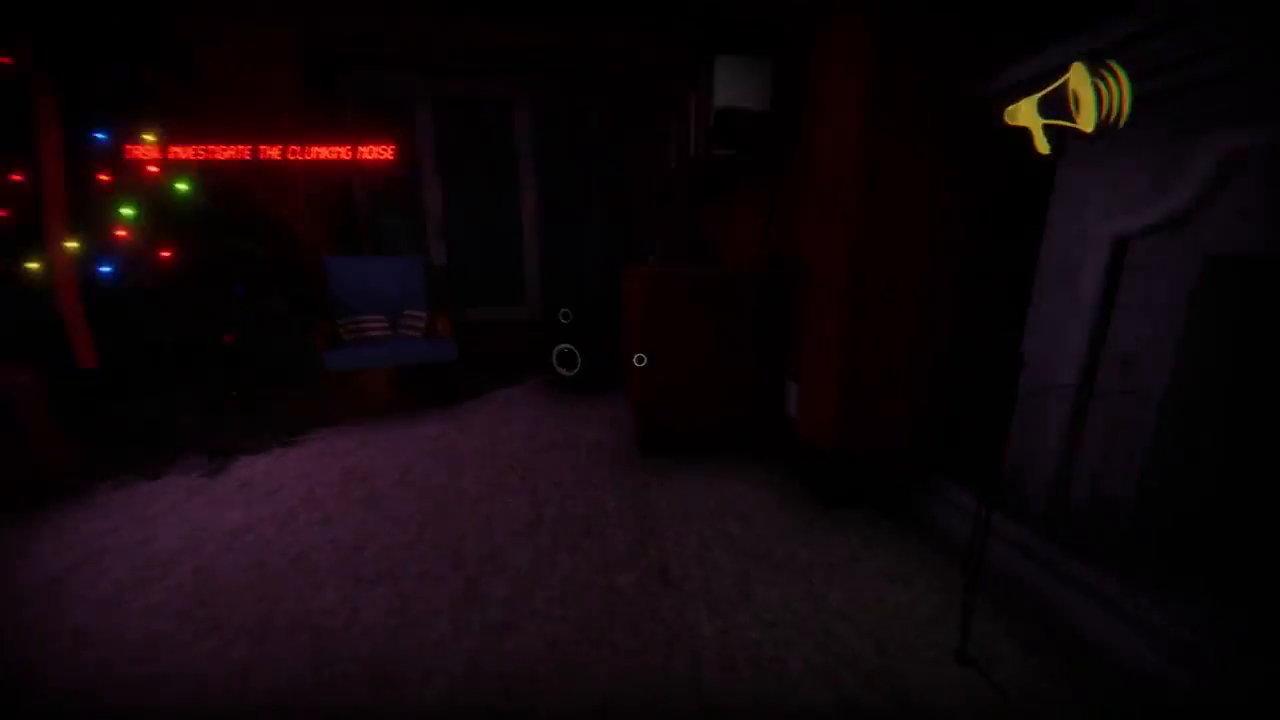
mouse_move(640, 360)
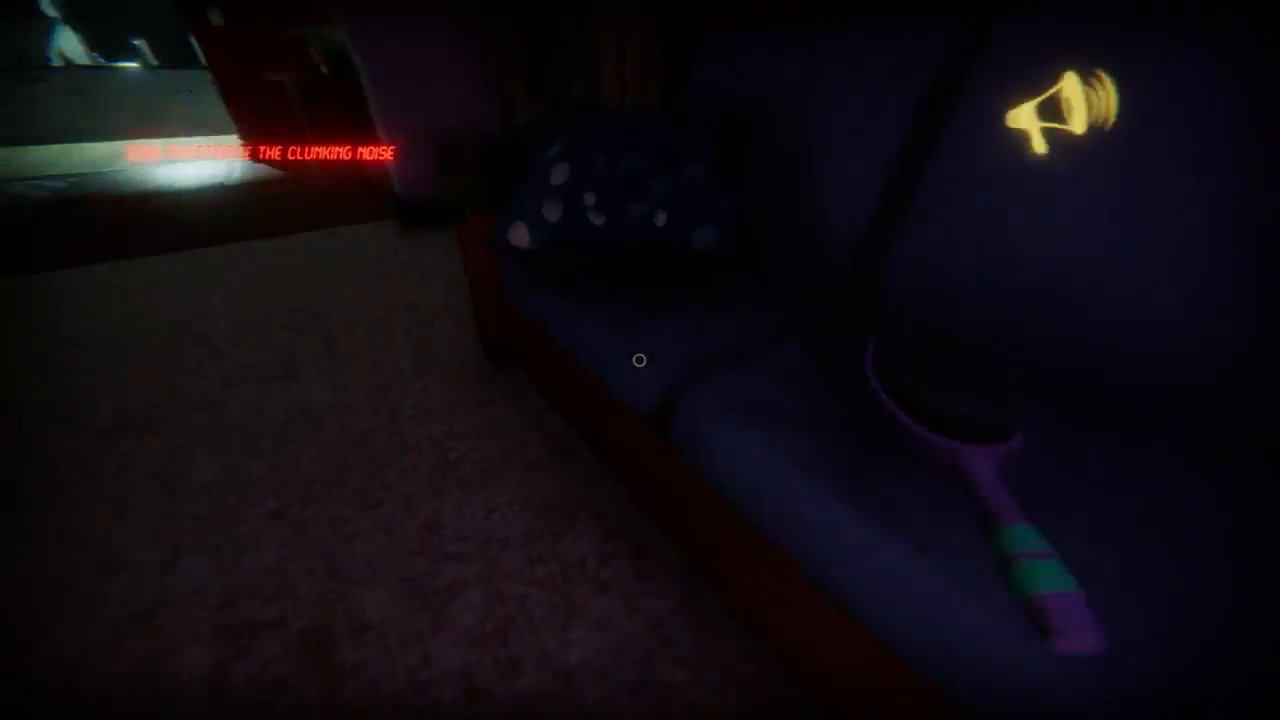
mouse_move(640, 360)
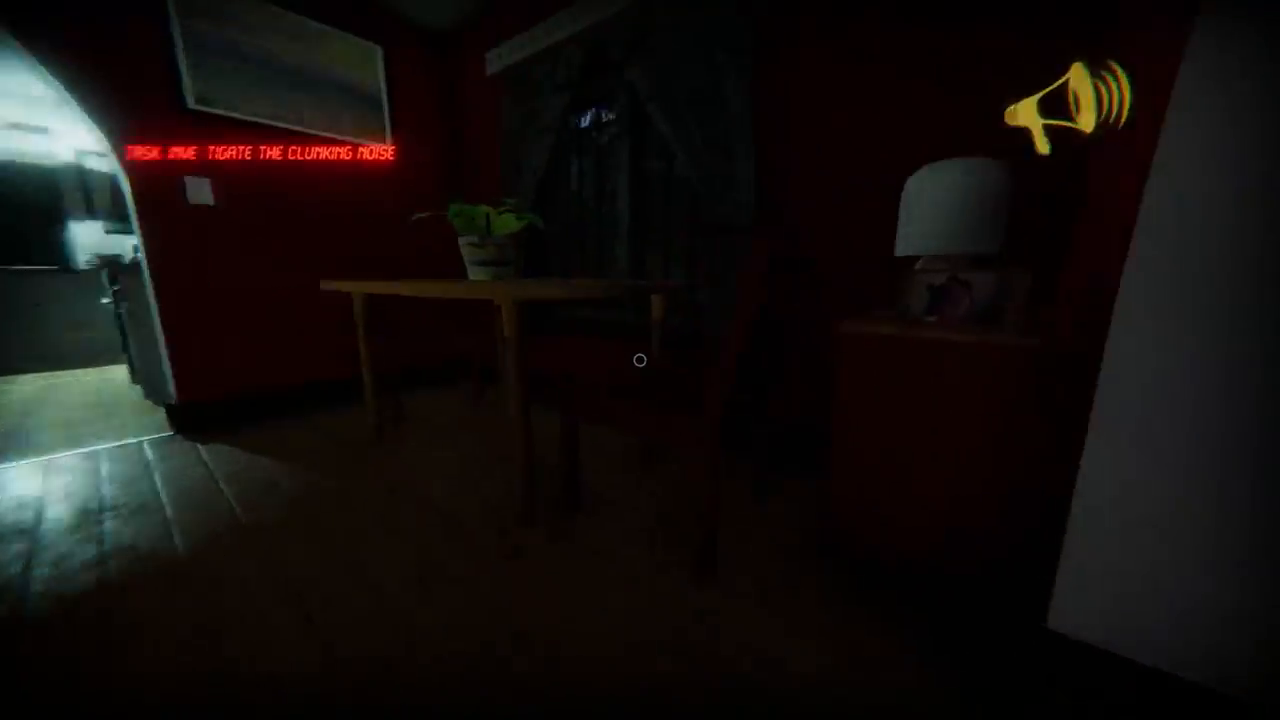
mouse_move(640, 360)
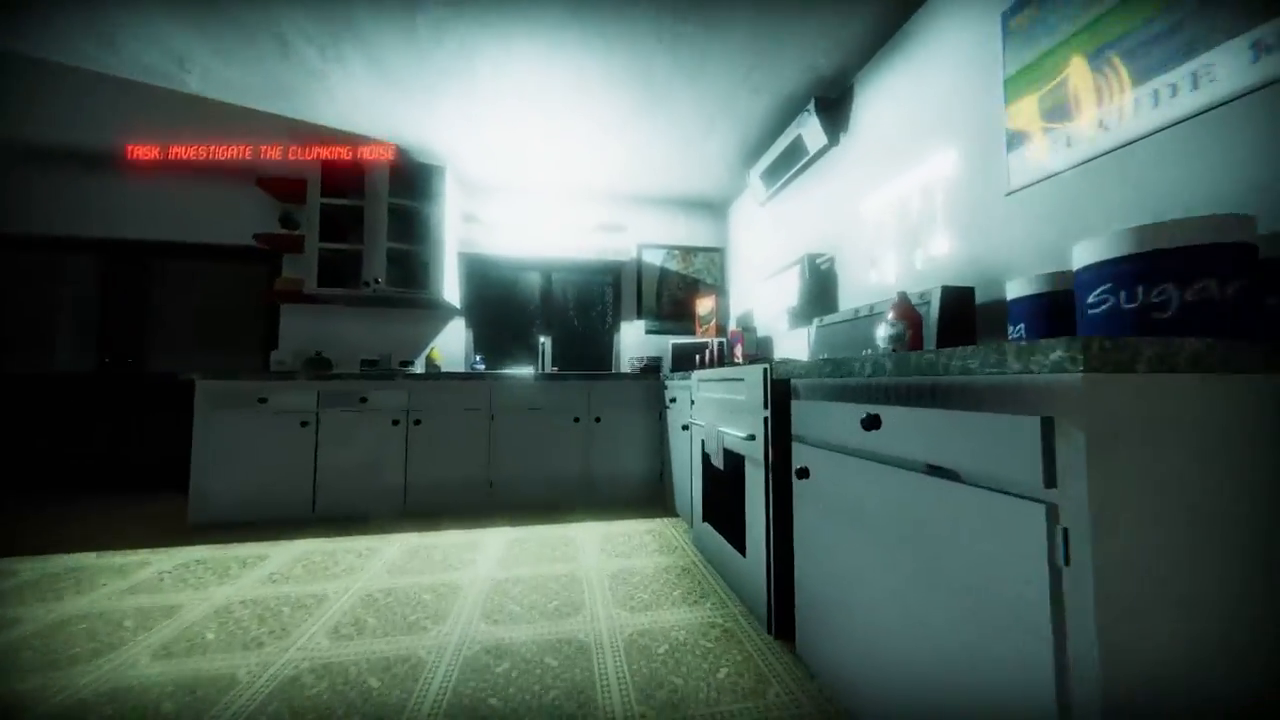
mouse_move(640, 360)
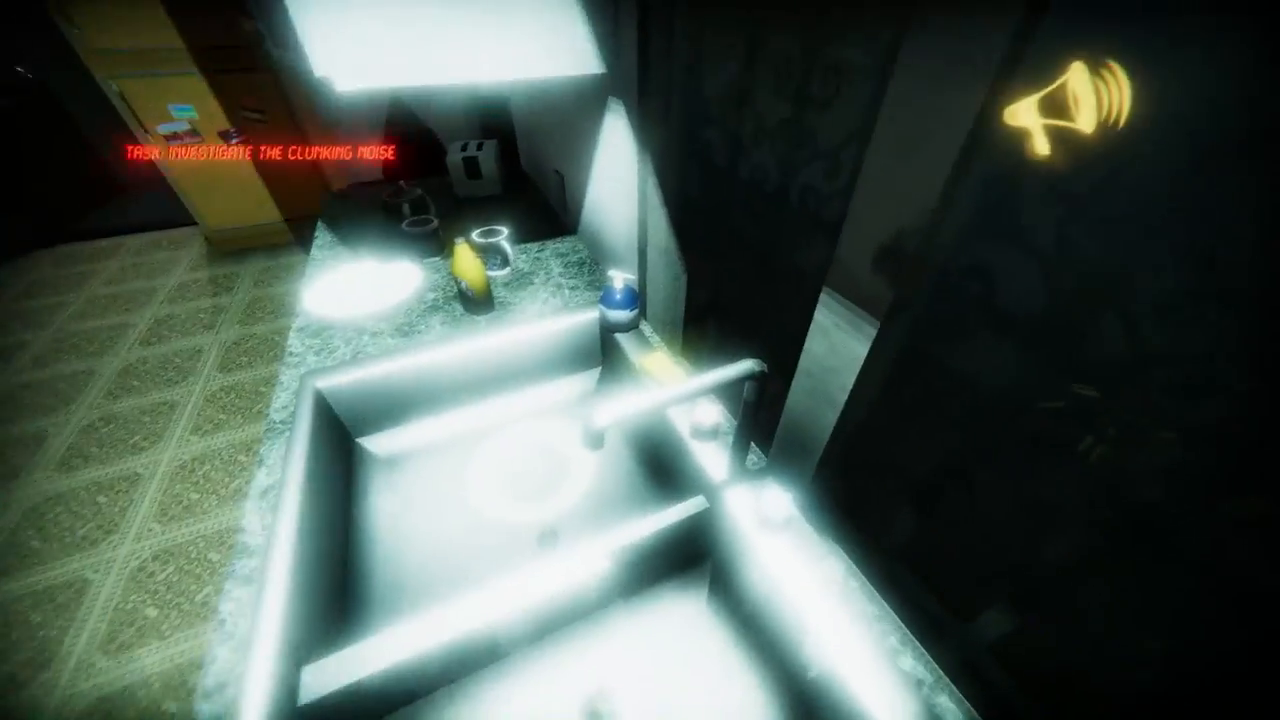
mouse_move(640, 360)
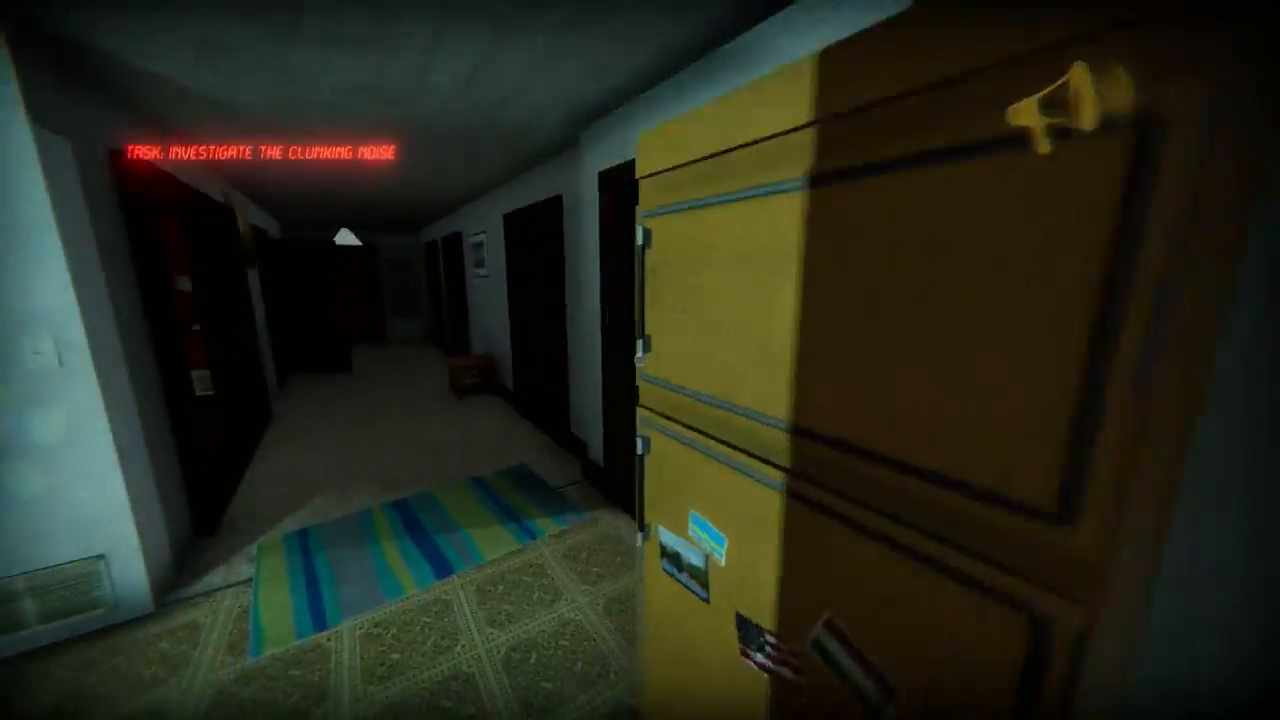
mouse_move(640, 360)
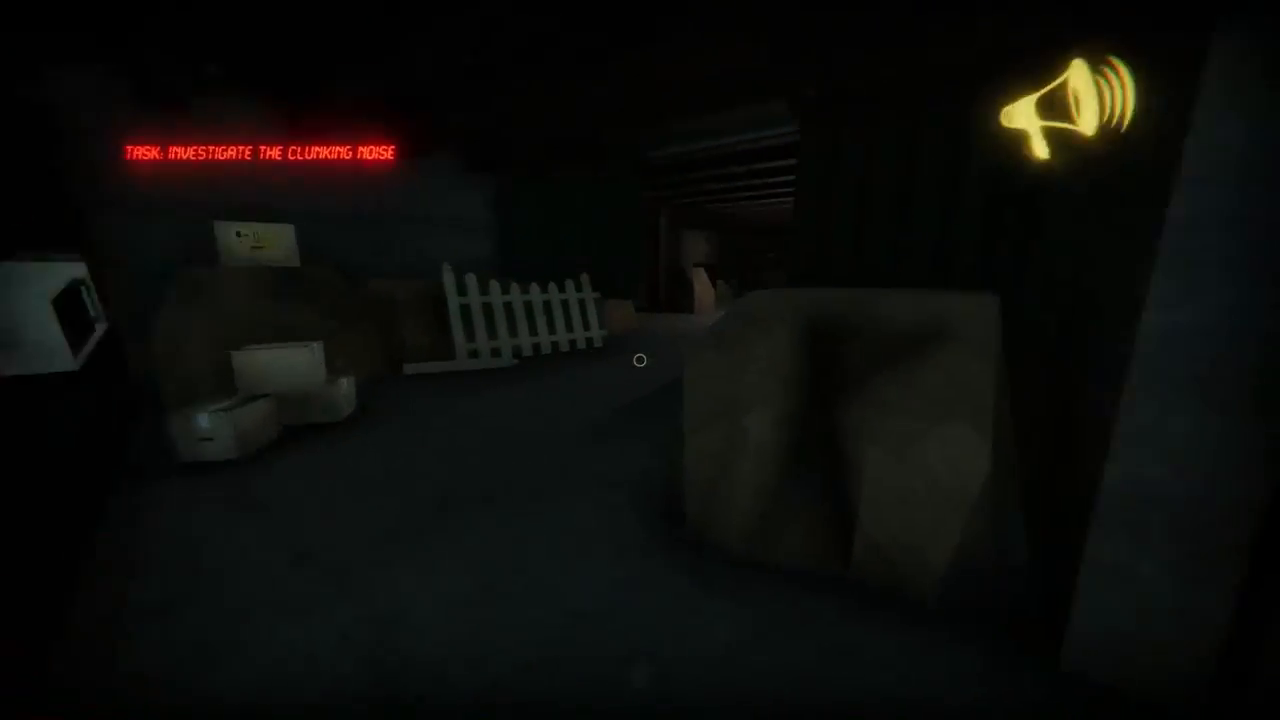
mouse_move(640, 360)
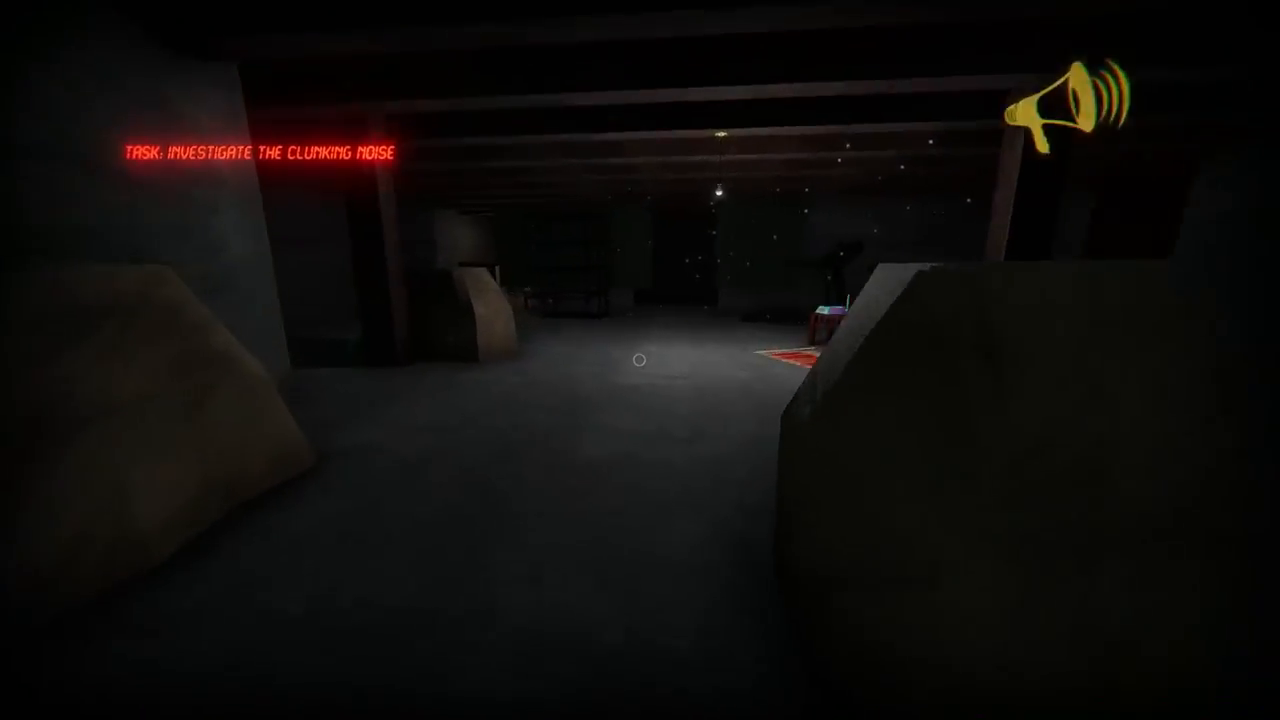
mouse_move(640, 360)
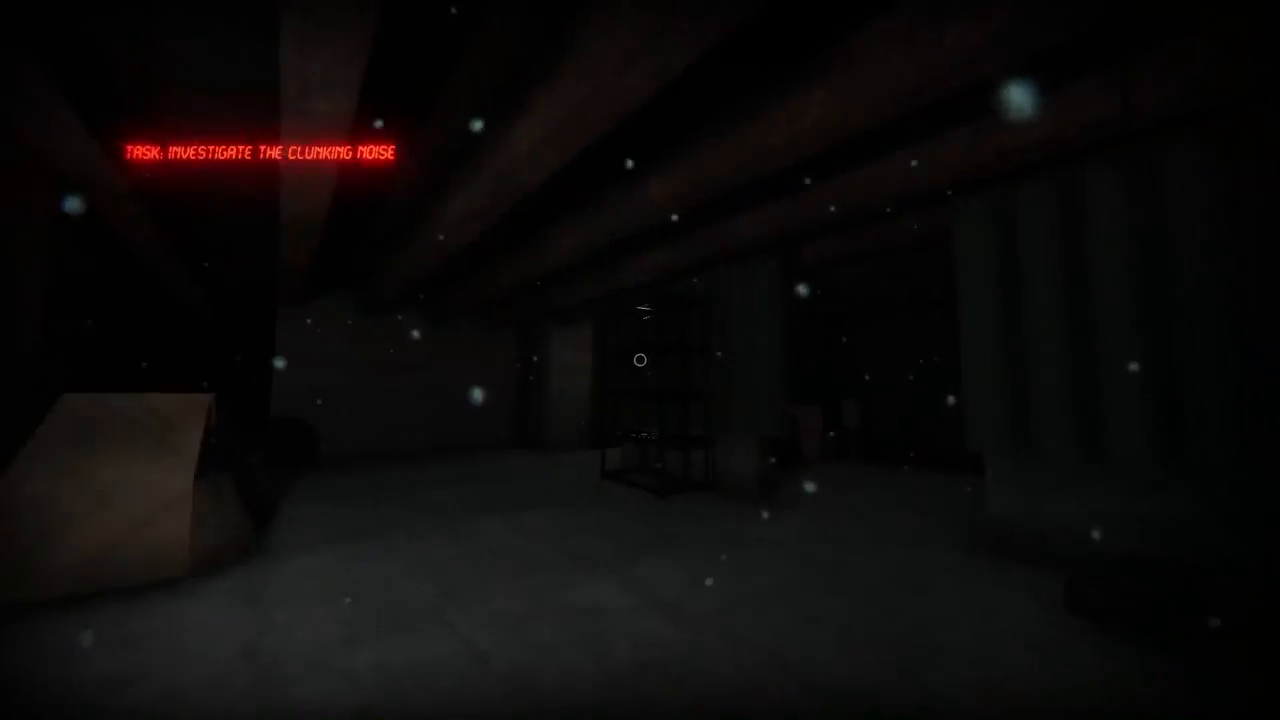
mouse_move(640, 360)
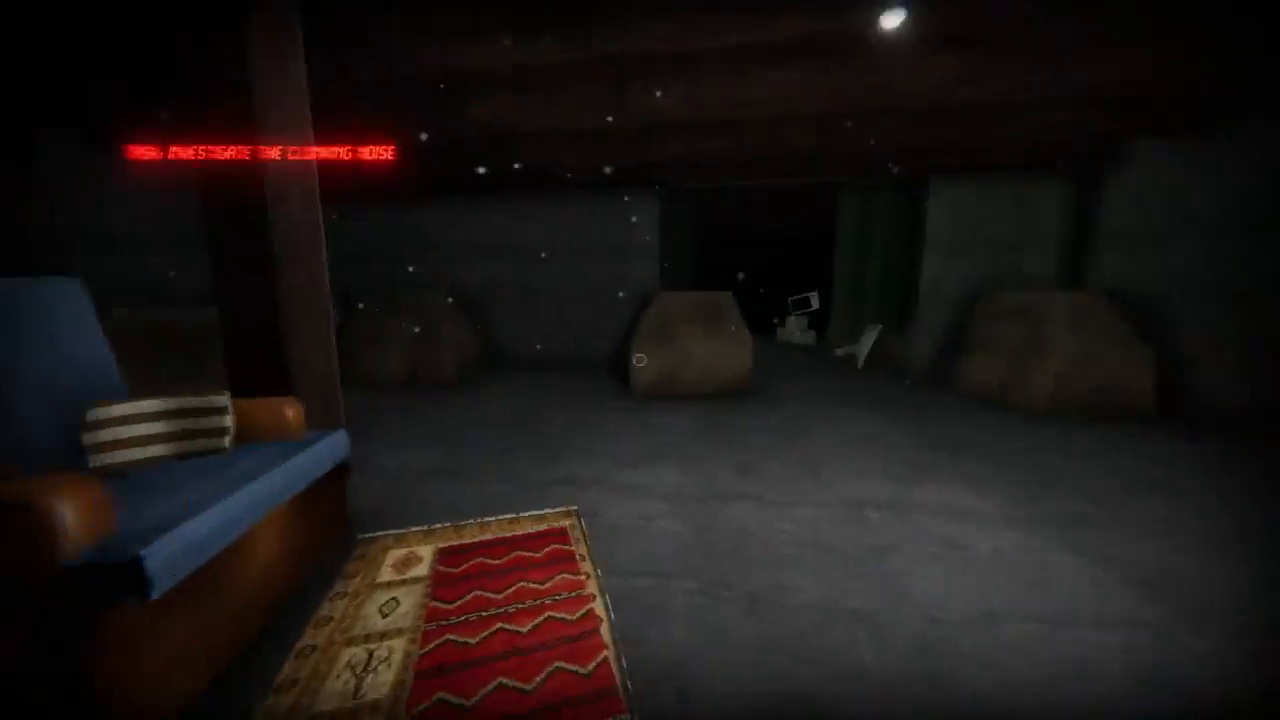
mouse_move(640, 360)
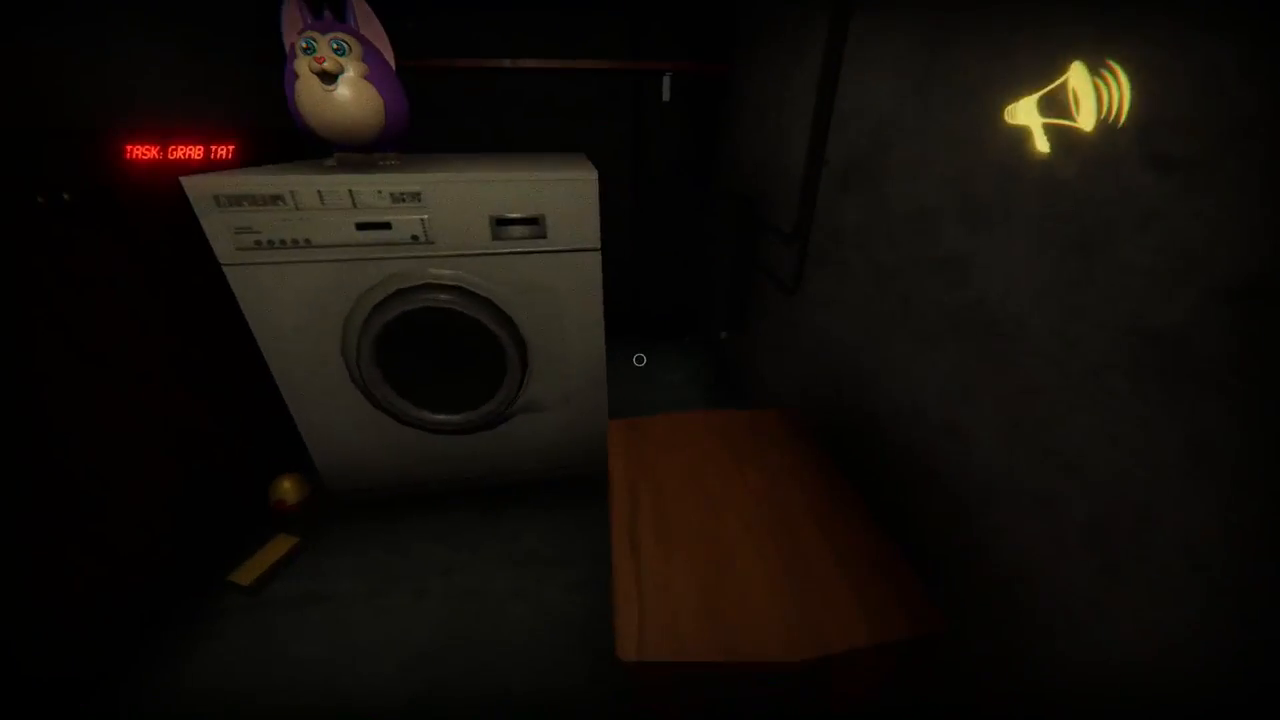
mouse_move(640, 360)
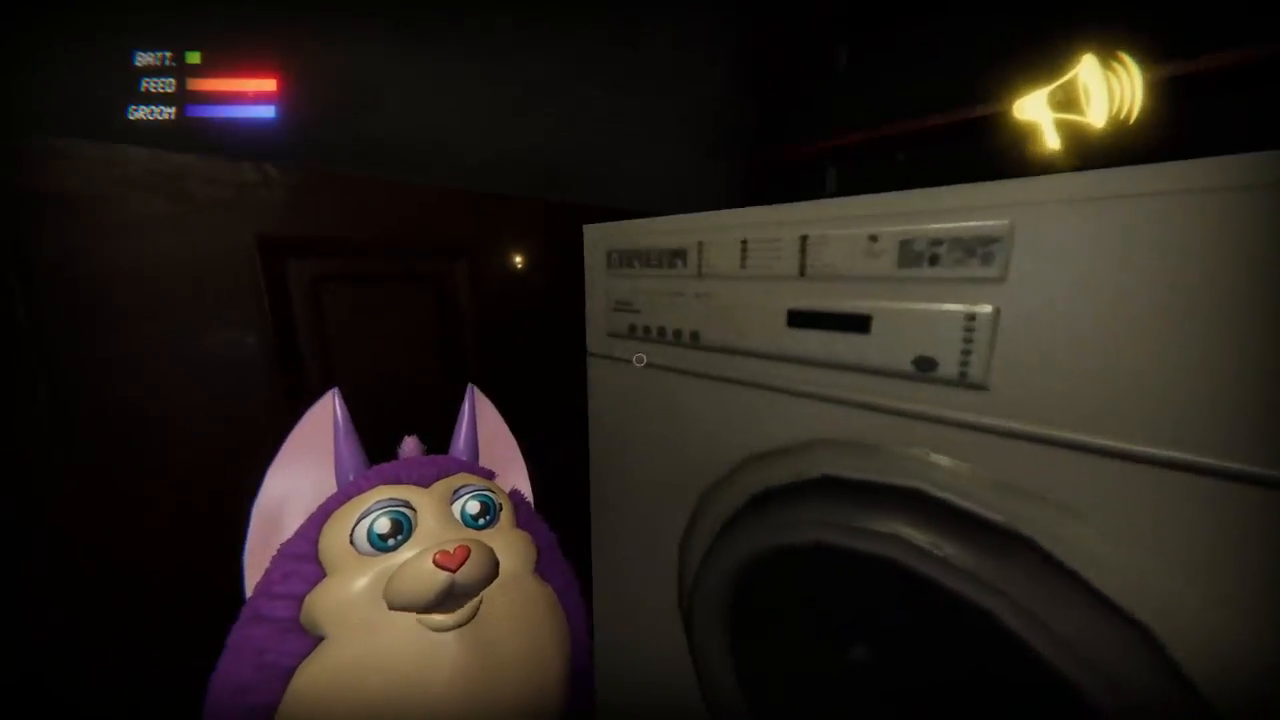
mouse_move(640, 360)
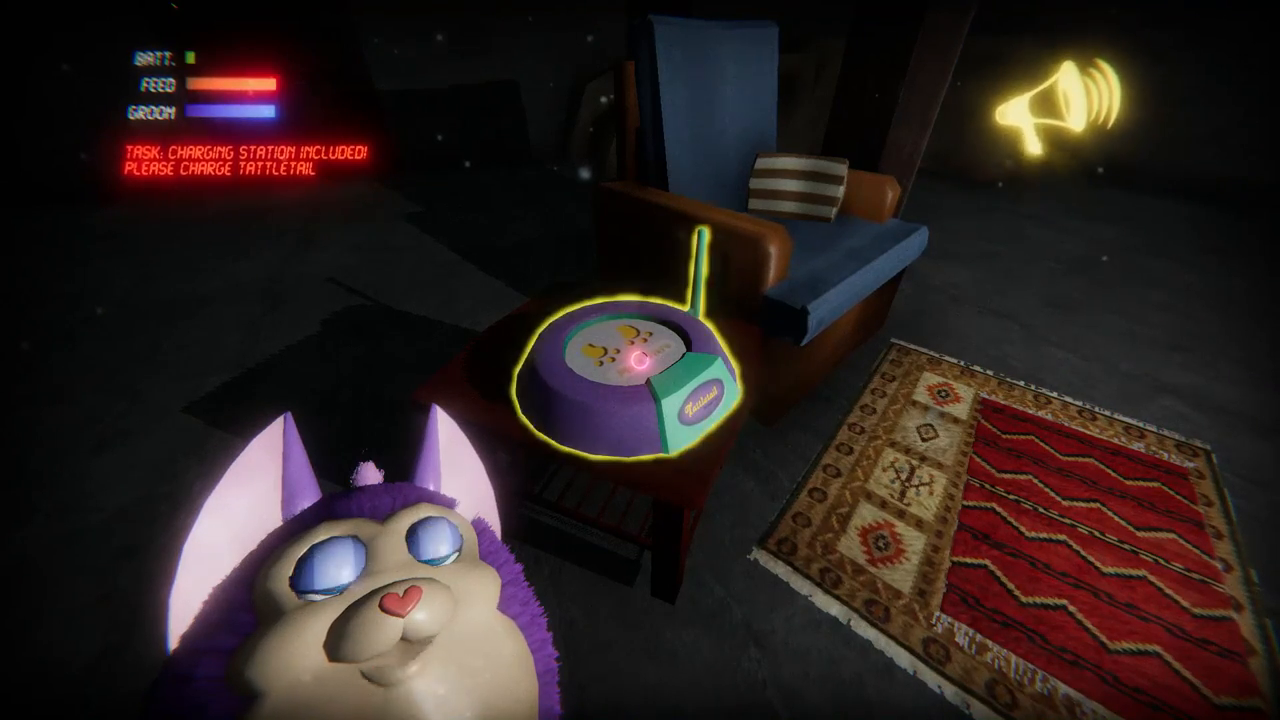
Step: Dock Tattletail on the side-table charging station to refill his battery
click(635, 360)
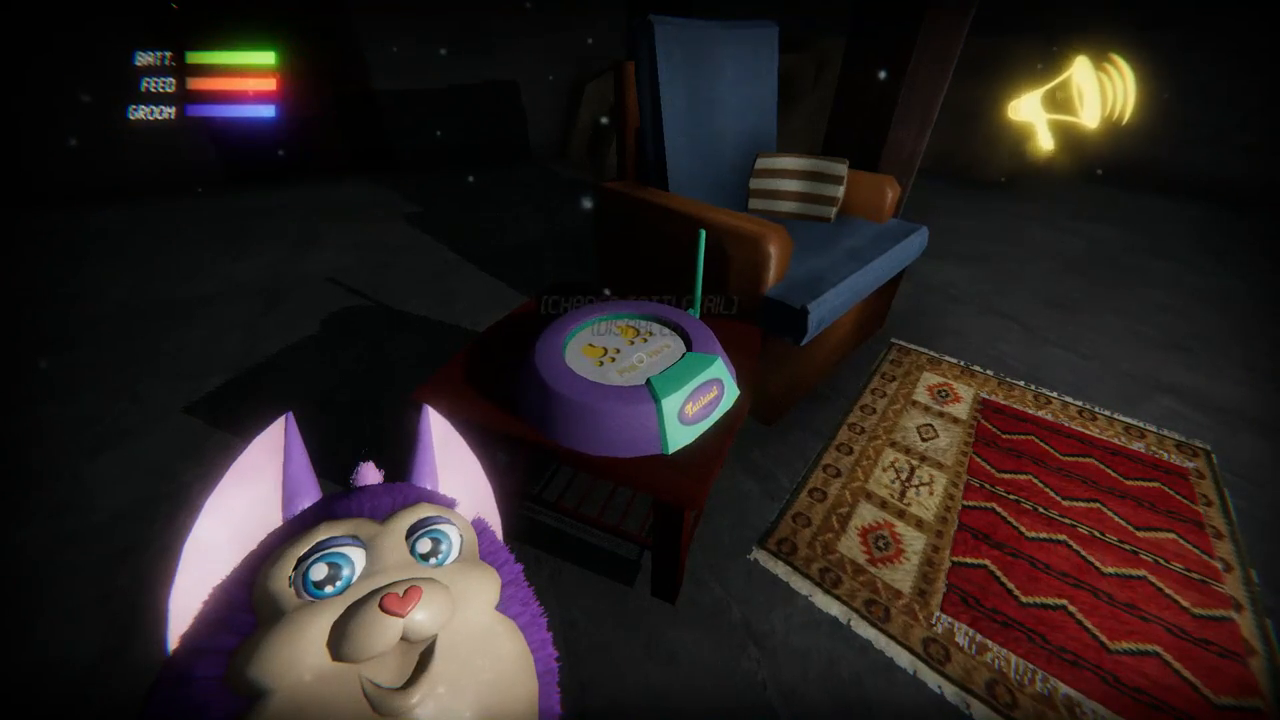
mouse_move(640, 360)
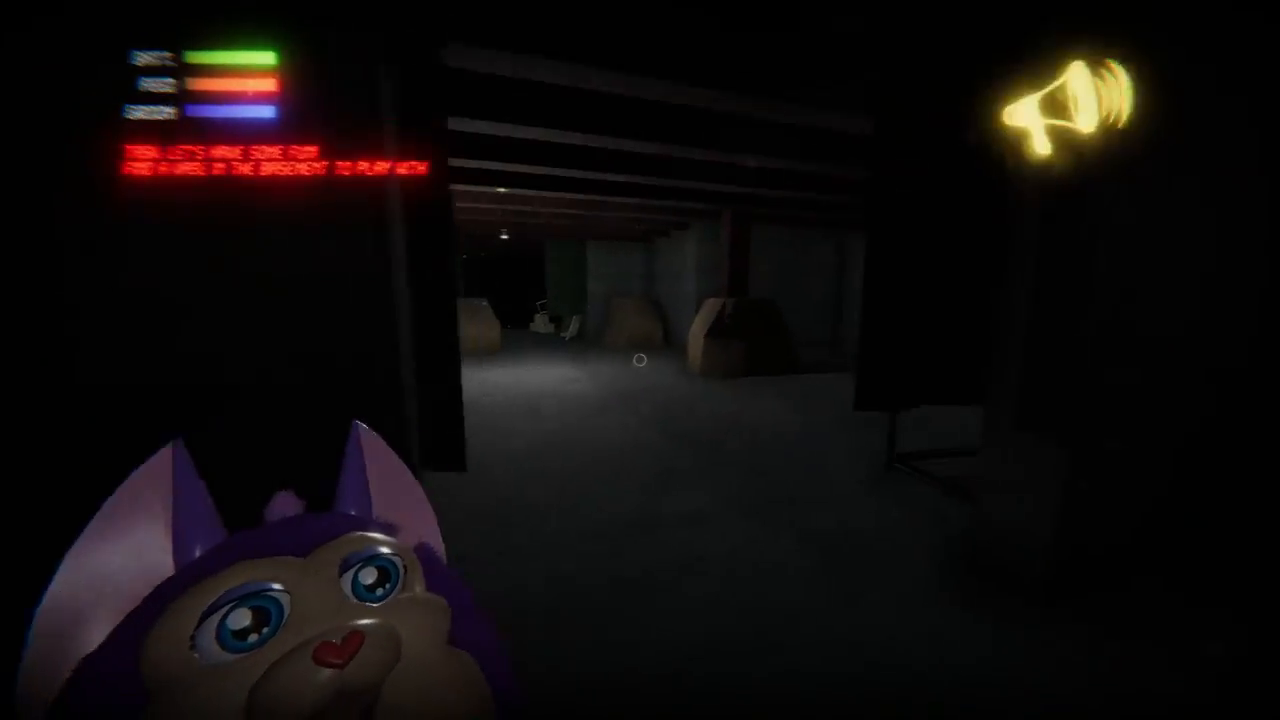
mouse_move(640, 360)
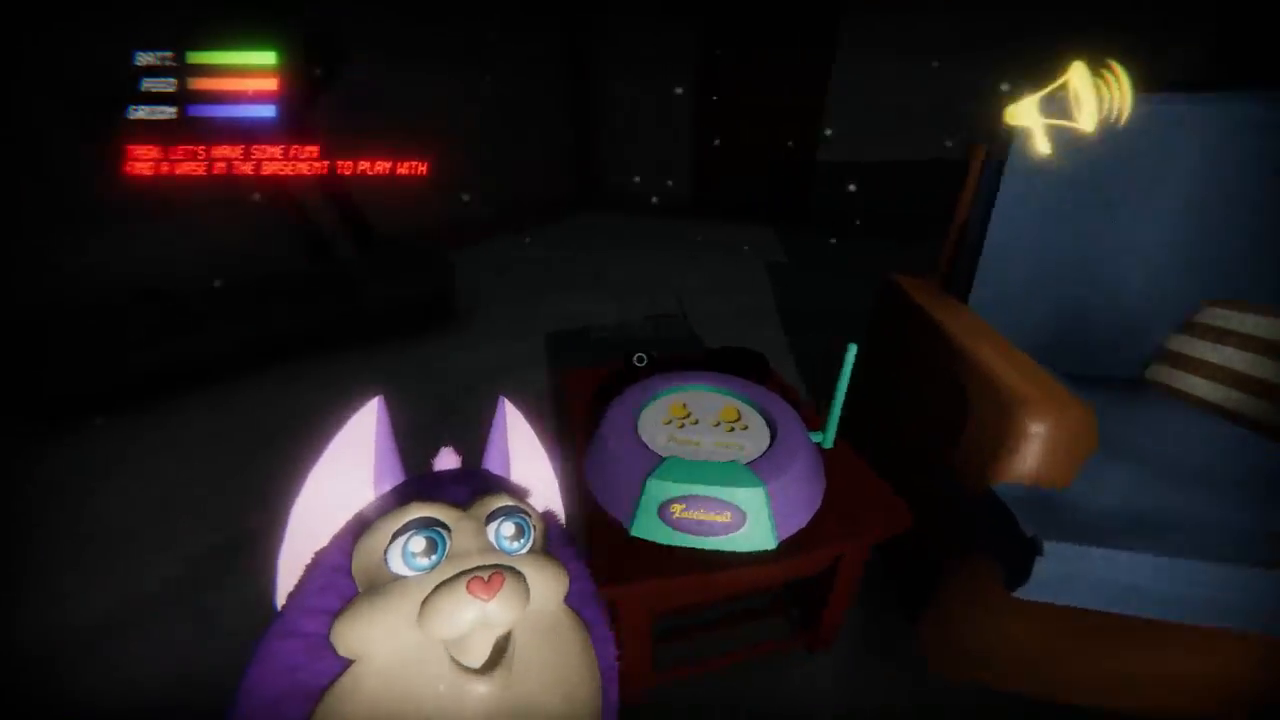
mouse_move(640, 360)
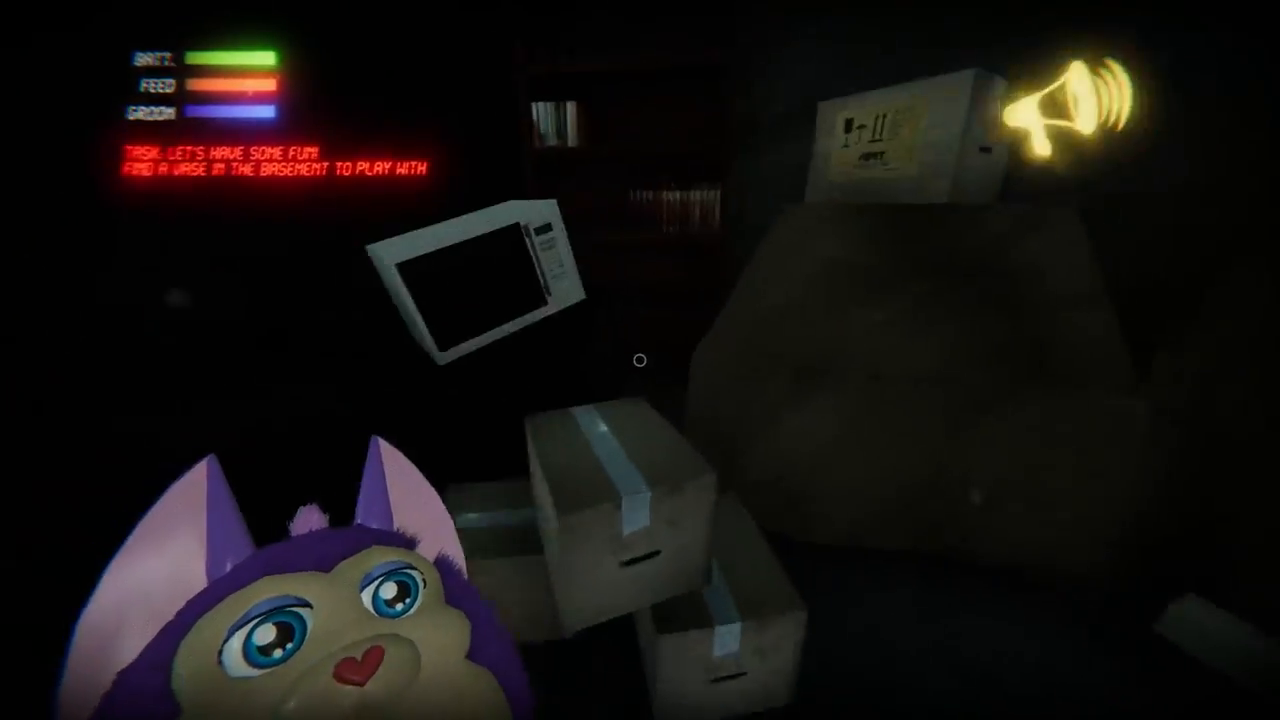
mouse_move(640, 360)
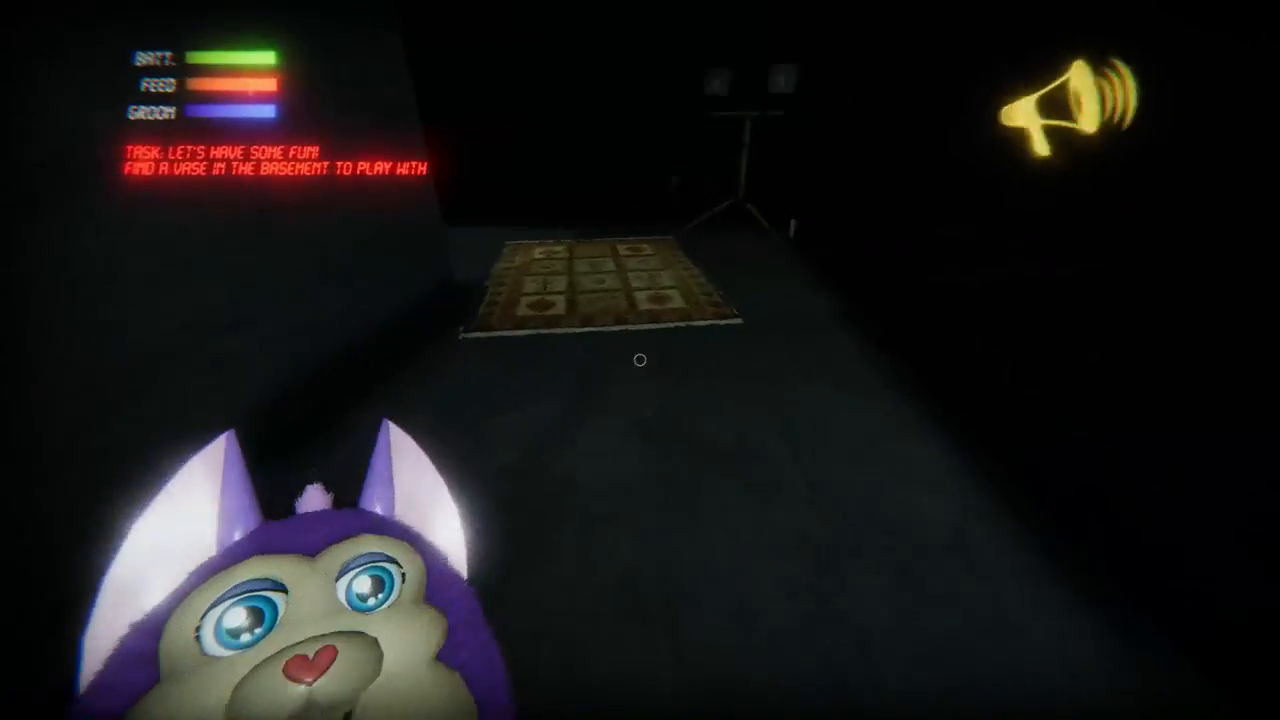
mouse_move(640, 360)
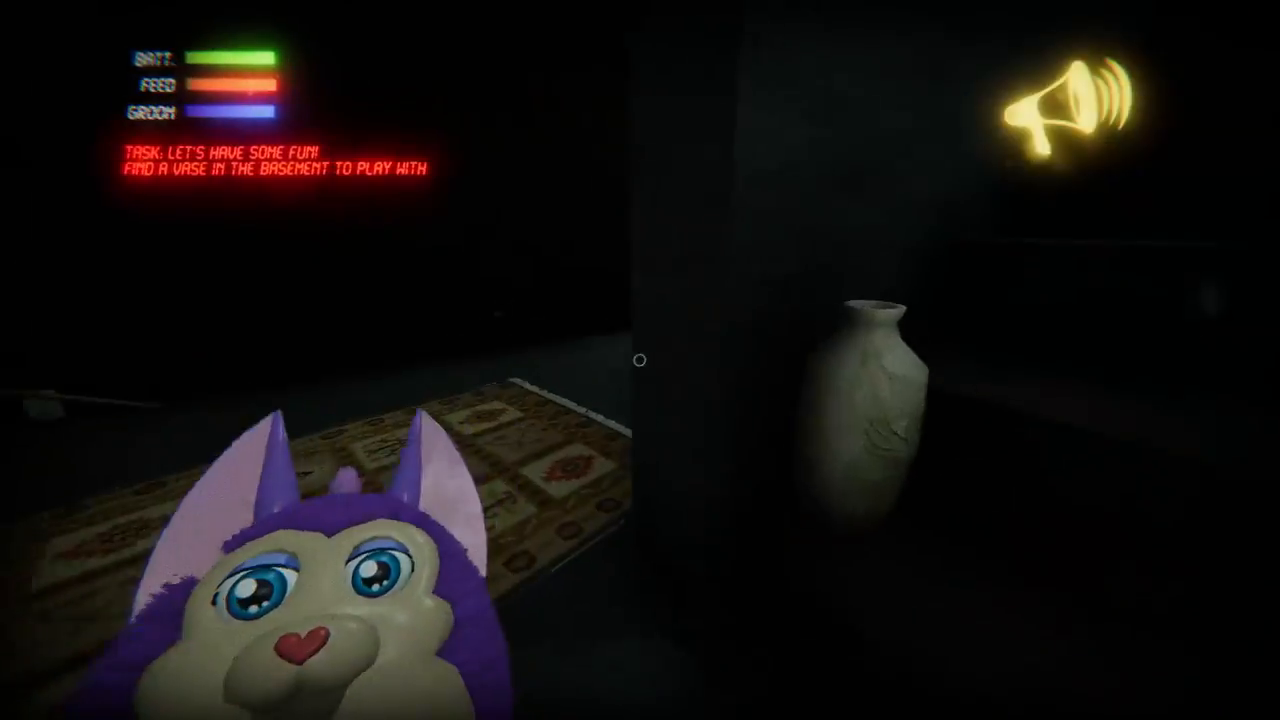
mouse_move(640, 360)
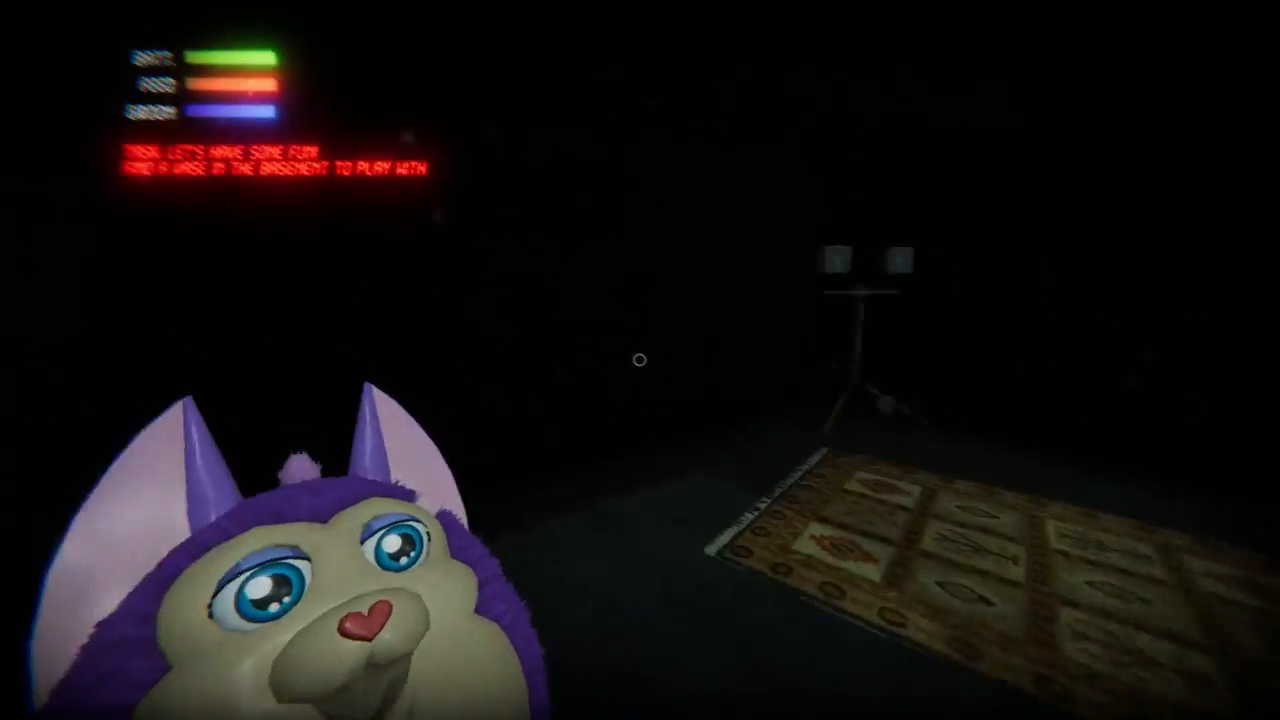
mouse_move(640, 360)
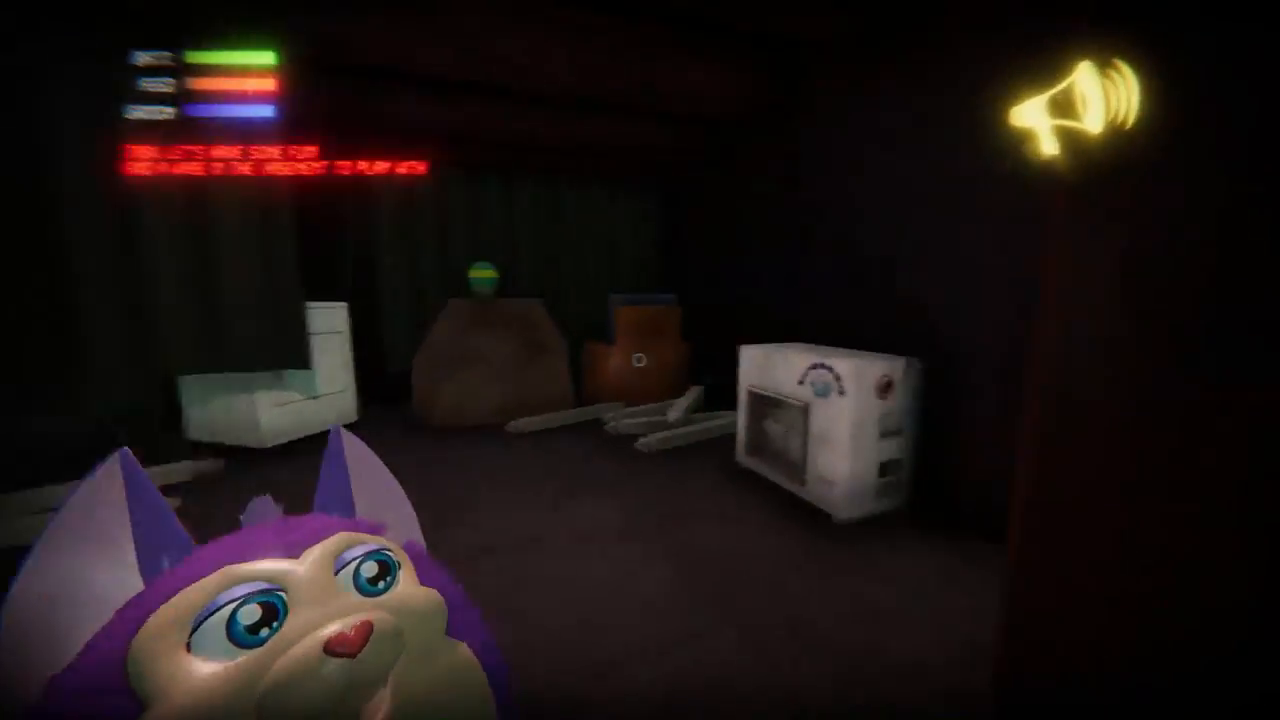
mouse_move(640, 360)
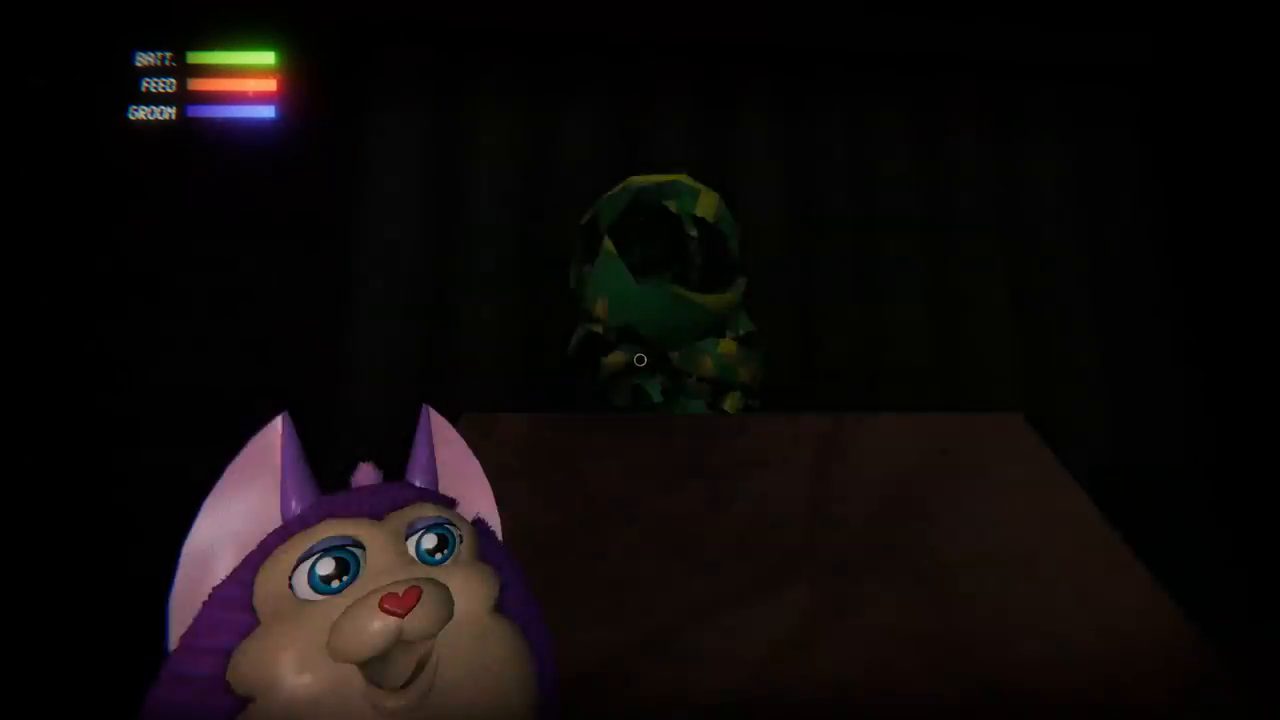
mouse_move(640, 360)
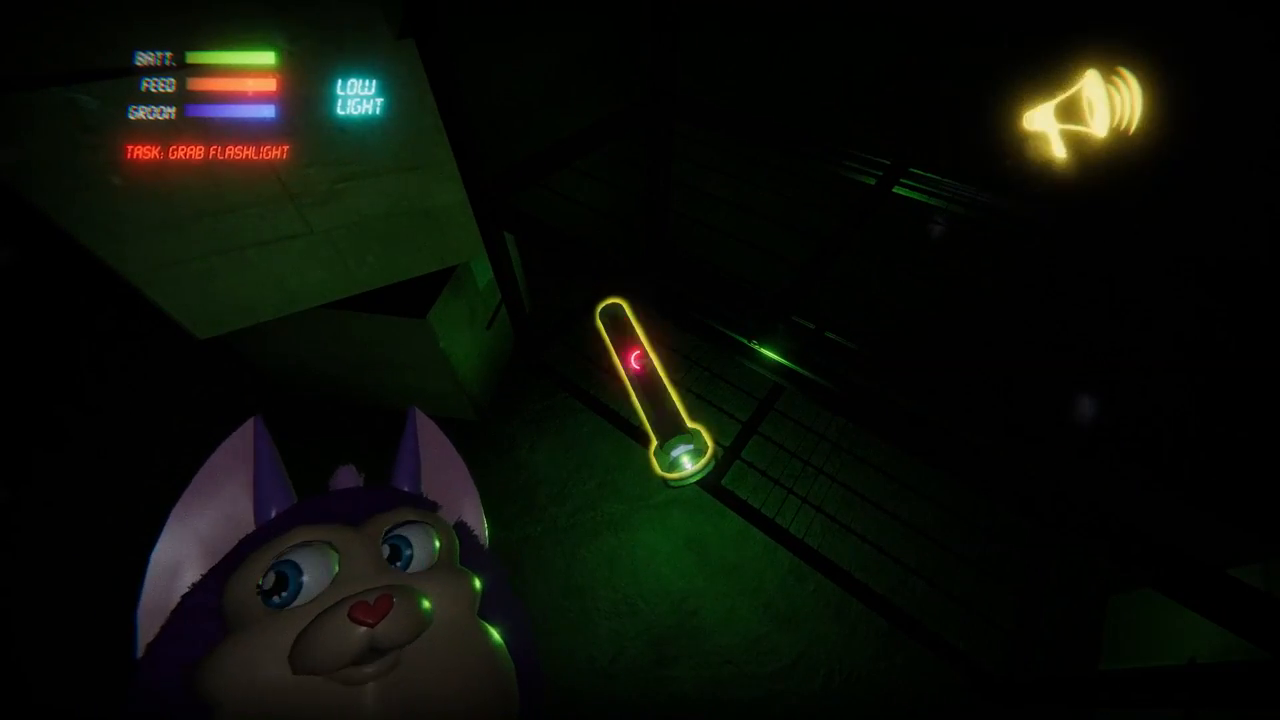
Step: Grab the highlighted flashlight from the basement floor
click(645, 400)
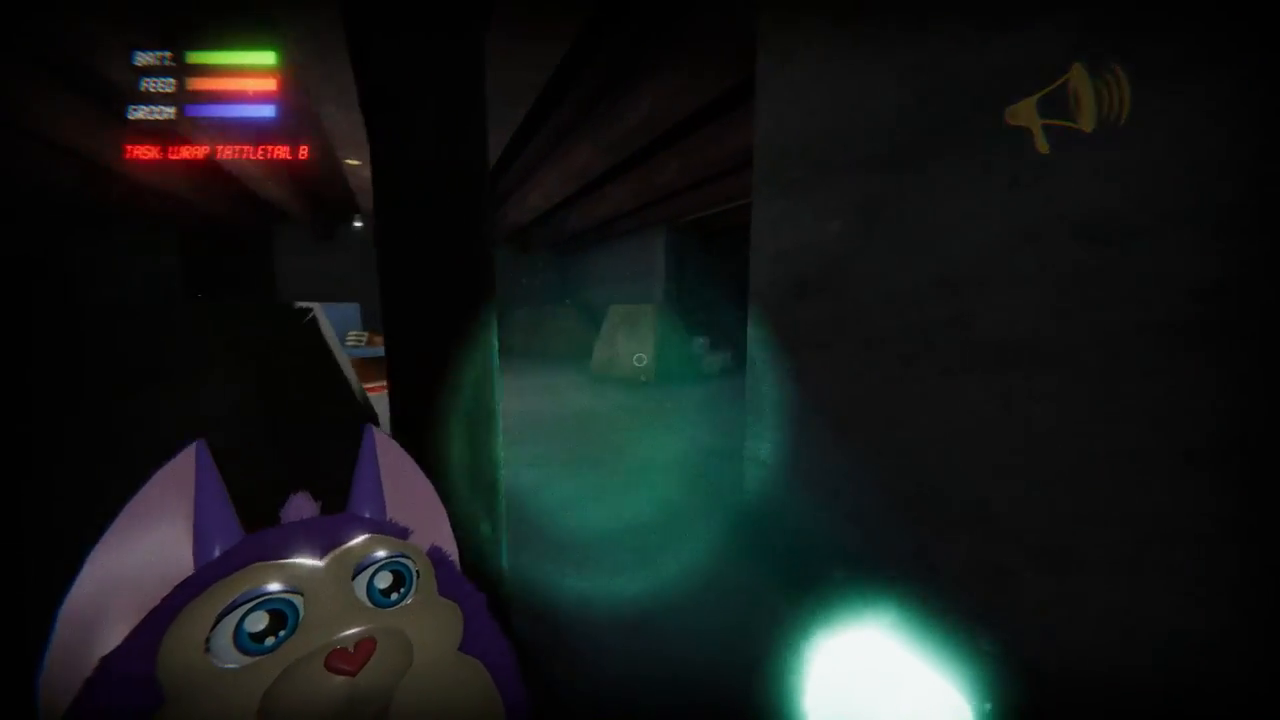
mouse_move(640, 360)
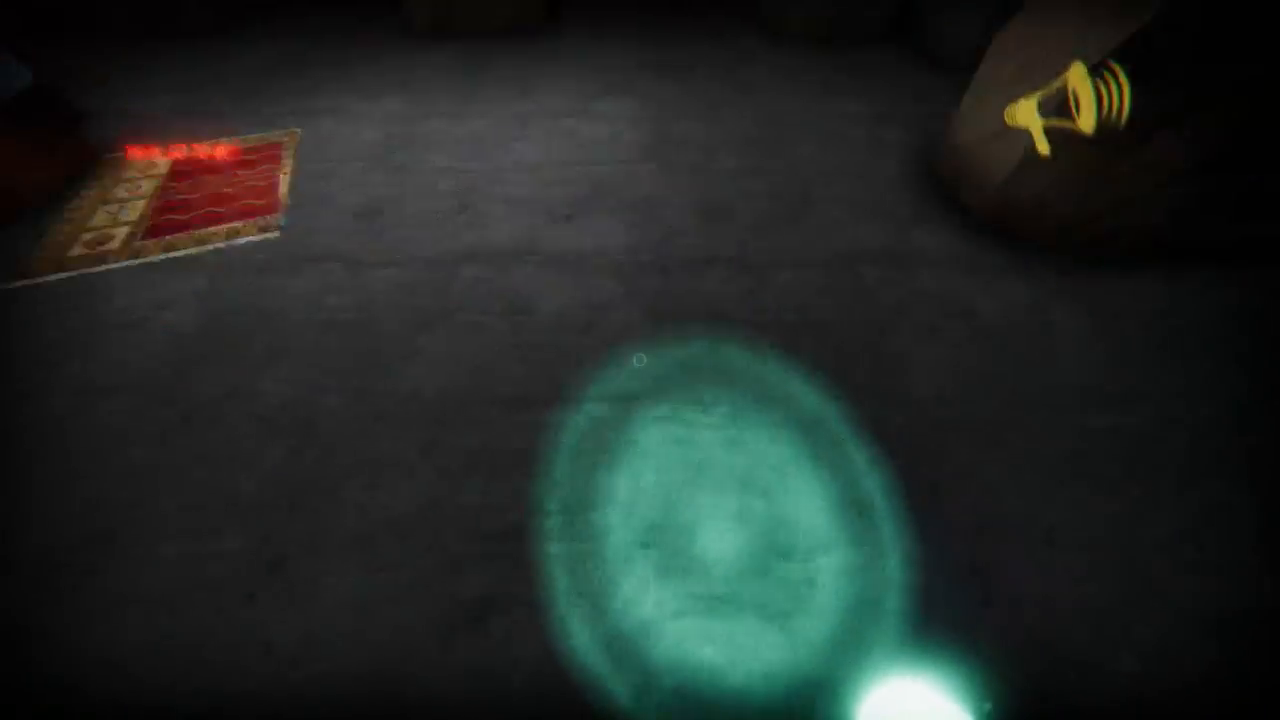
mouse_move(640, 360)
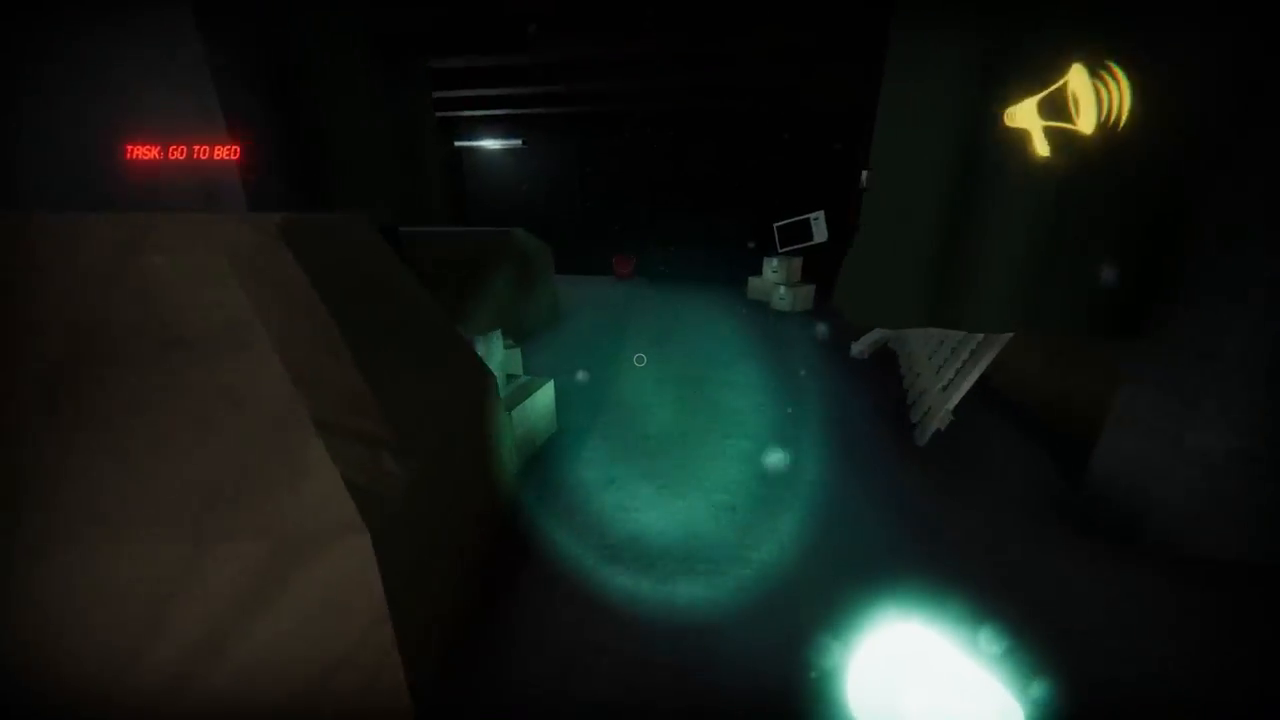
mouse_move(640, 360)
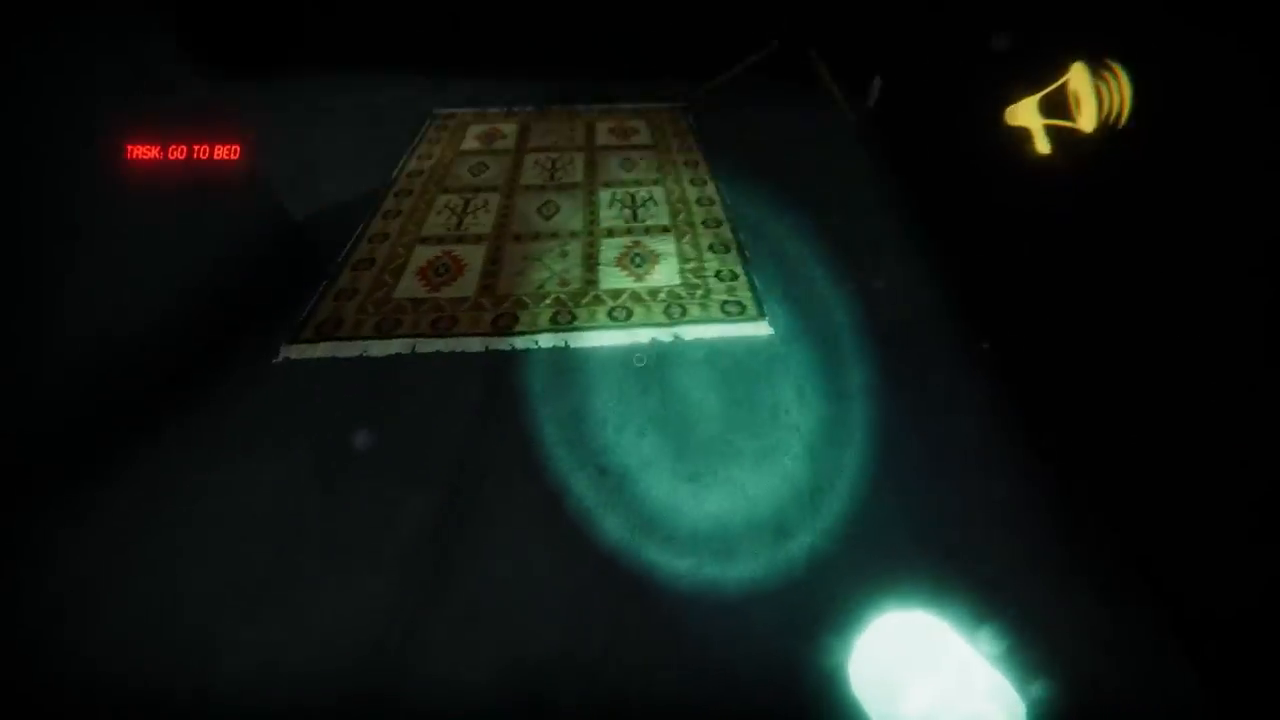
mouse_move(640, 360)
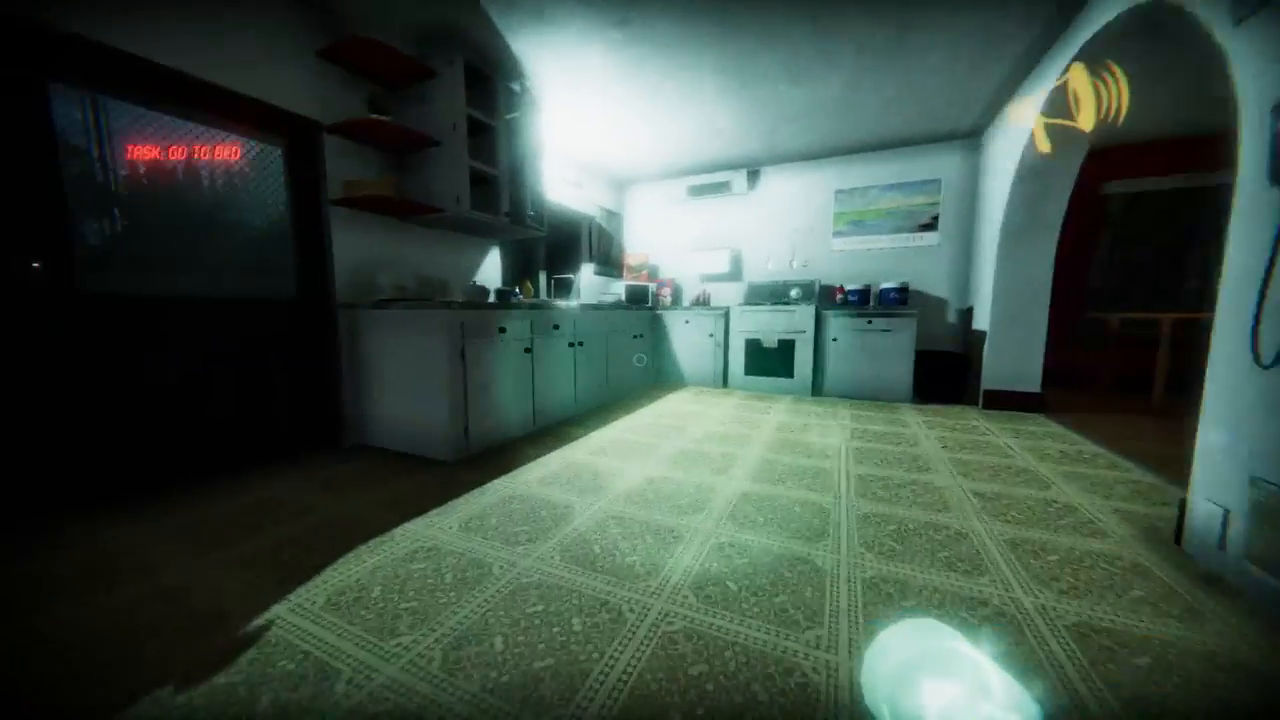
mouse_move(640, 360)
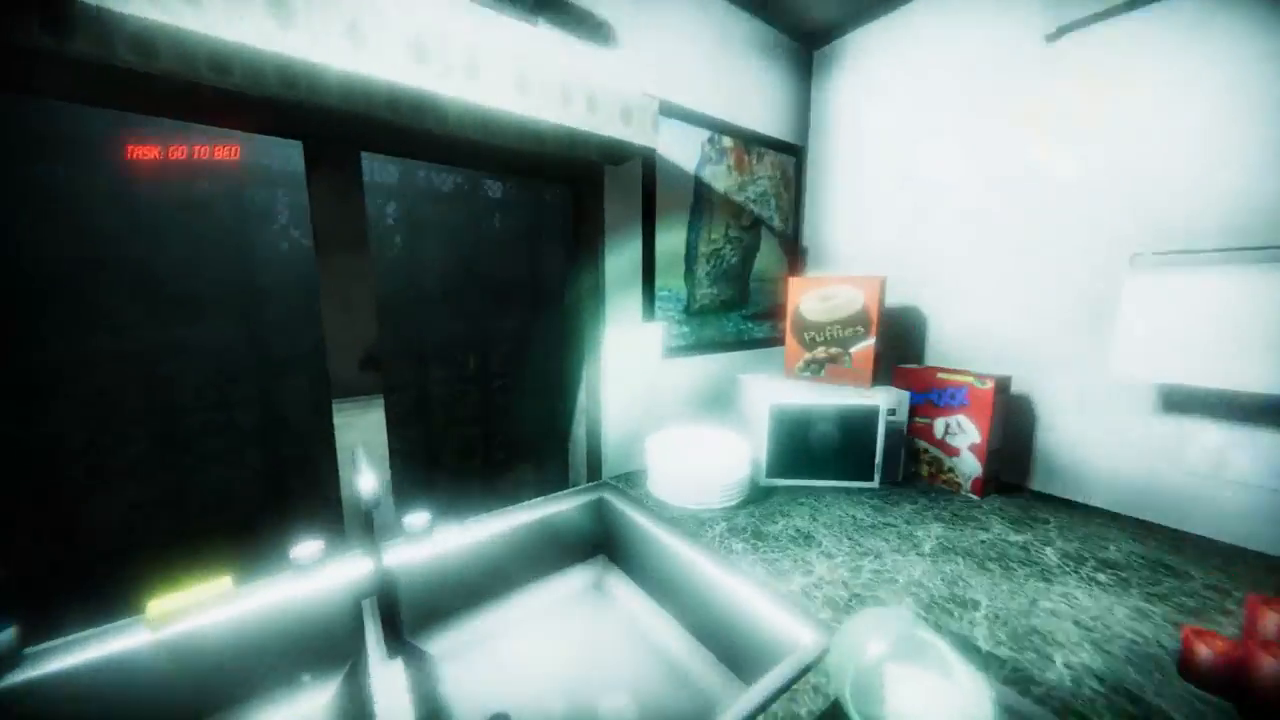
mouse_move(640, 360)
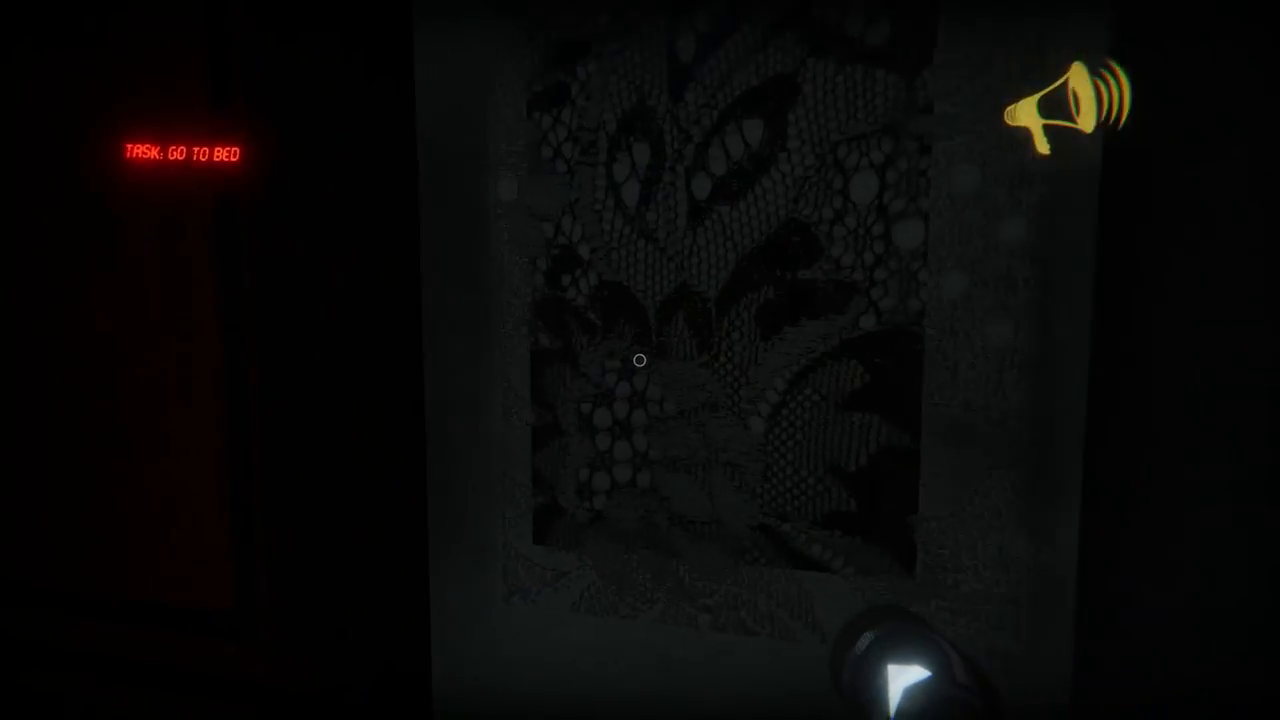
mouse_move(640, 360)
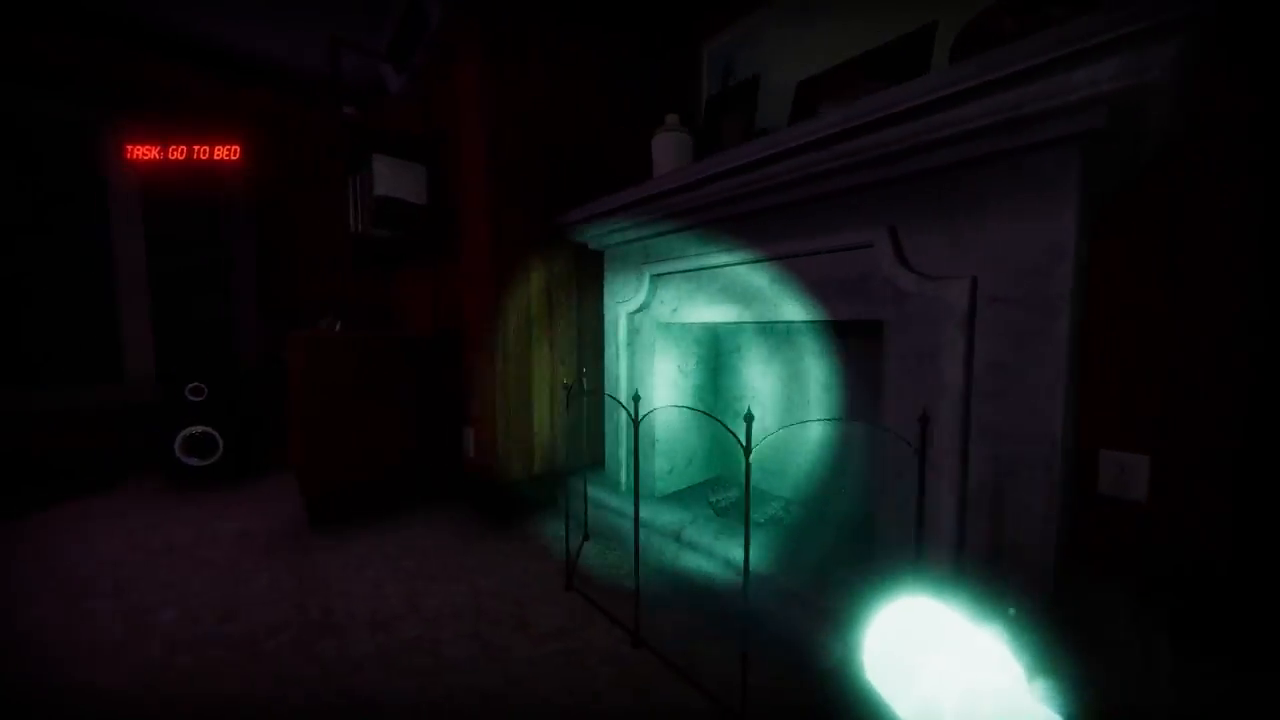
mouse_move(640, 360)
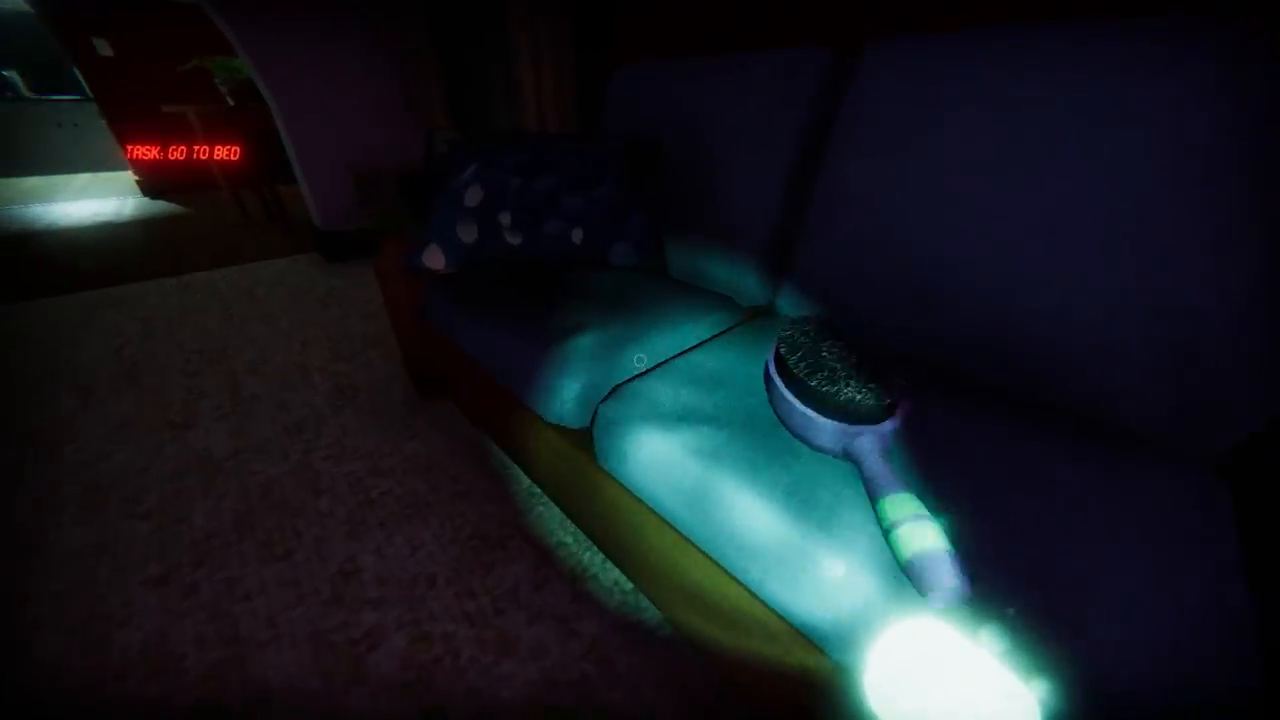
mouse_move(640, 360)
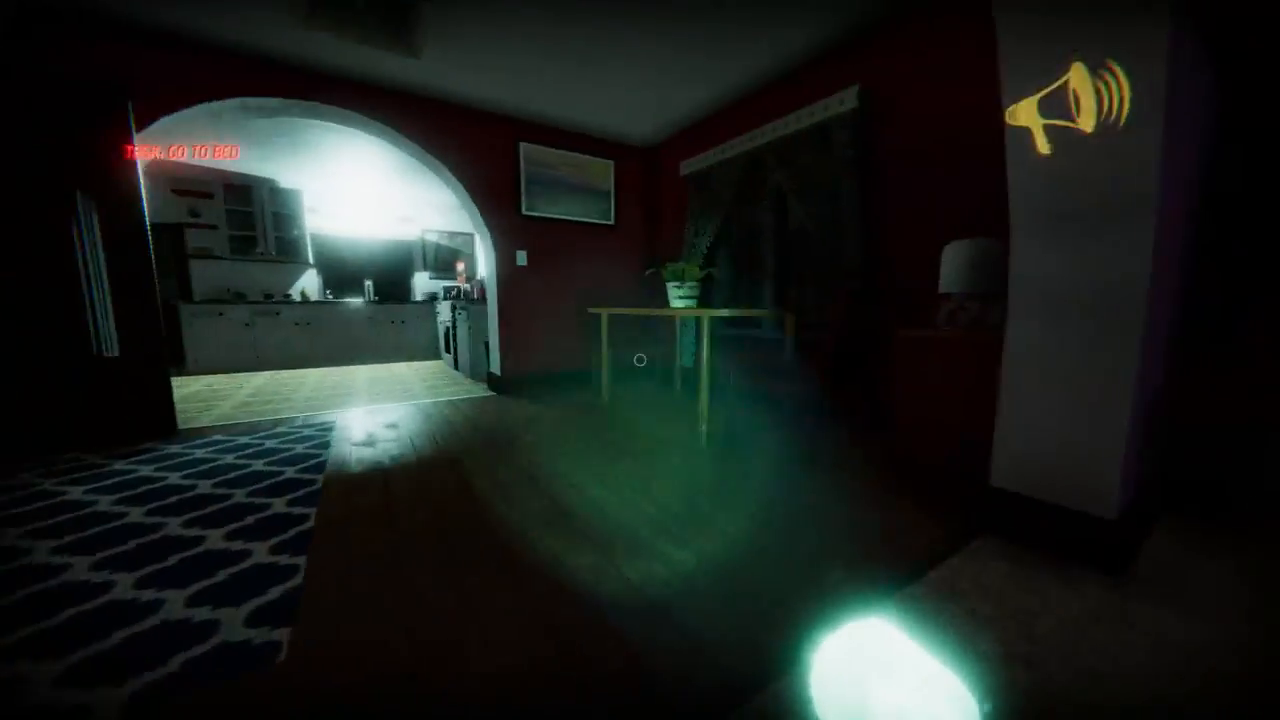
mouse_move(640, 360)
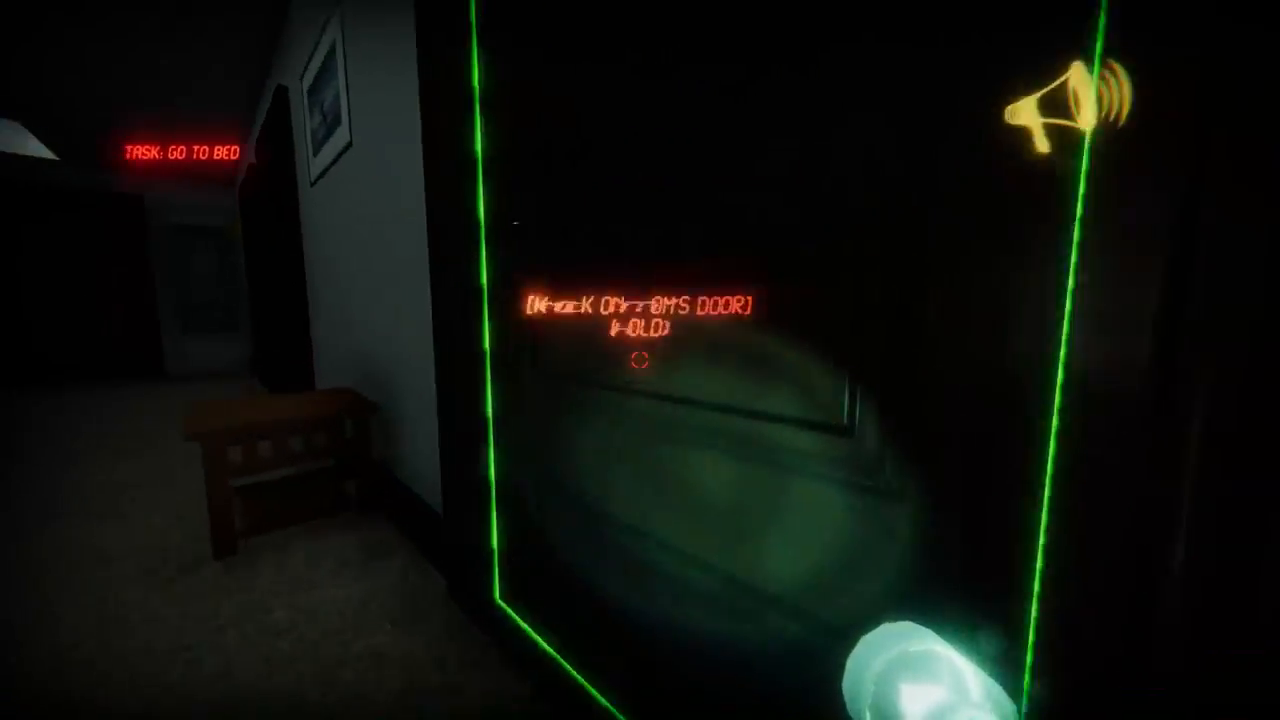
mouse_move(640, 360)
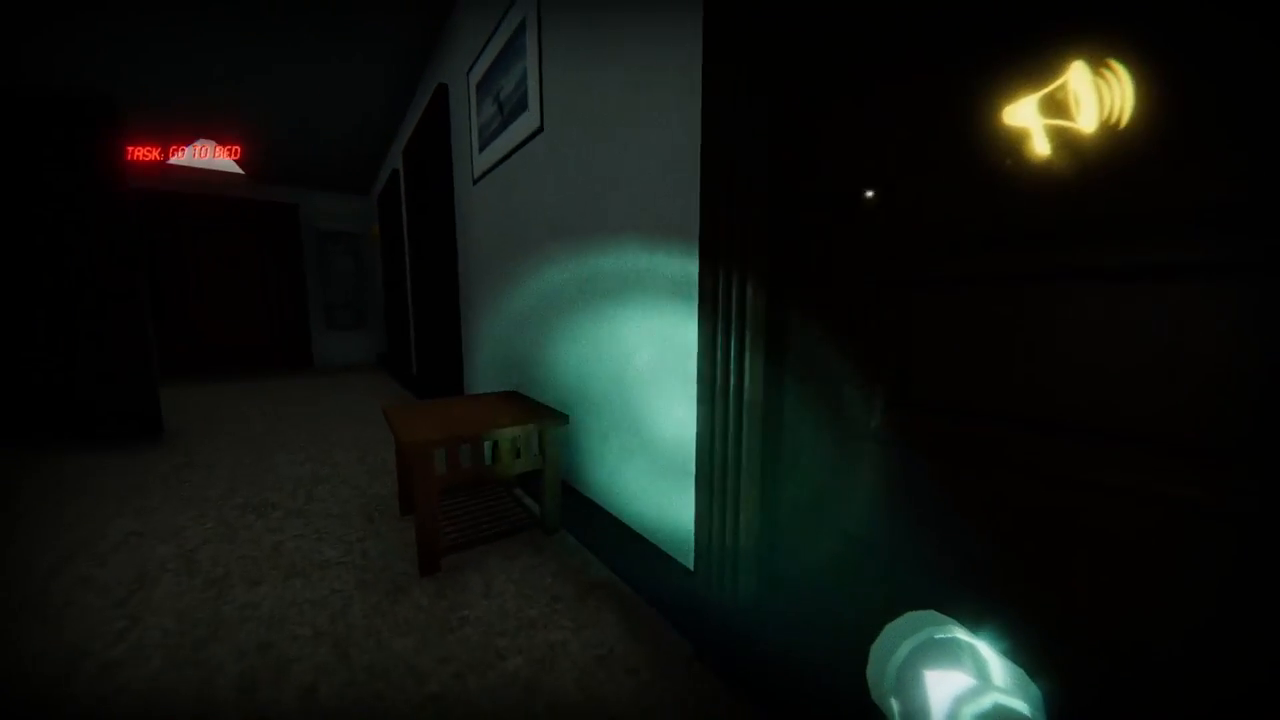
mouse_move(640, 360)
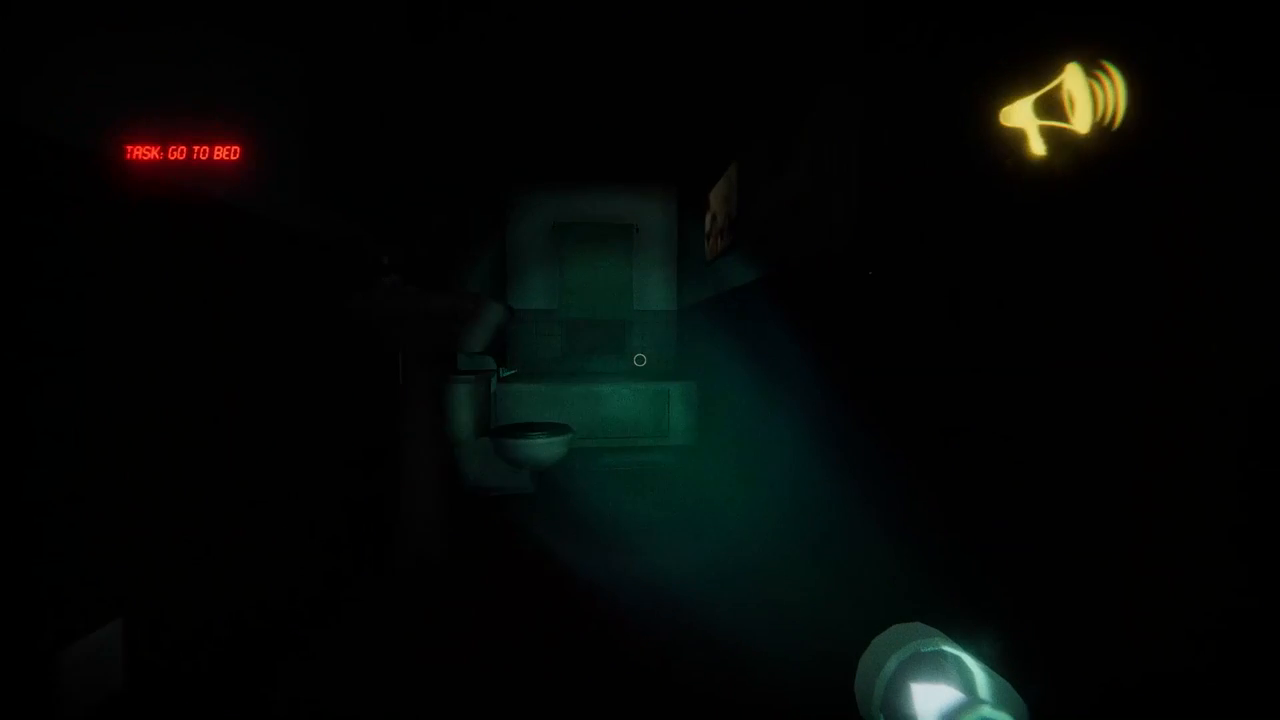
mouse_move(640, 360)
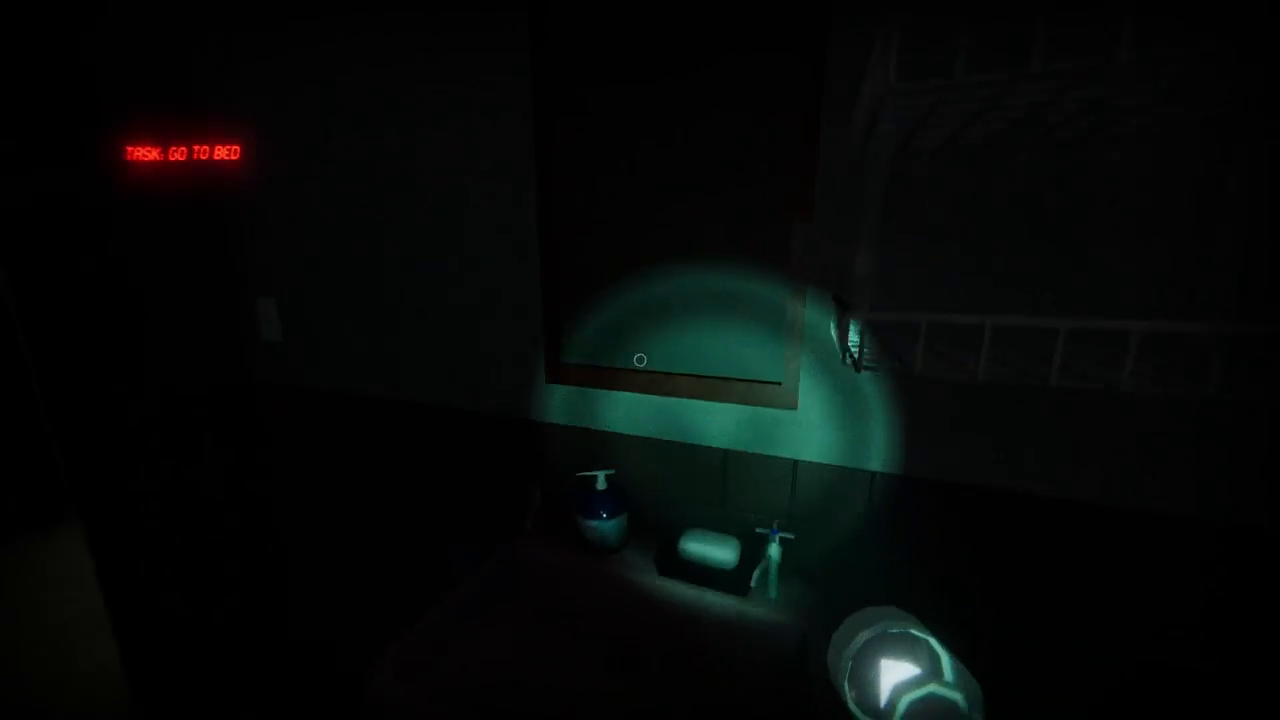
mouse_move(640, 360)
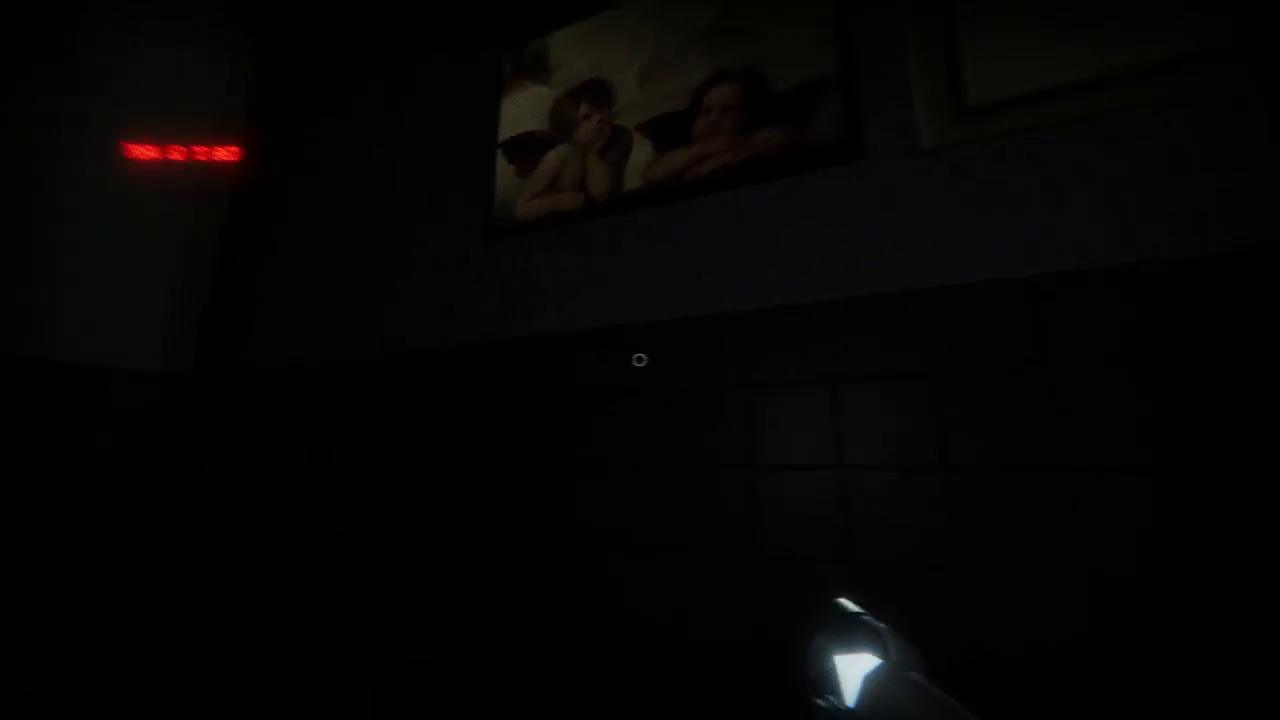
mouse_move(640, 360)
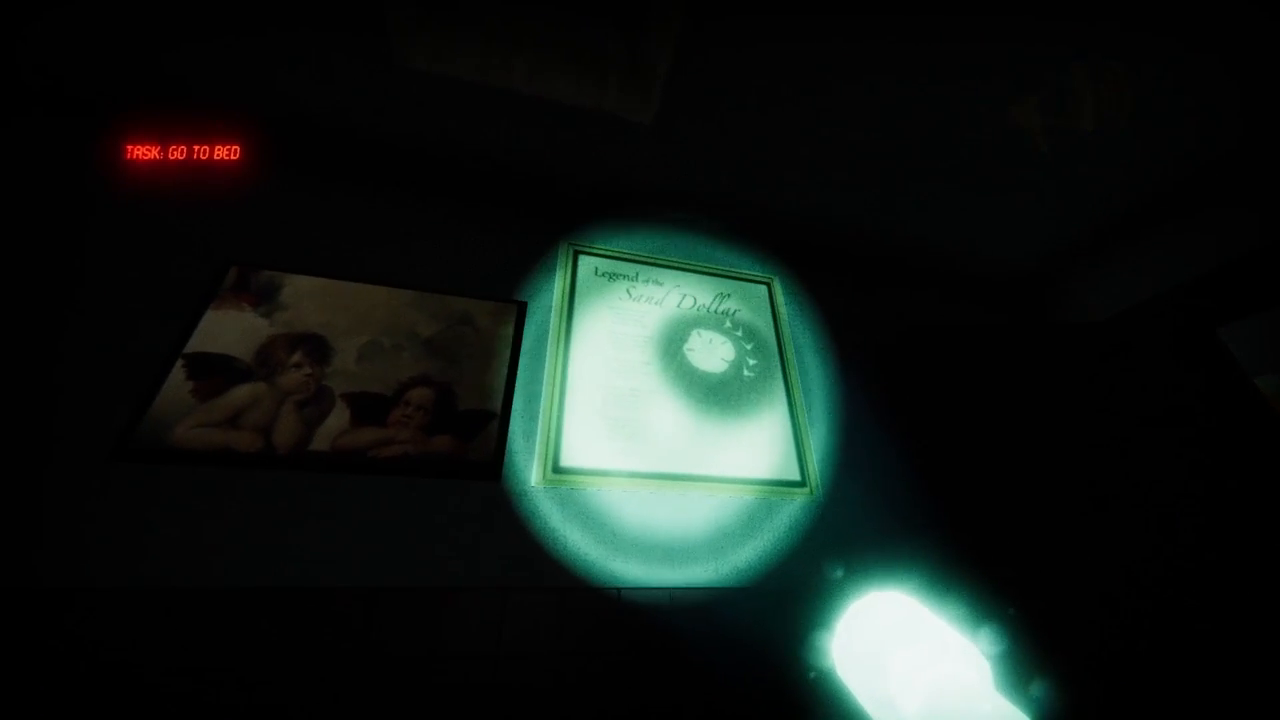
mouse_move(640, 360)
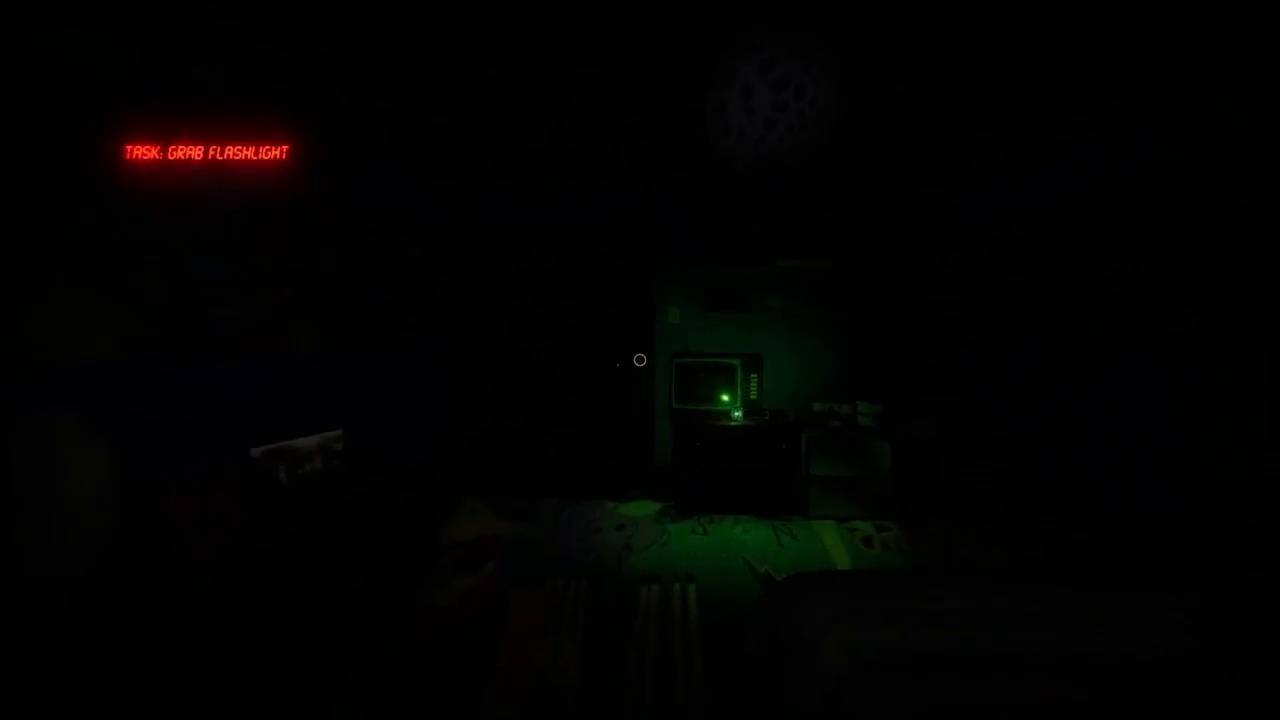
mouse_move(640, 360)
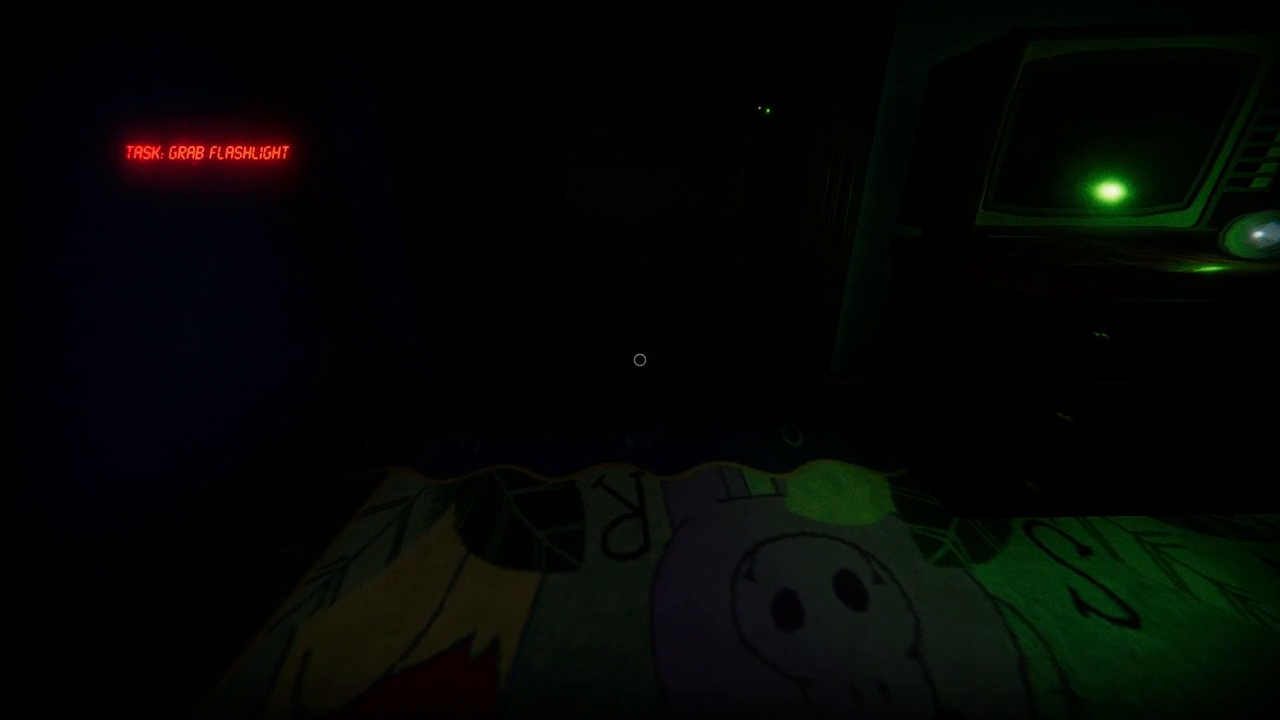
mouse_move(640, 360)
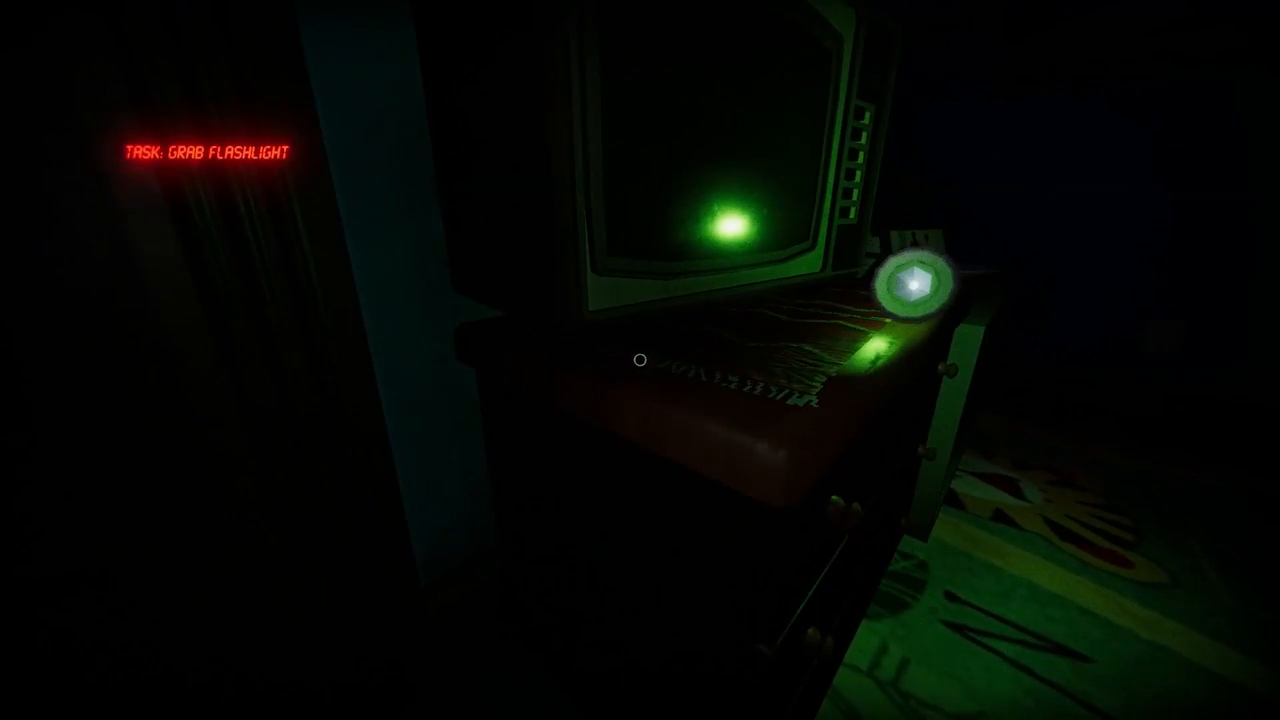
mouse_move(640, 360)
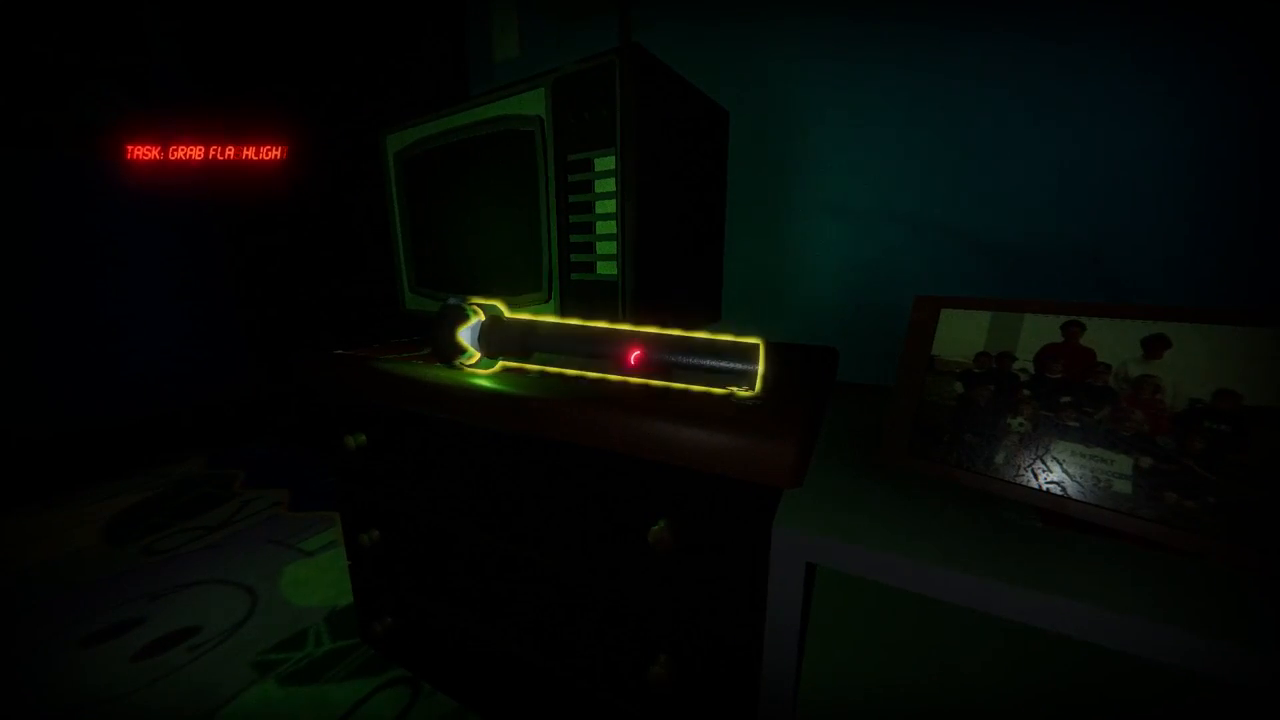
Step: Take the highlighted flashlight from the dresser beside the TV
click(640, 360)
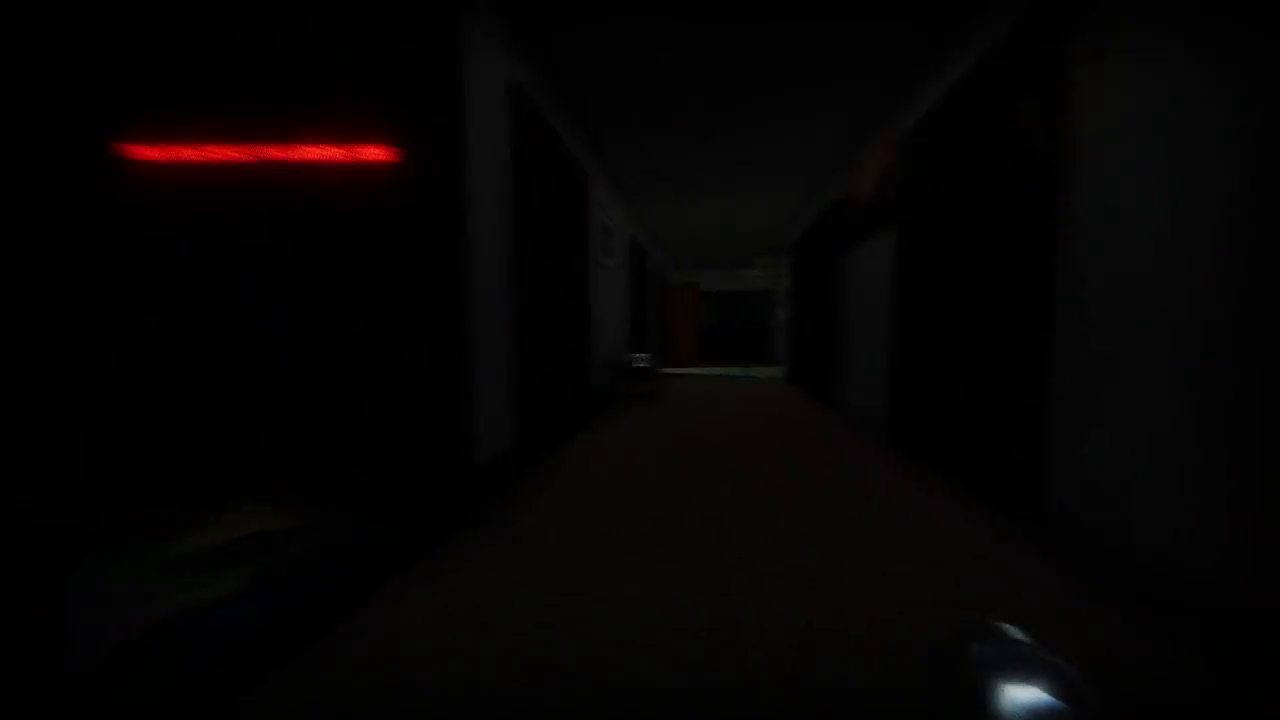
mouse_move(640, 360)
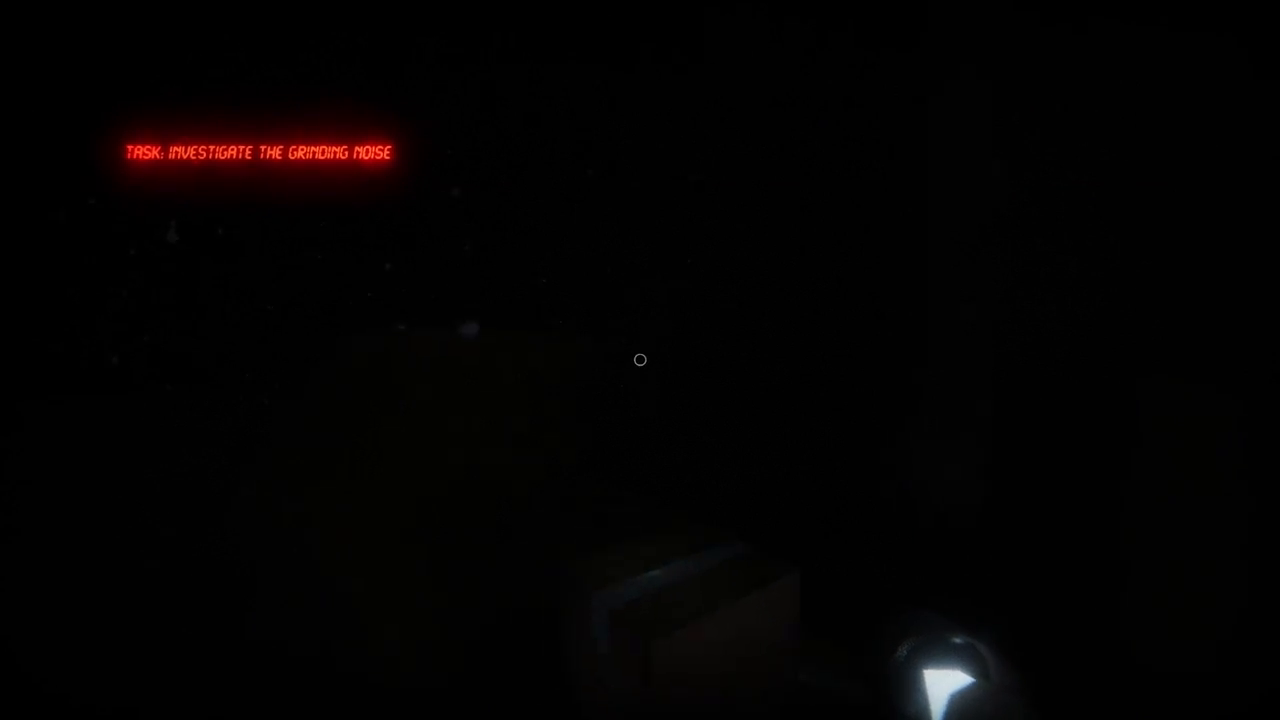
mouse_move(640, 360)
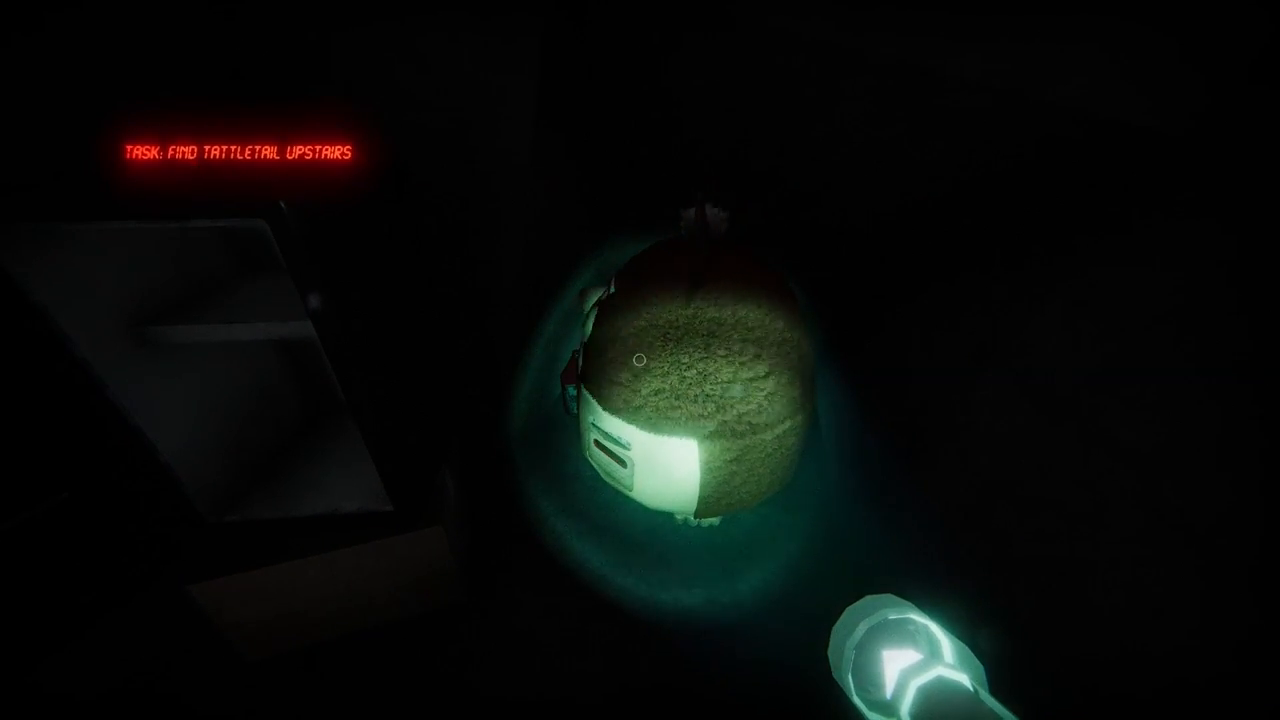
mouse_move(640, 360)
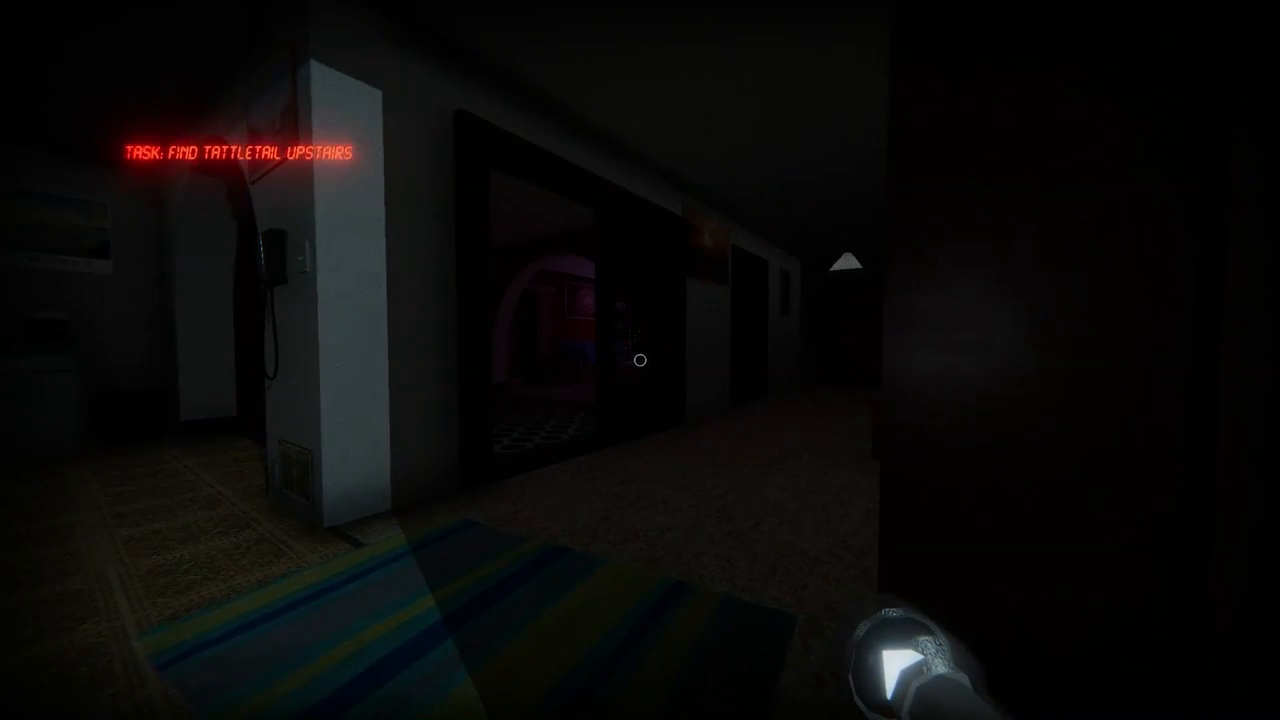
mouse_move(640, 360)
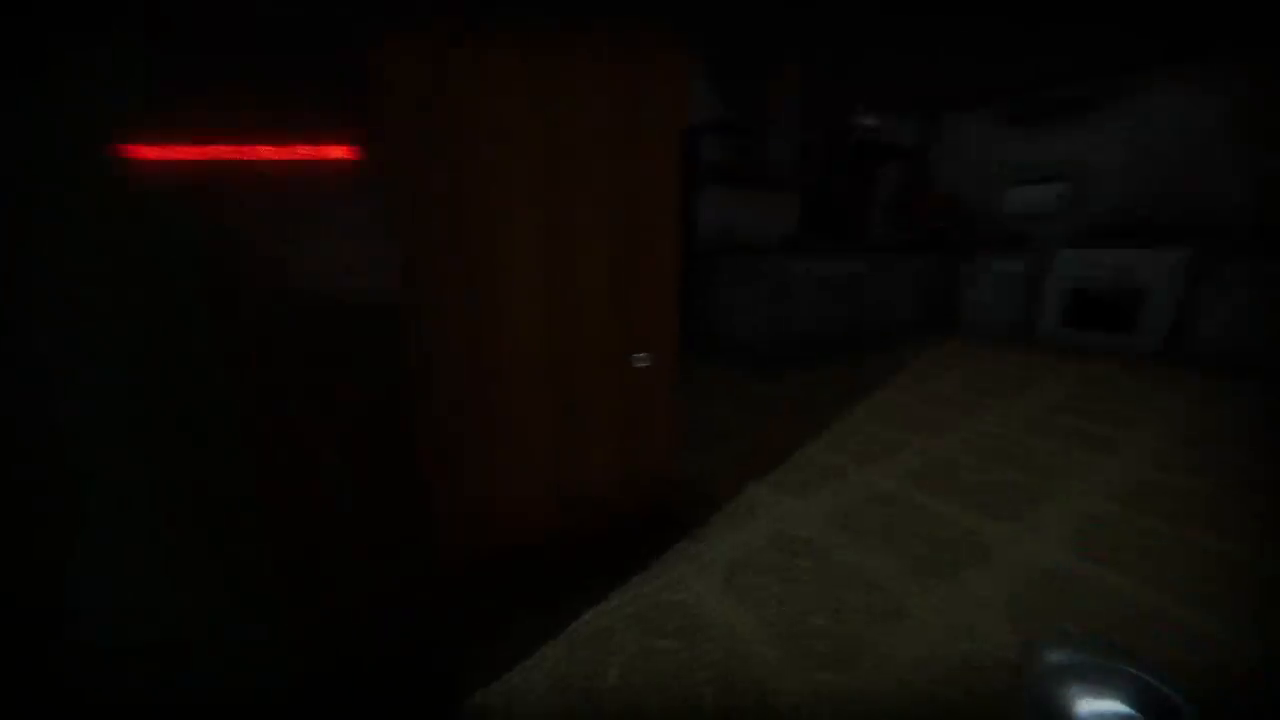
mouse_move(640, 360)
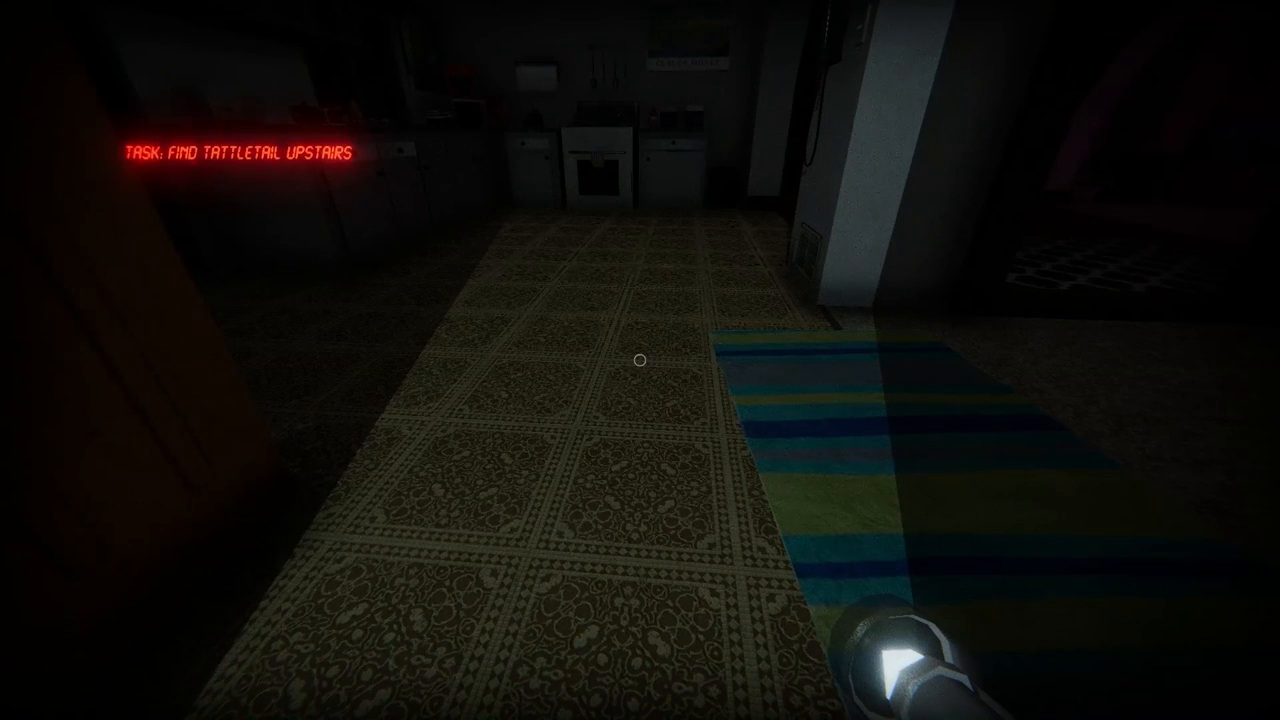
mouse_move(640, 360)
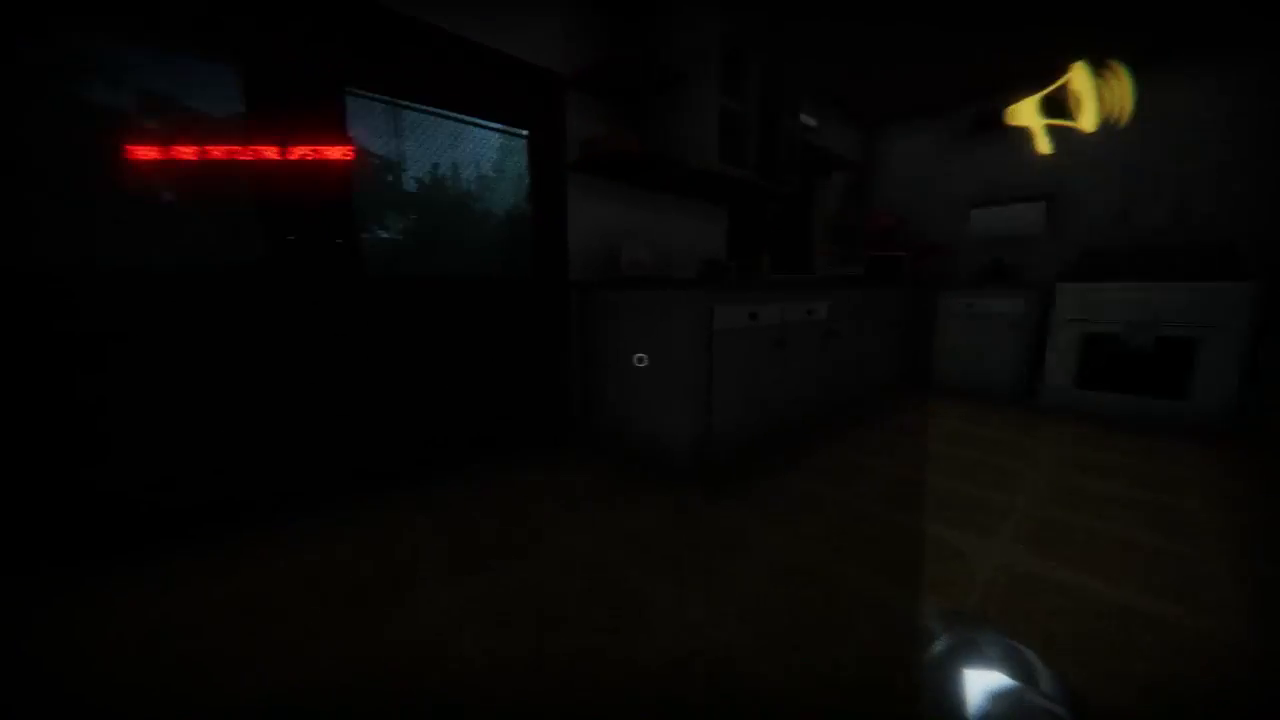
mouse_move(640, 360)
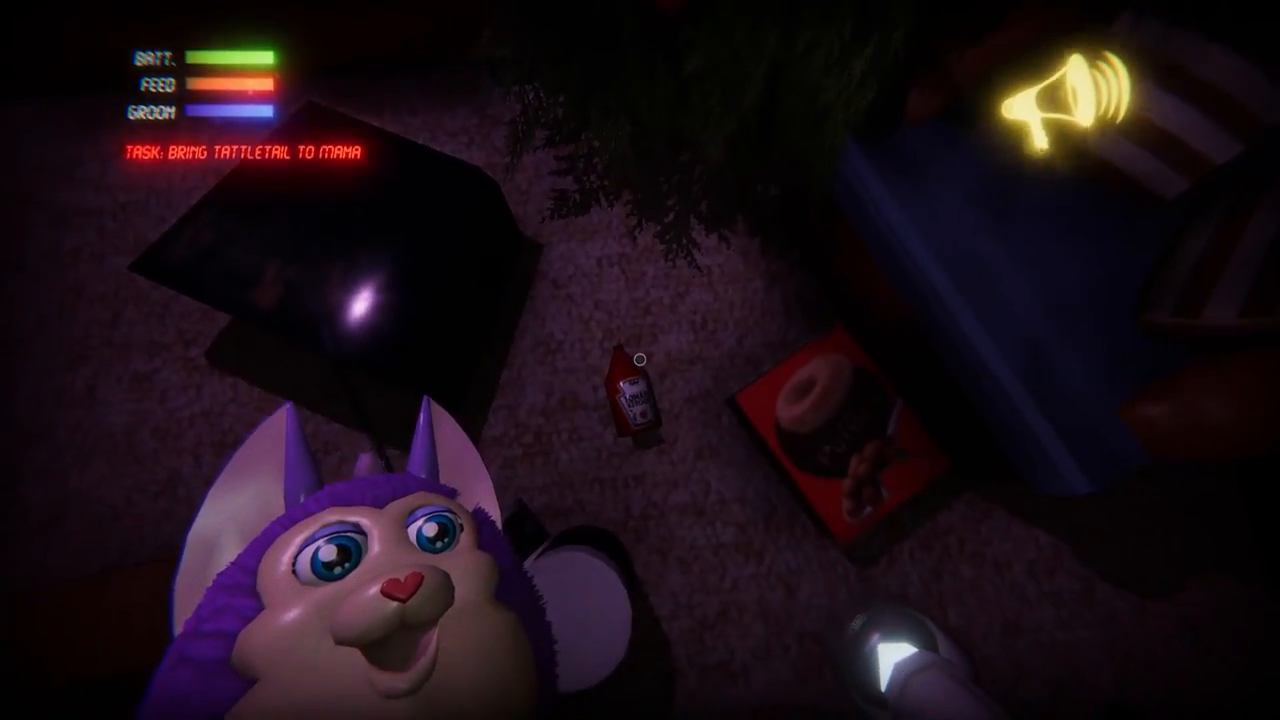
mouse_move(640, 360)
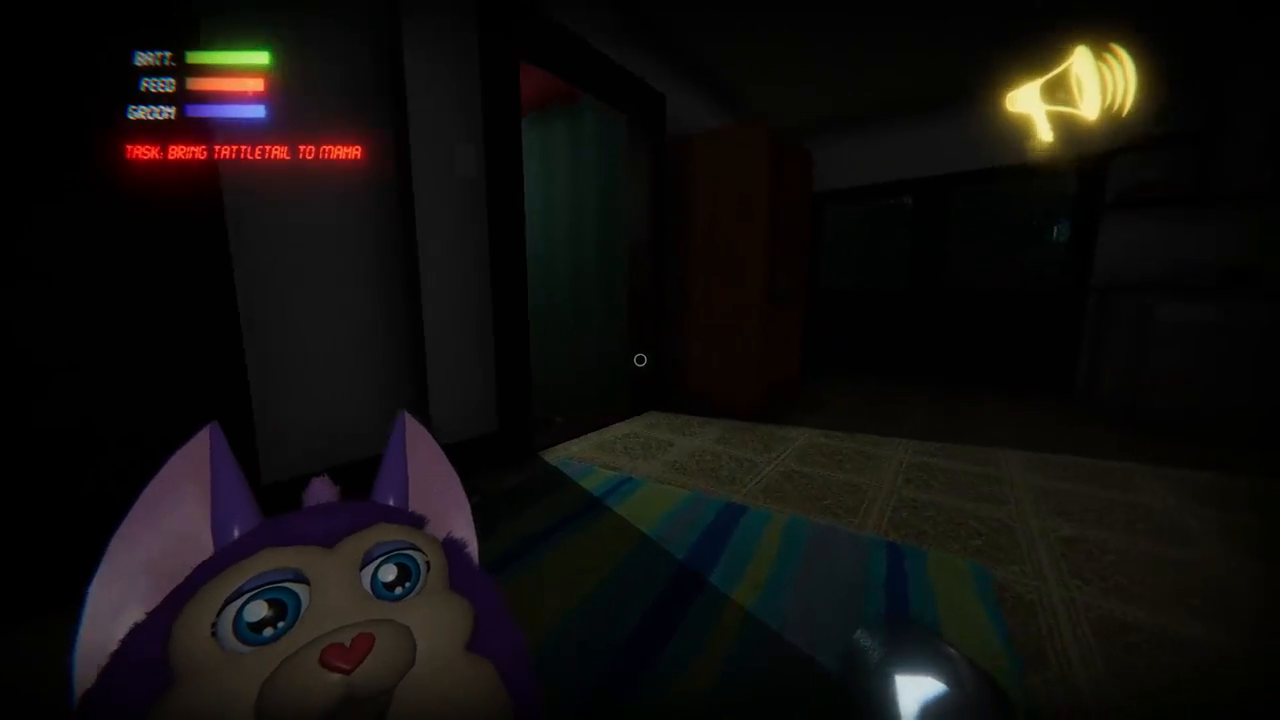
mouse_move(640, 360)
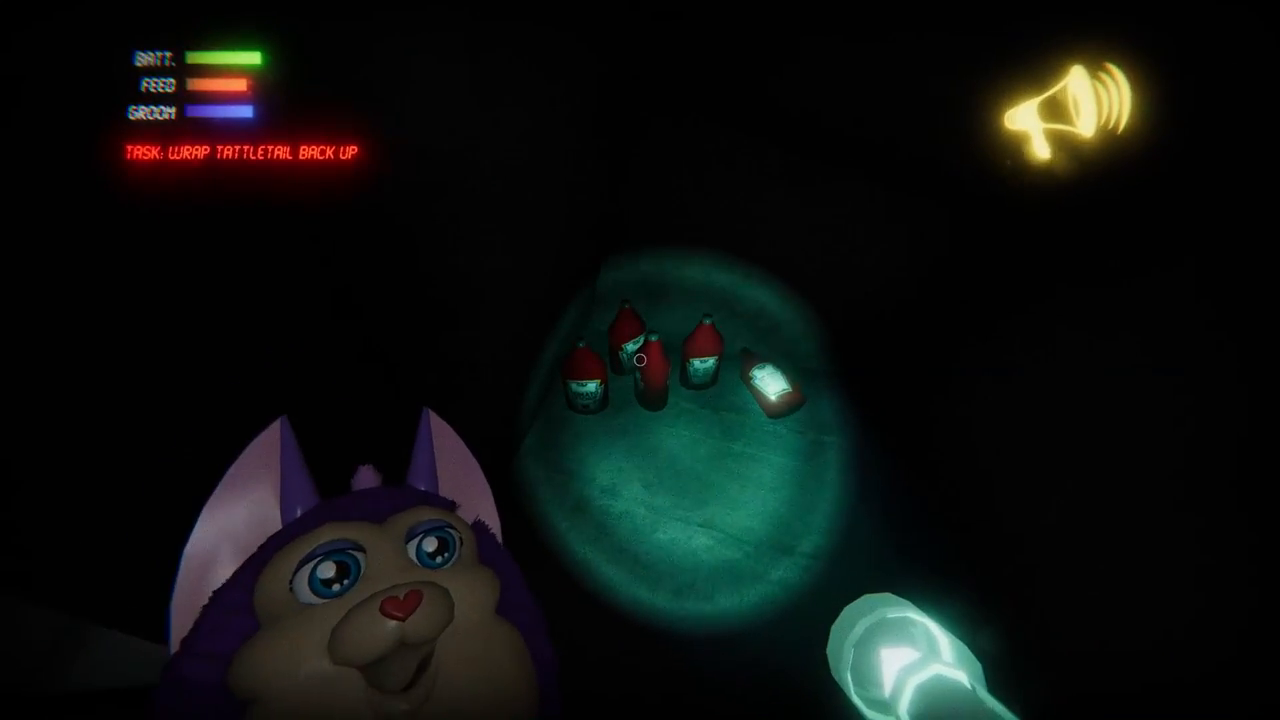
mouse_move(640, 360)
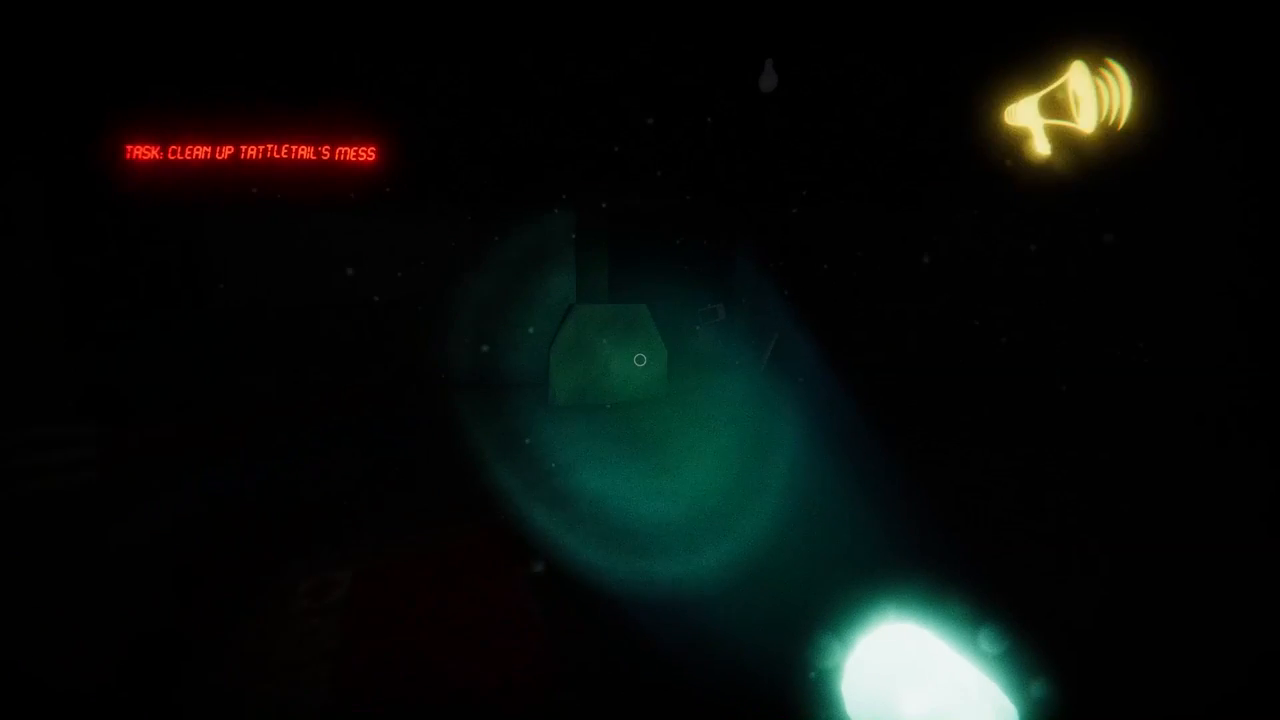
mouse_move(640, 360)
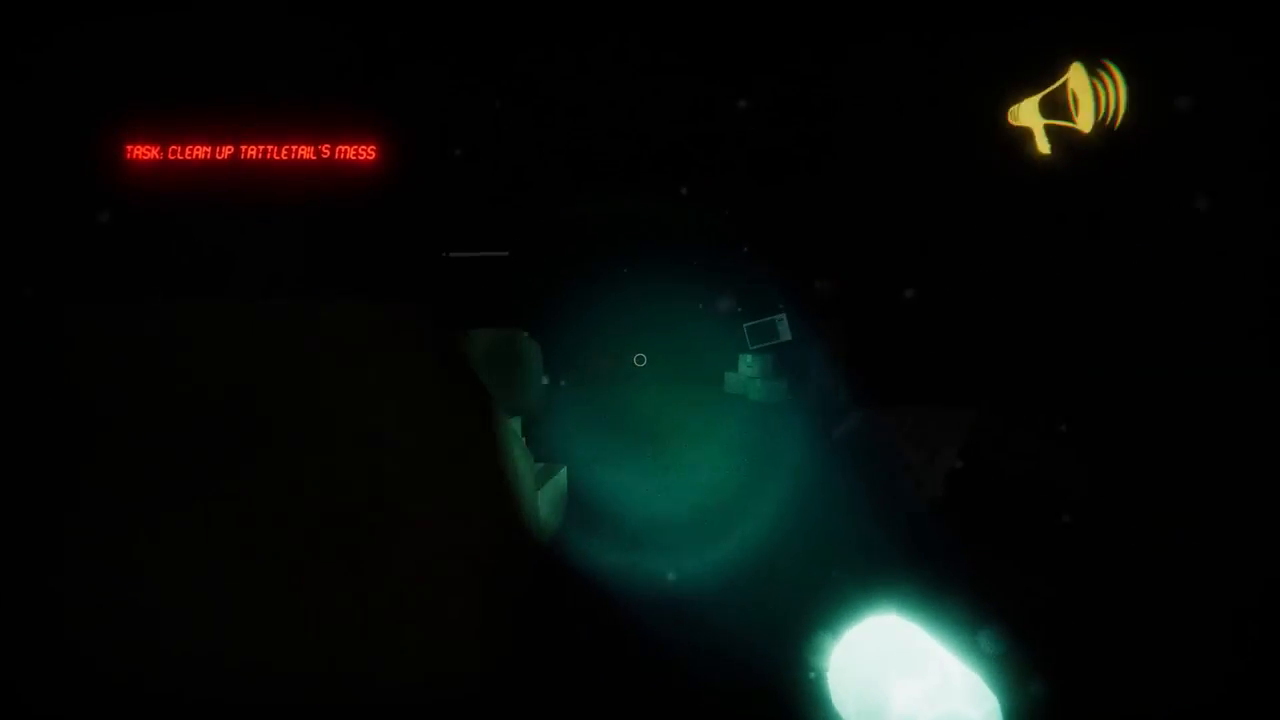
mouse_move(640, 360)
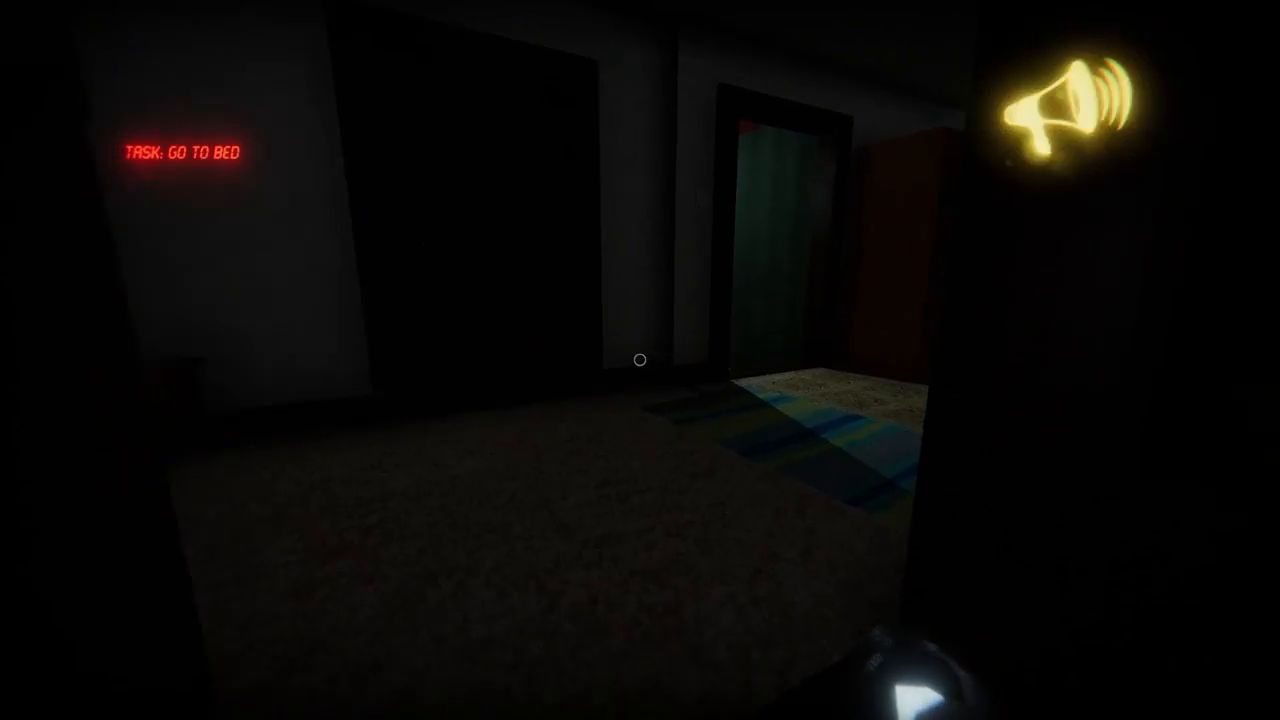
mouse_move(640, 360)
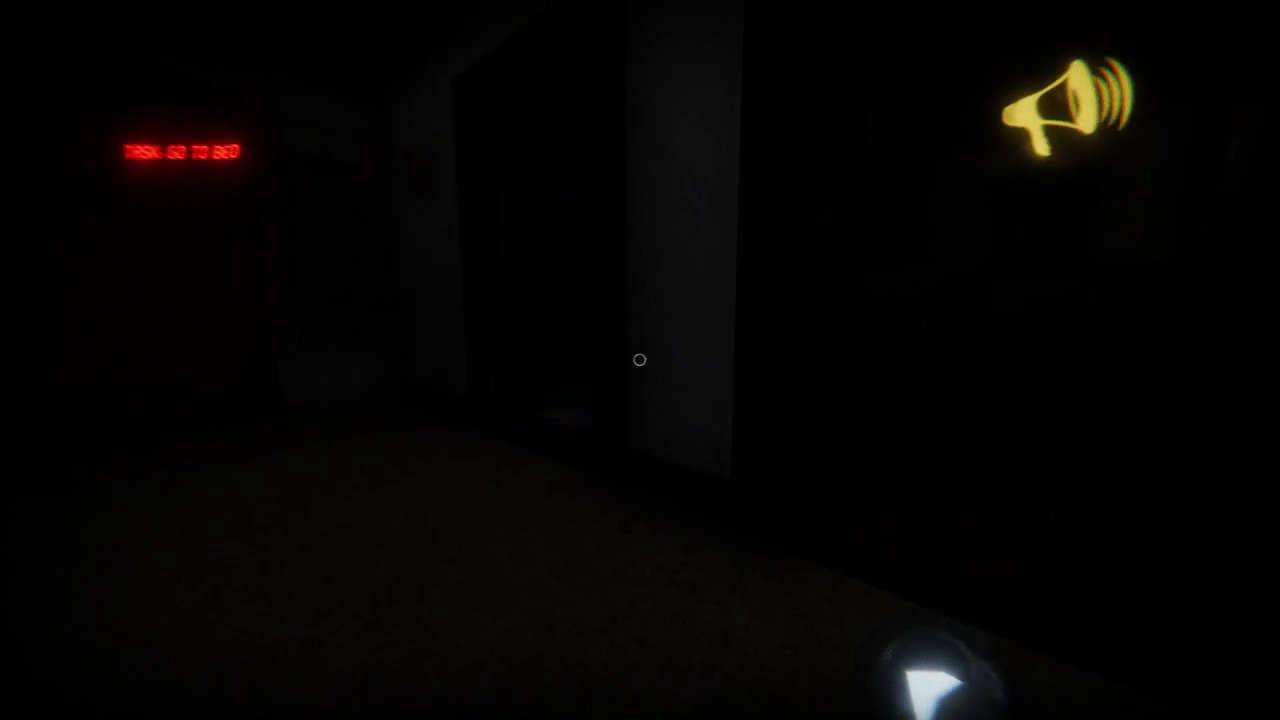